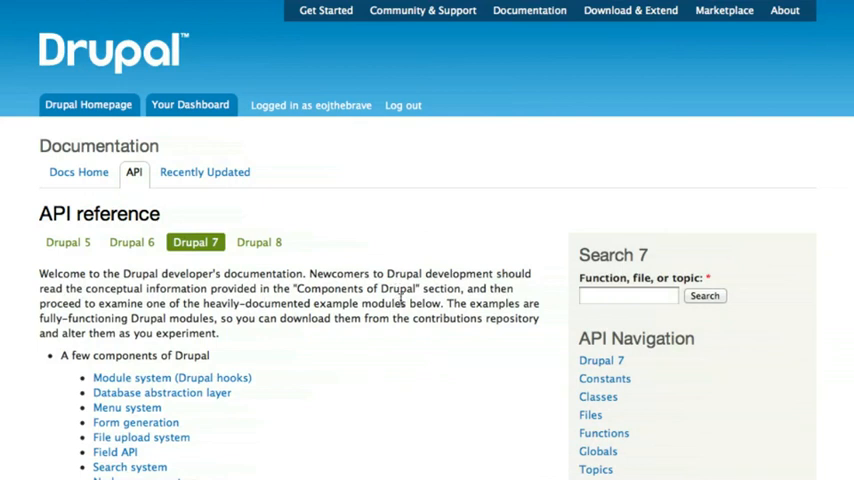
pyautogui.moveTo(304, 312)
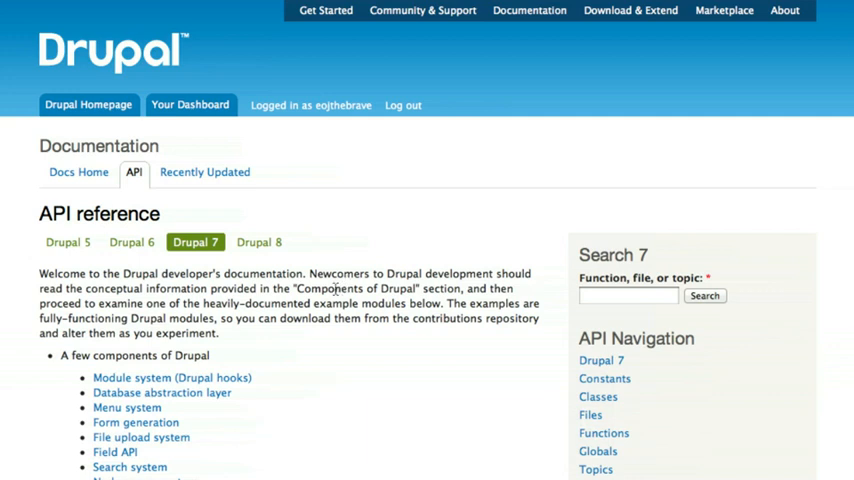
pyautogui.moveTo(328, 288)
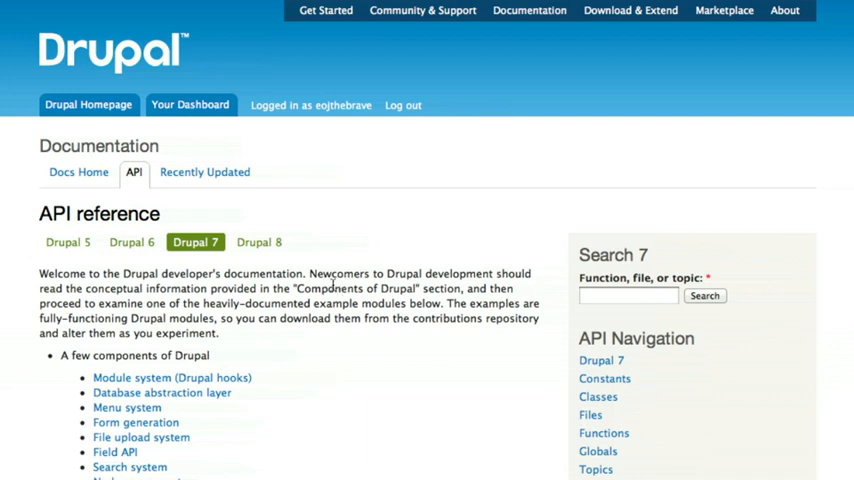
pyautogui.moveTo(338, 300)
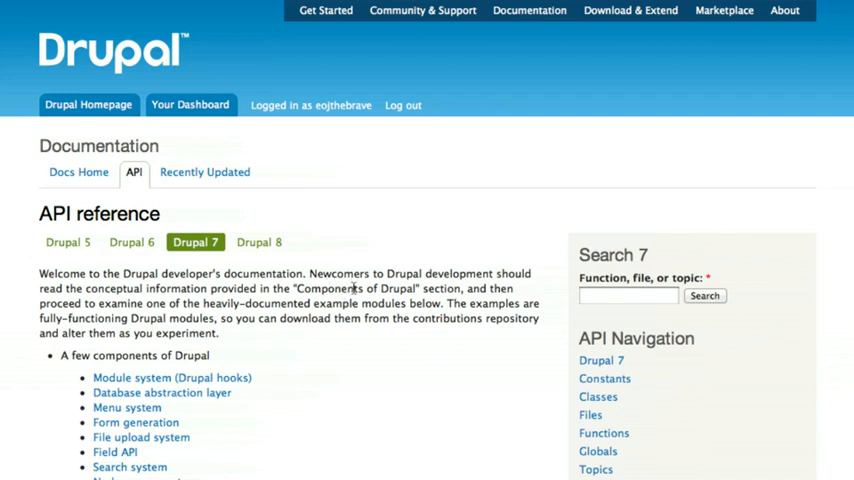
pyautogui.moveTo(290, 322)
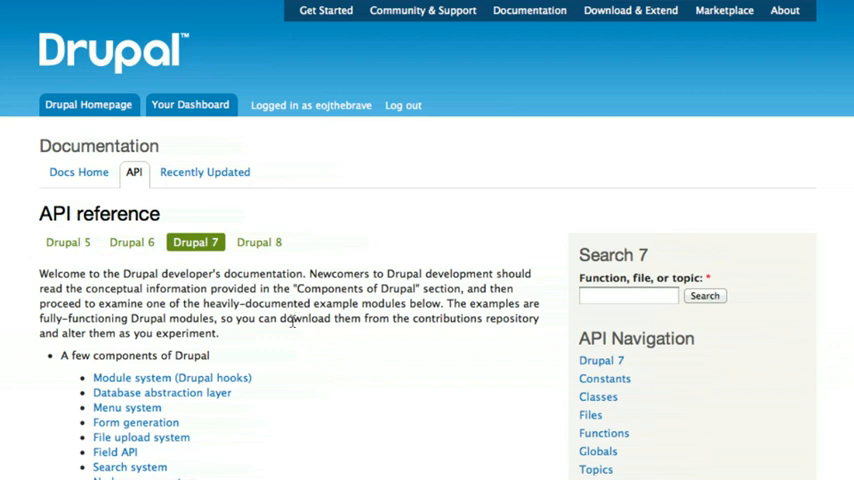
pyautogui.moveTo(272, 334)
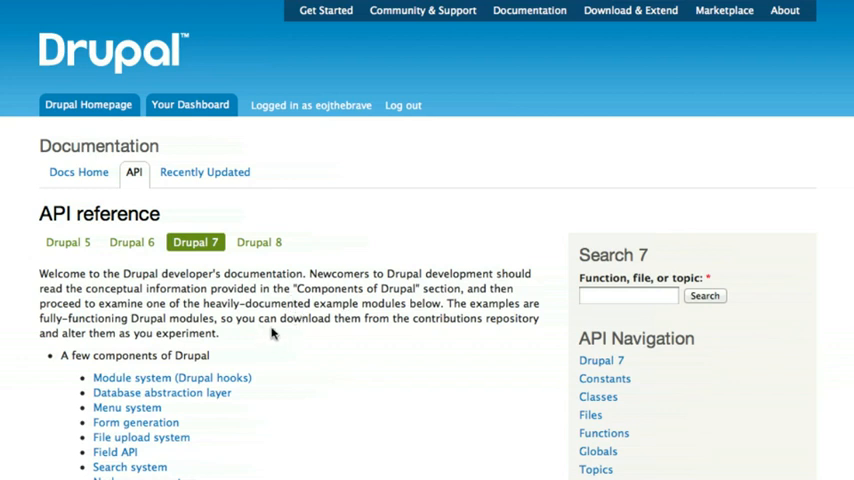
# Browse the module system hooks documentation, reading down through its list of hooks
pyautogui.scroll(-3)
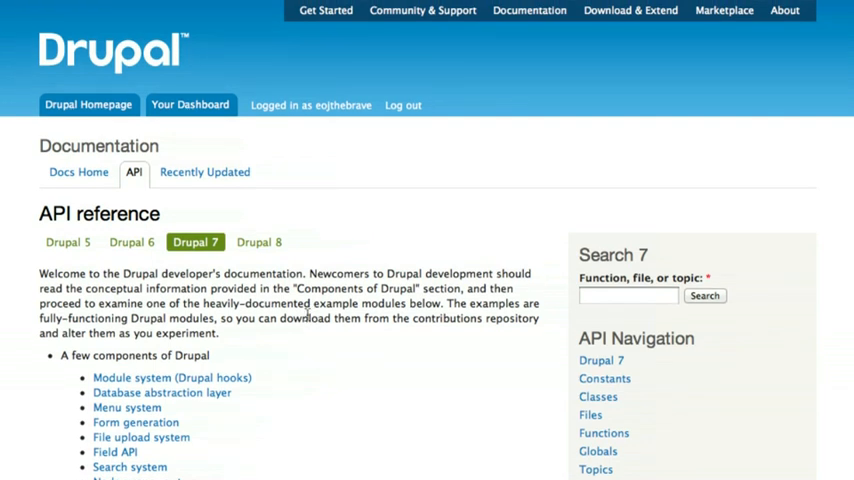
pyautogui.moveTo(304, 356)
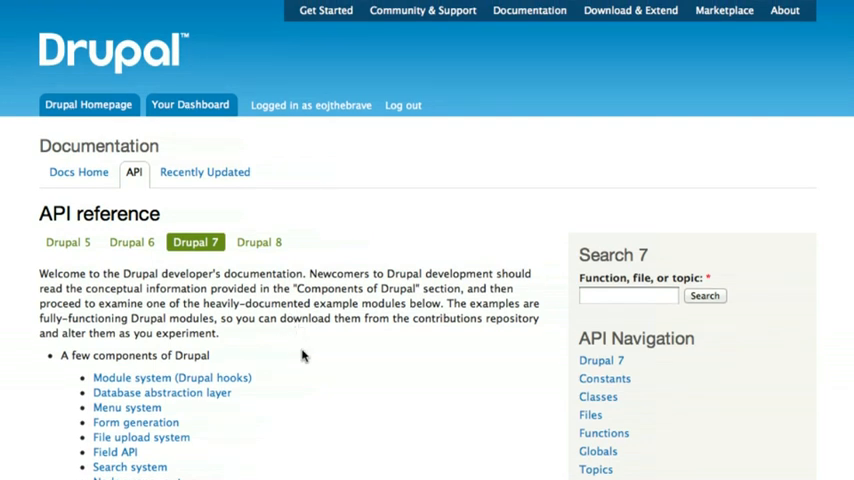
pyautogui.moveTo(304, 336)
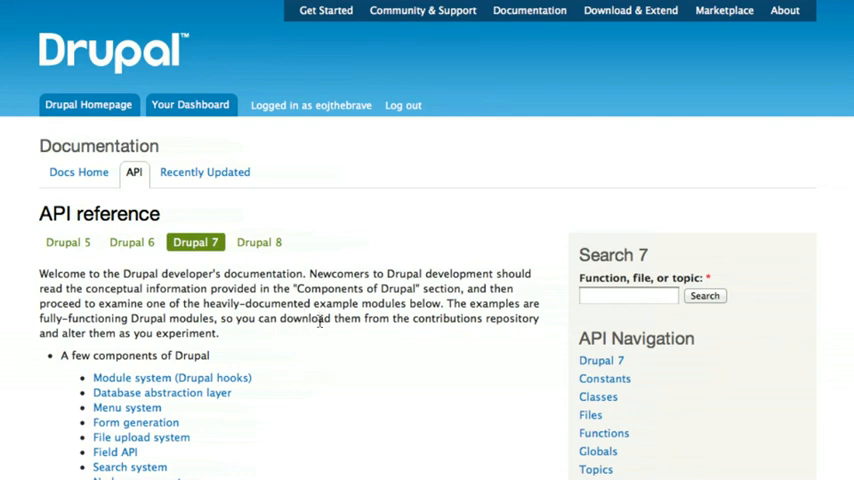
pyautogui.moveTo(292, 318)
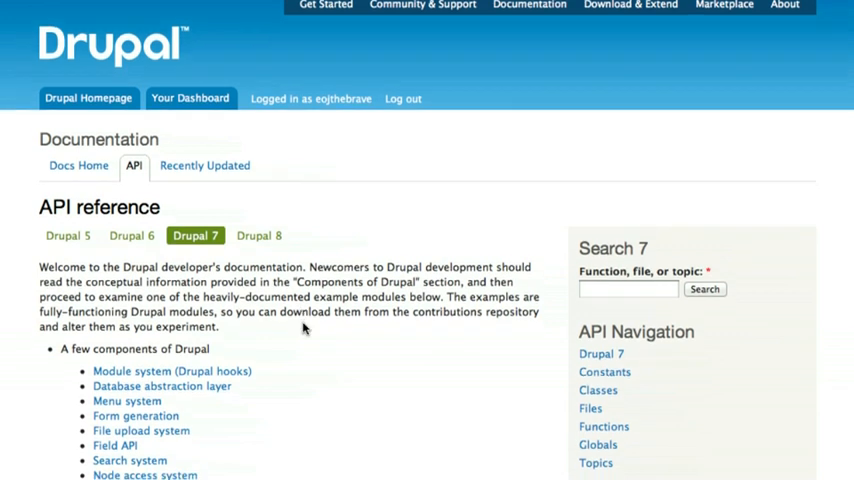
pyautogui.scroll(-3)
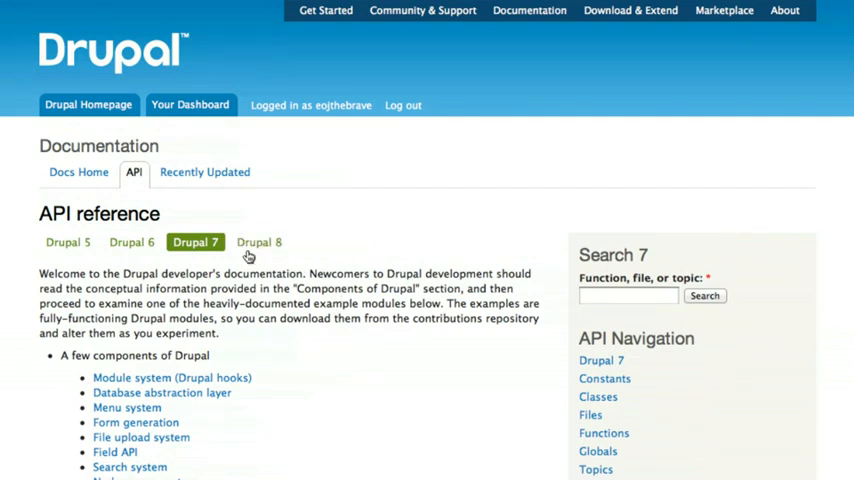
pyautogui.moveTo(204, 248)
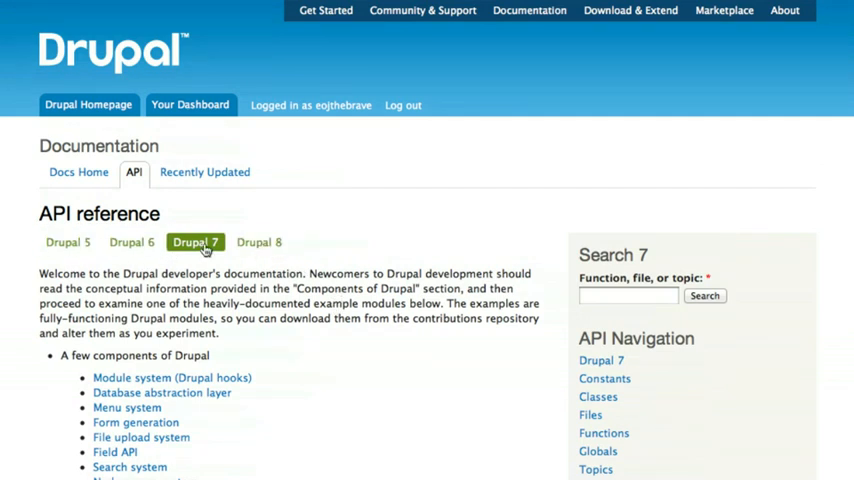
pyautogui.moveTo(88, 302)
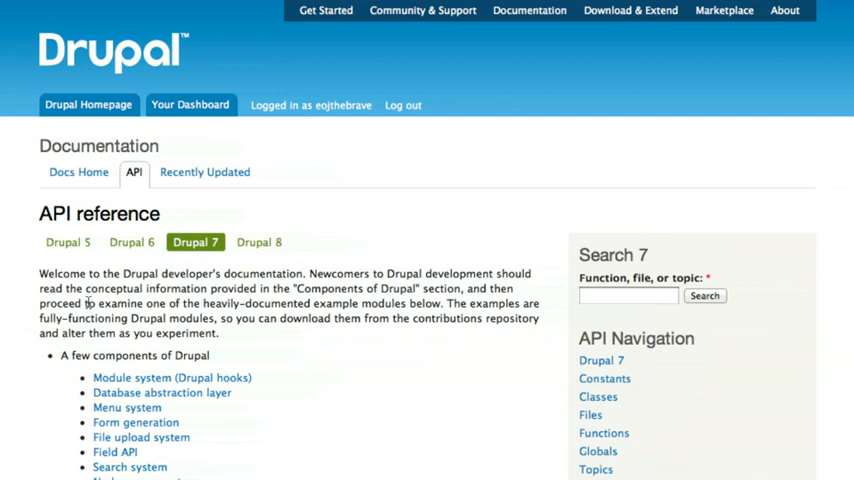
pyautogui.moveTo(96, 292)
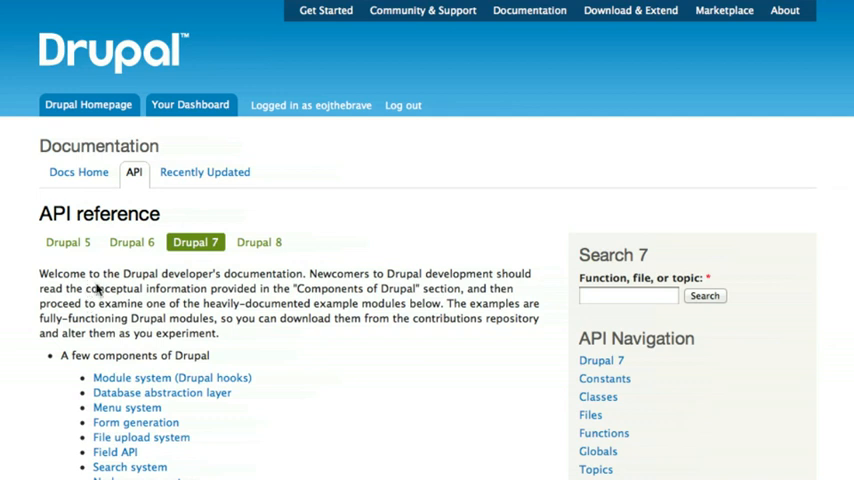
pyautogui.moveTo(208, 272)
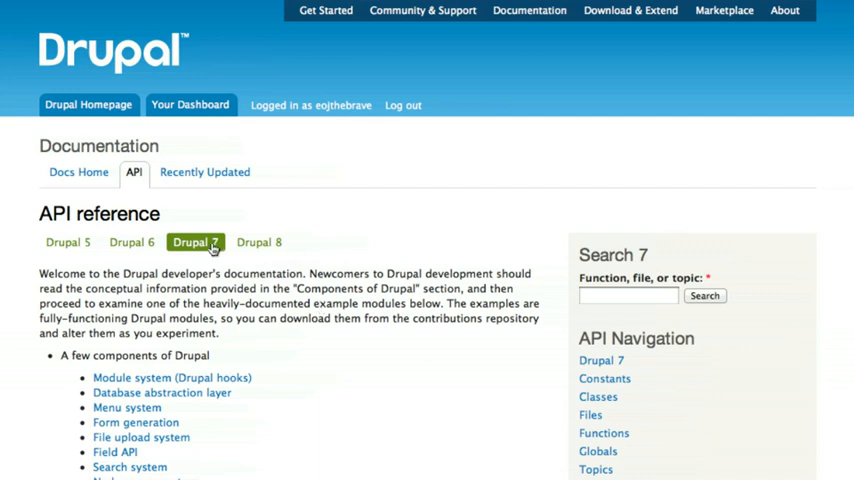
pyautogui.moveTo(240, 268)
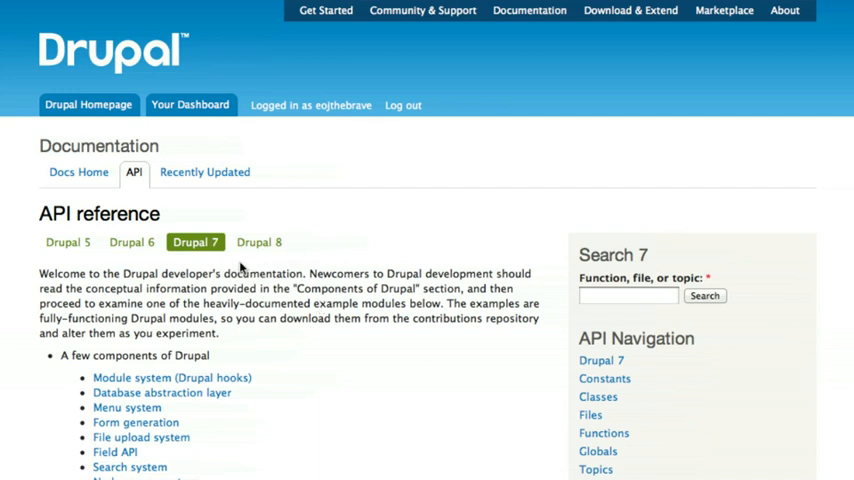
pyautogui.scroll(-3)
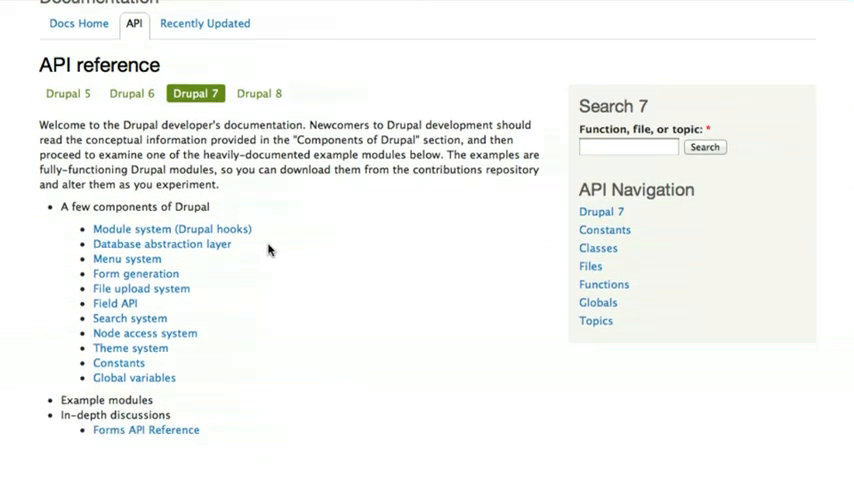
pyautogui.moveTo(234, 396)
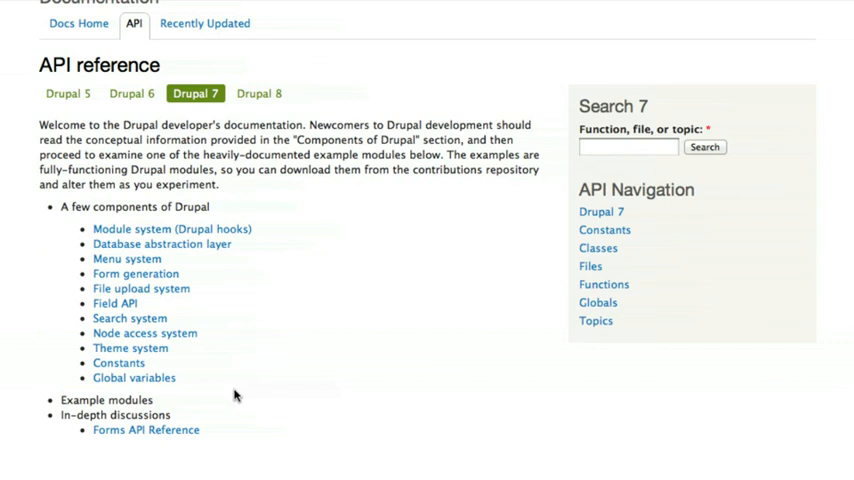
pyautogui.moveTo(268, 240)
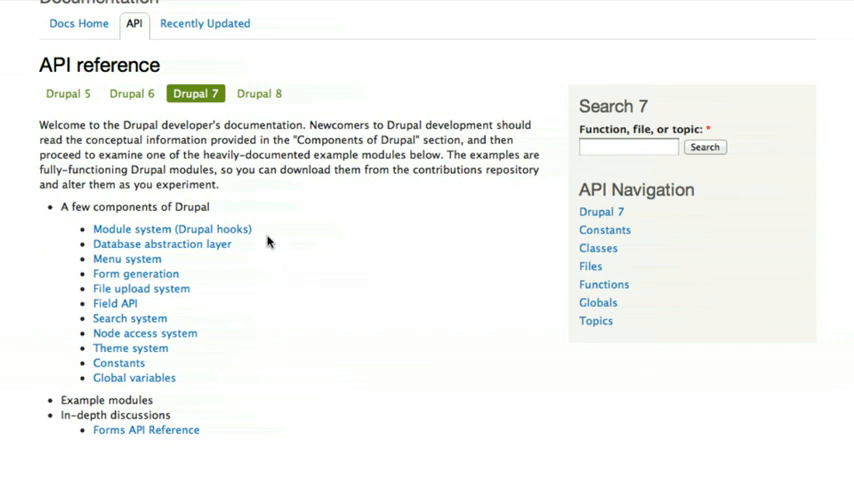
pyautogui.moveTo(240, 256)
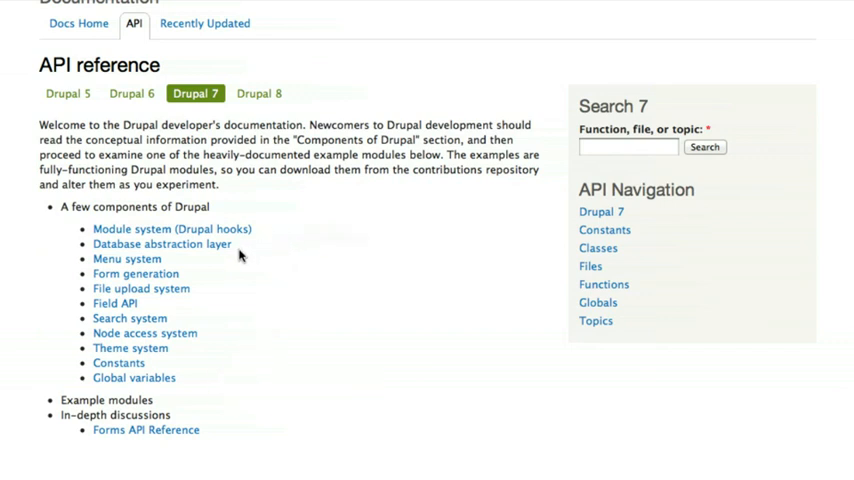
pyautogui.moveTo(234, 264)
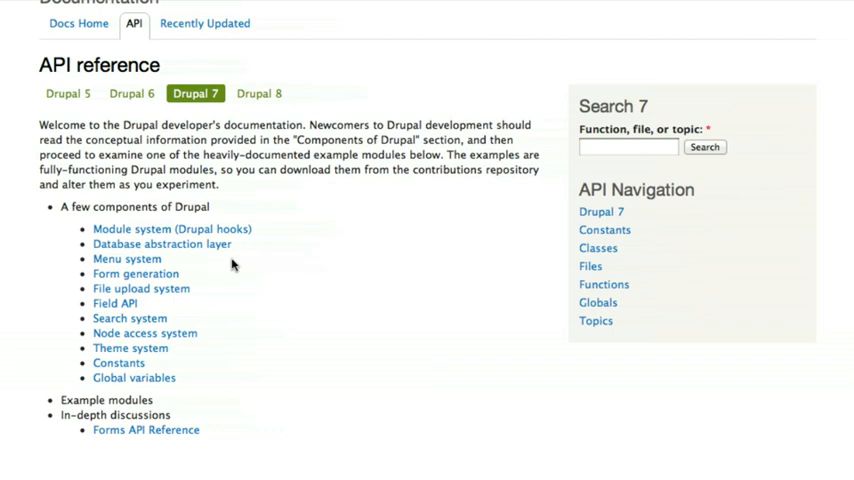
pyautogui.moveTo(198, 358)
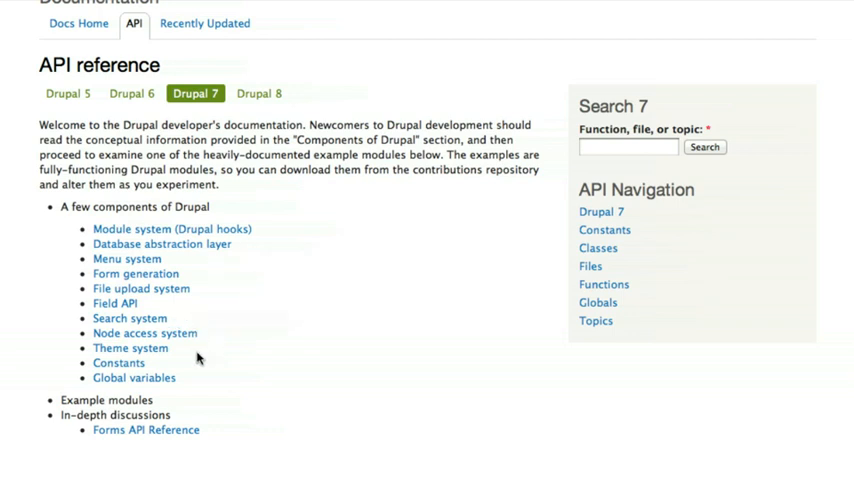
pyautogui.moveTo(252, 230)
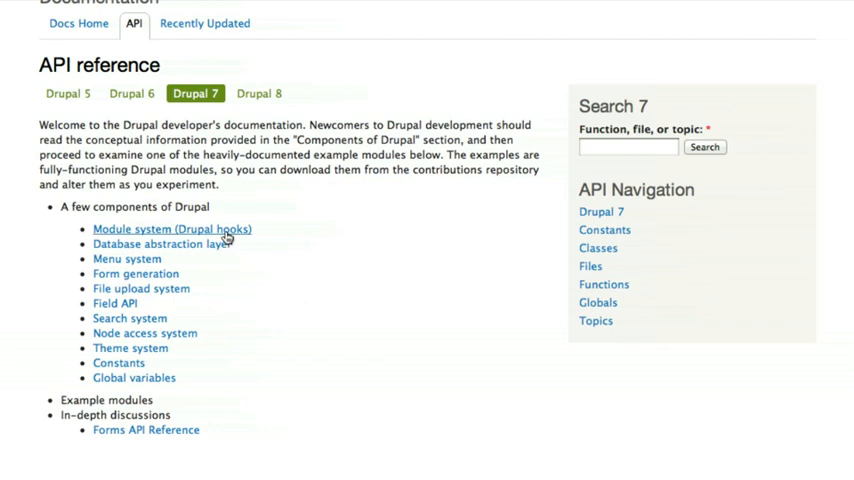
pyautogui.moveTo(262, 240)
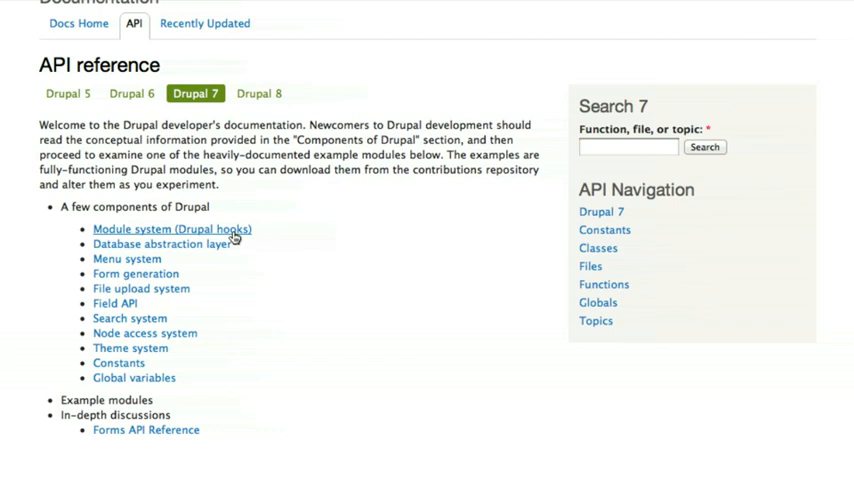
pyautogui.click(170, 228)
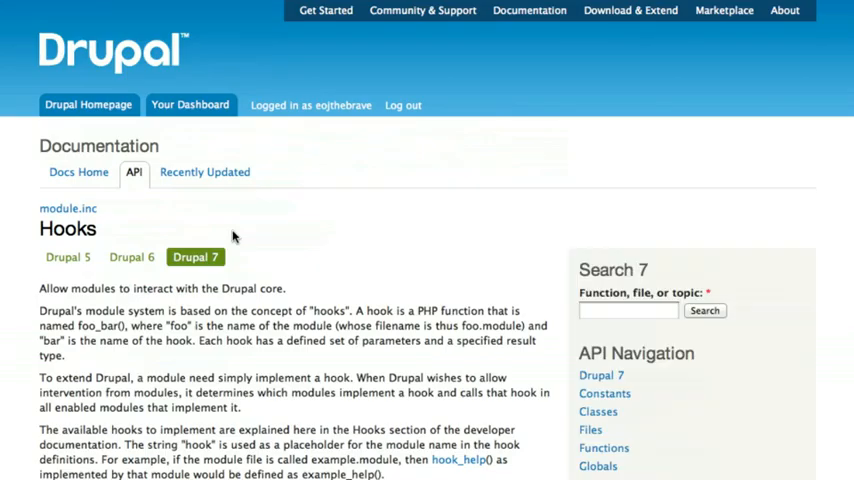
pyautogui.scroll(-3)
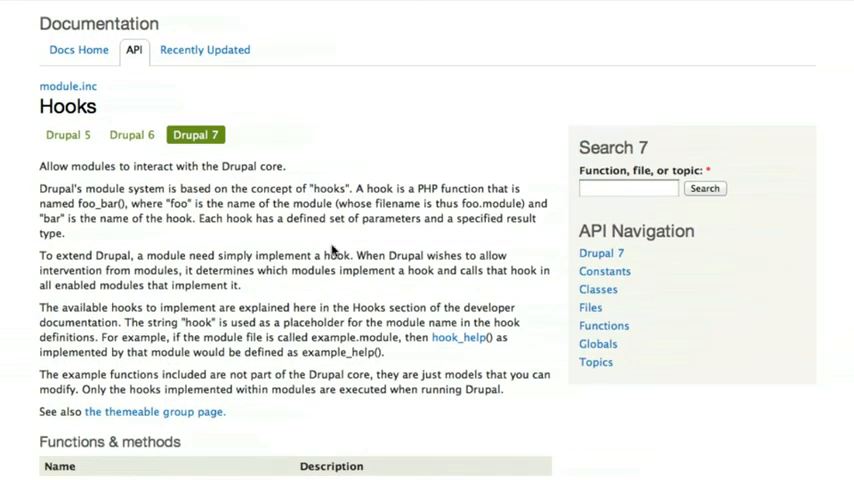
pyautogui.moveTo(366, 238)
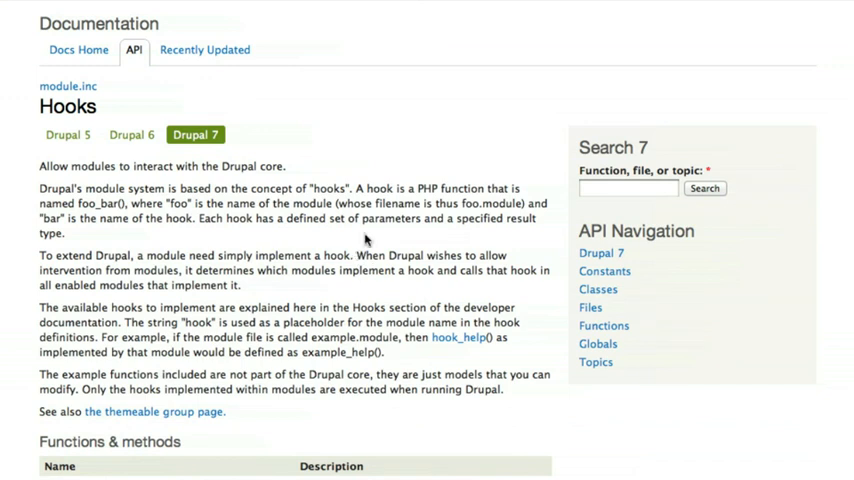
pyautogui.scroll(-3)
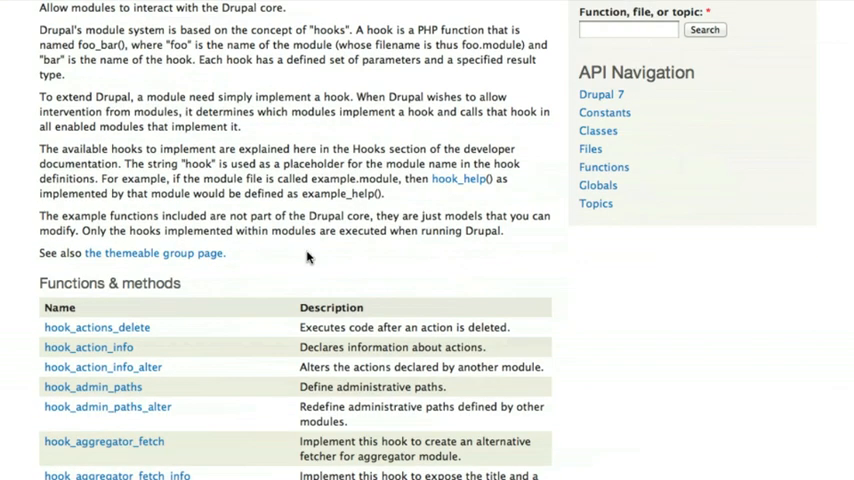
pyautogui.scroll(-3)
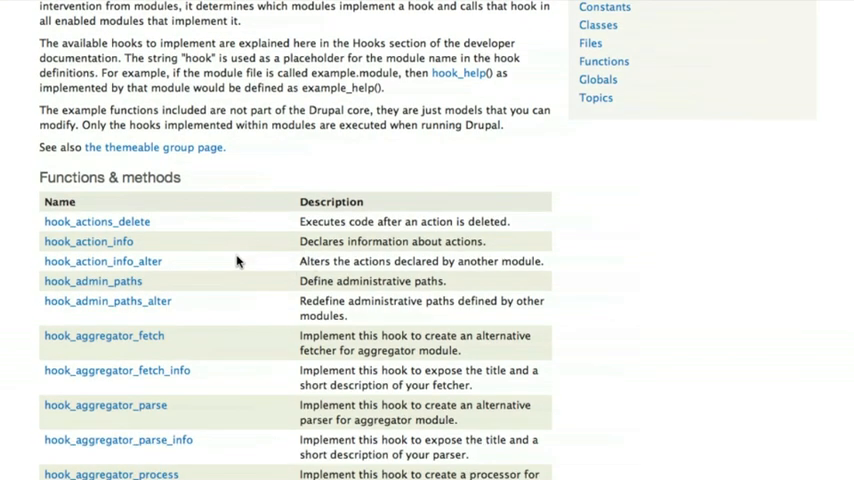
pyautogui.scroll(-3)
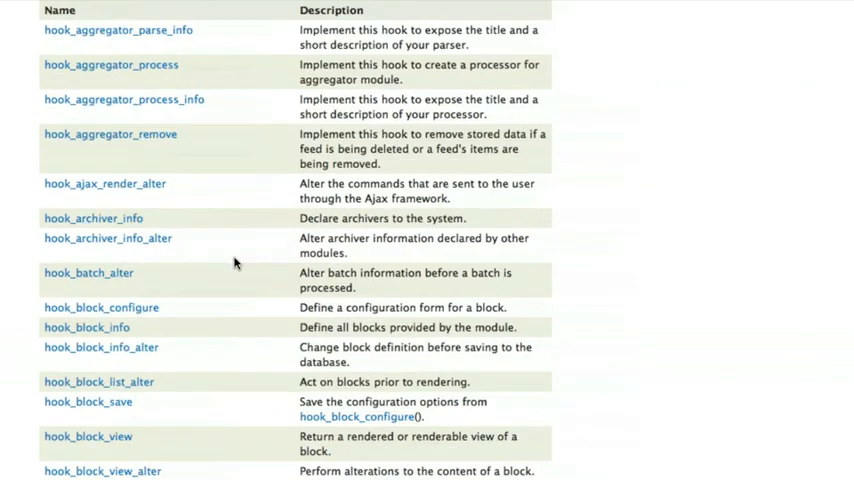
pyautogui.scroll(-3)
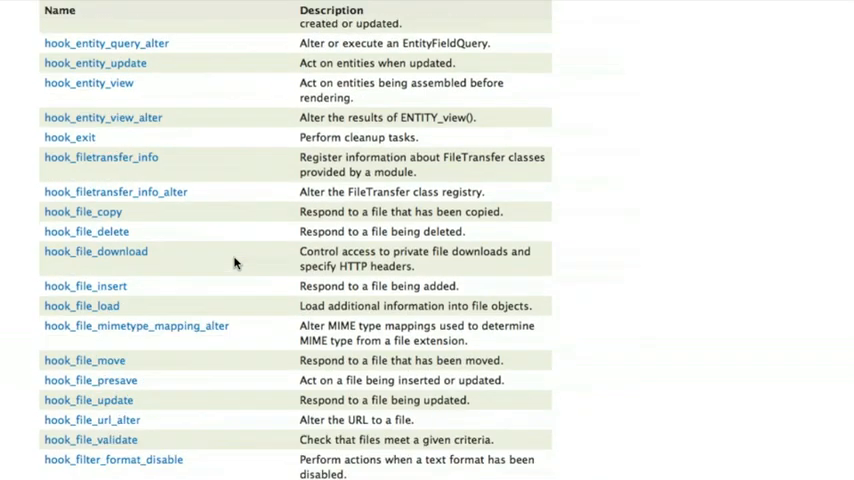
pyautogui.scroll(-3)
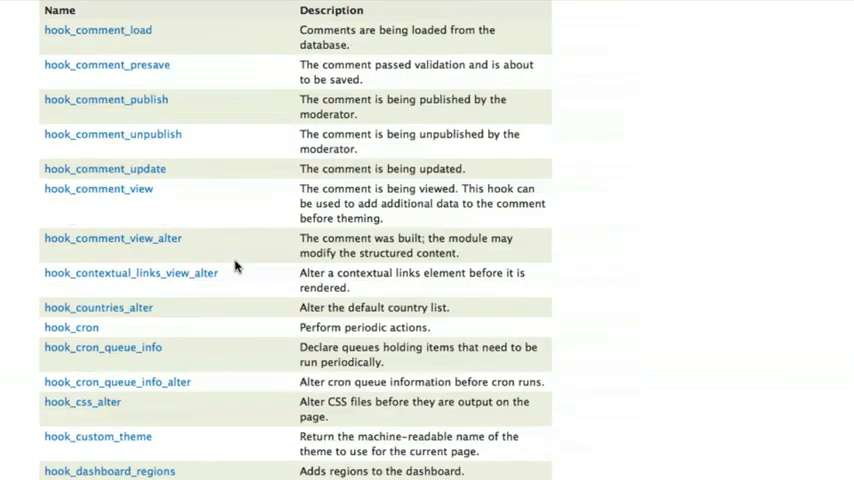
pyautogui.scroll(3)
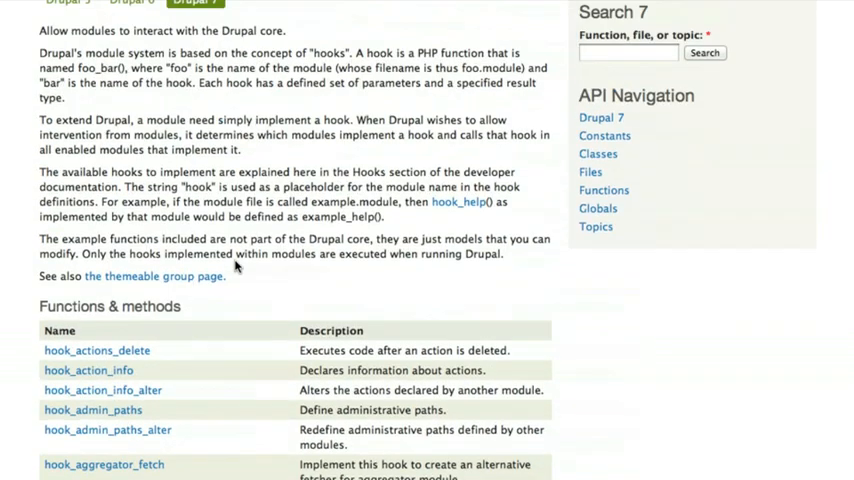
pyautogui.scroll(3)
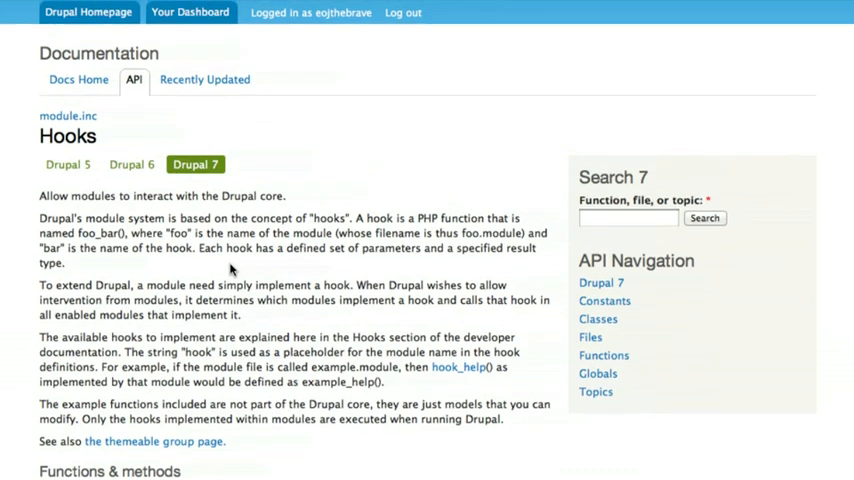
pyautogui.scroll(-3)
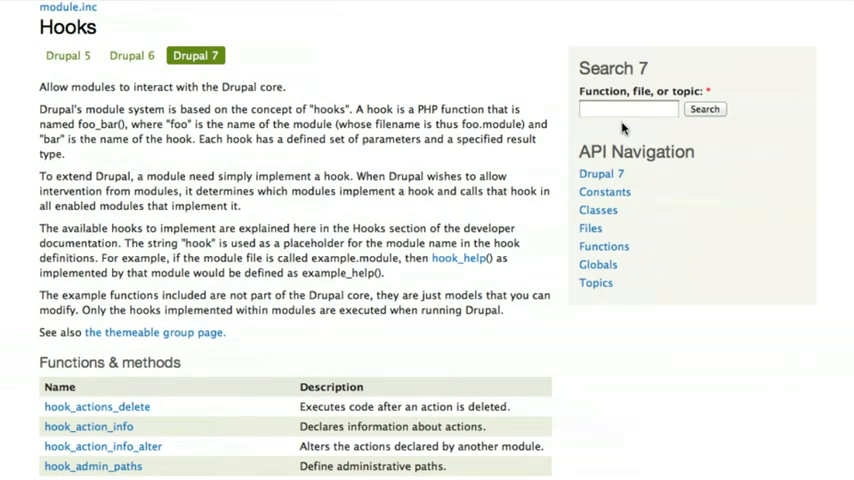
# Enter 'hoo' in the Drupal 7 search and pick hook_form_alter from the suggestions
pyautogui.click(628, 108)
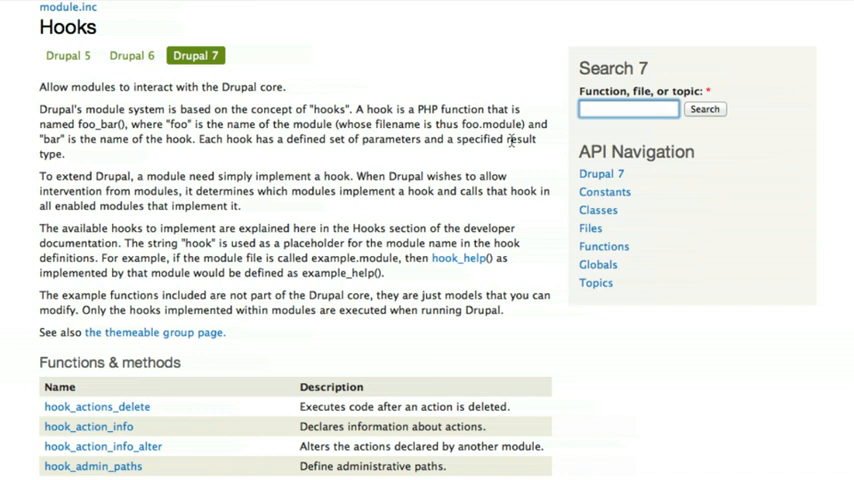
pyautogui.write('hook_form')
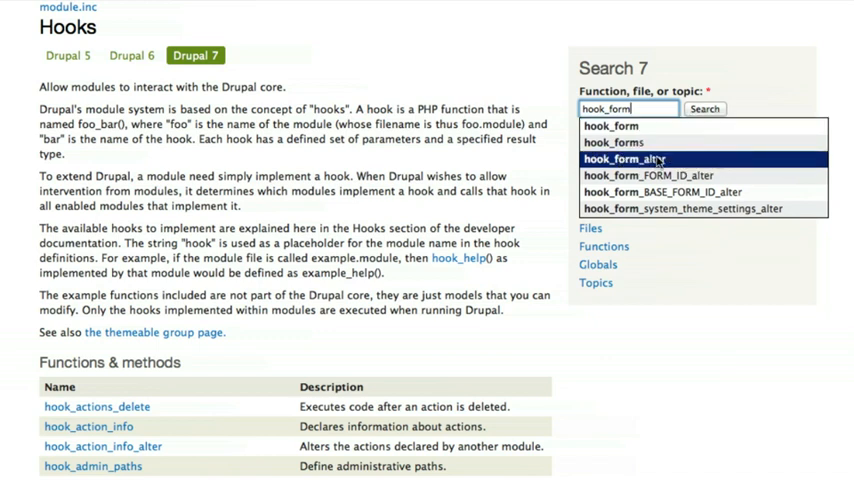
pyautogui.click(622, 160)
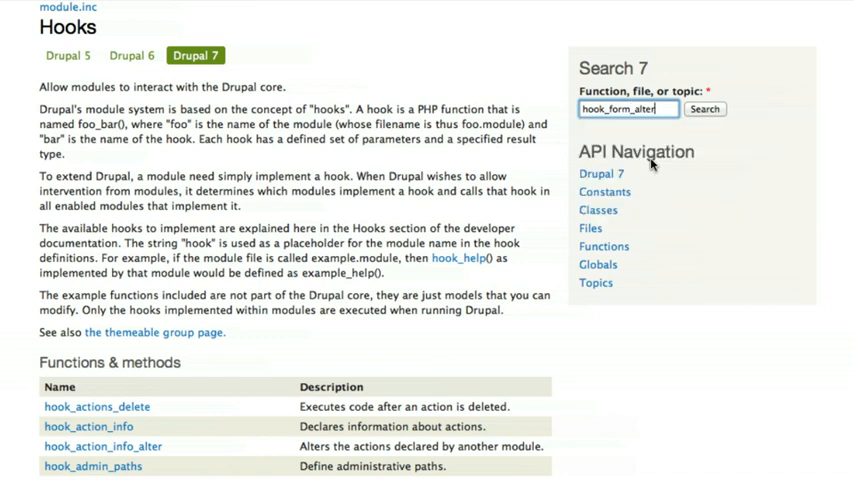
# Run the search and read the hook_form_alter page from its parameters down to the example code
pyautogui.click(704, 108)
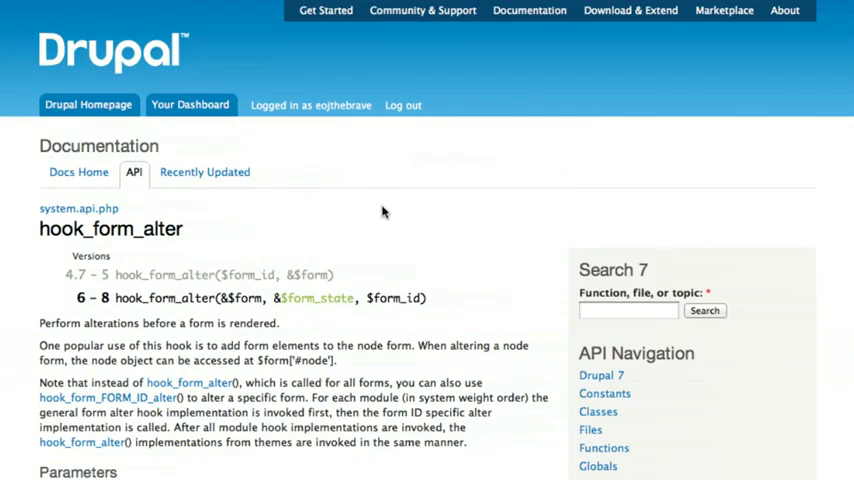
pyautogui.scroll(-3)
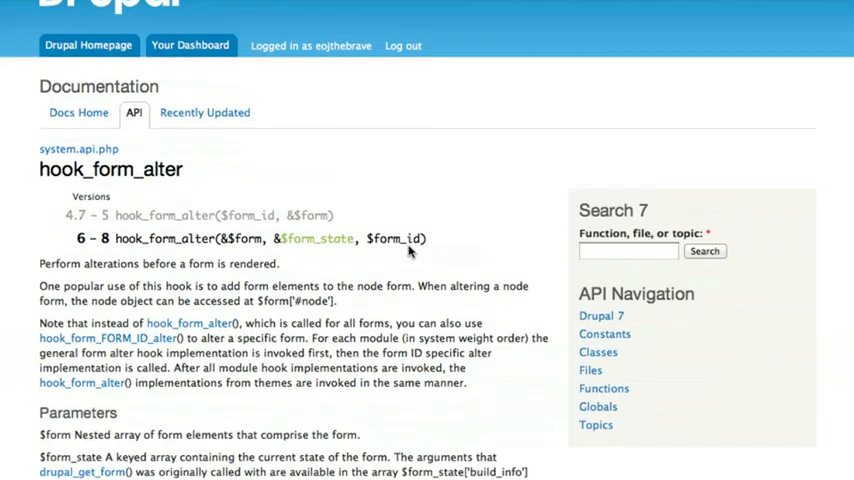
pyautogui.scroll(-3)
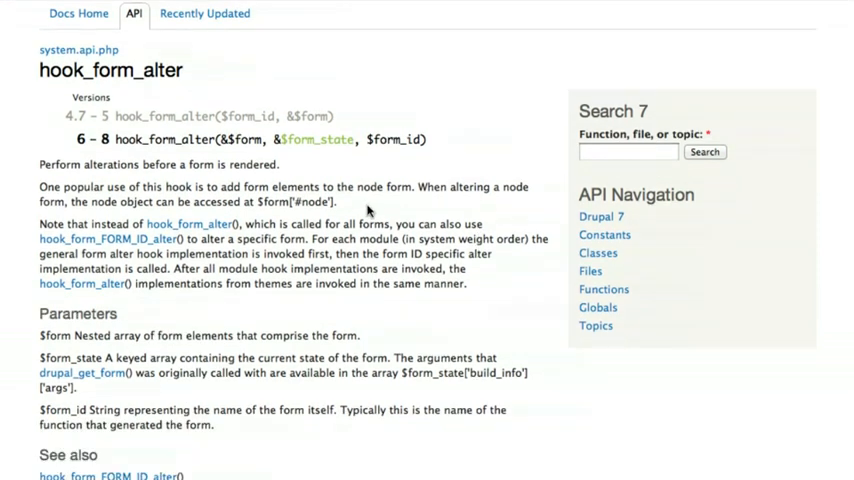
pyautogui.moveTo(190, 150)
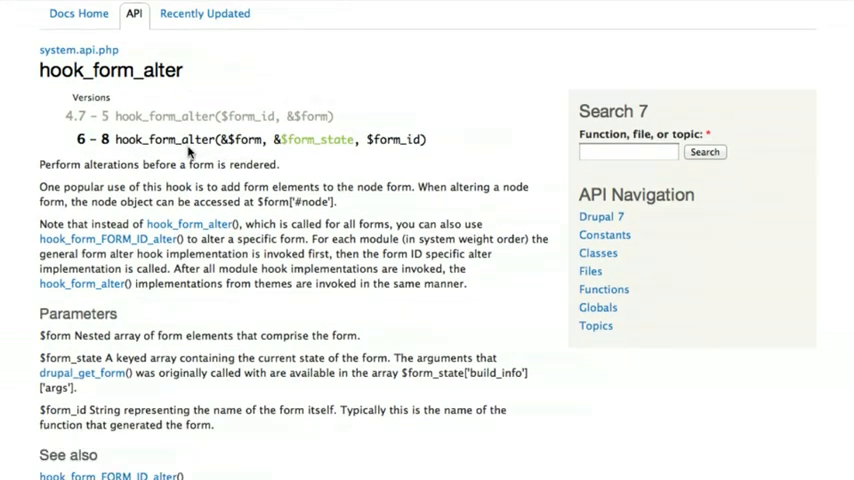
pyautogui.scroll(-3)
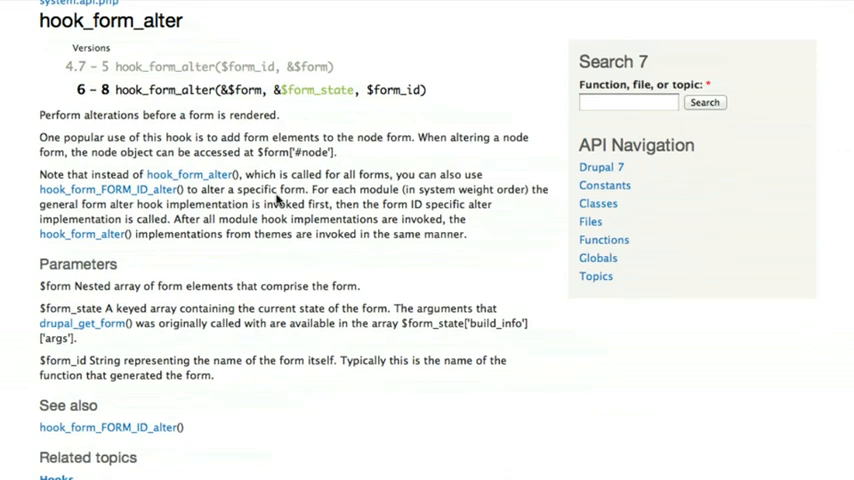
pyautogui.moveTo(88, 132)
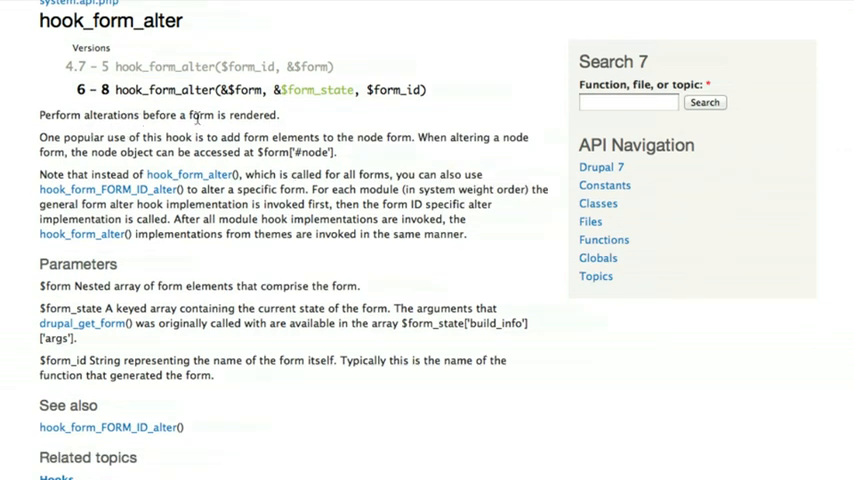
pyautogui.moveTo(364, 170)
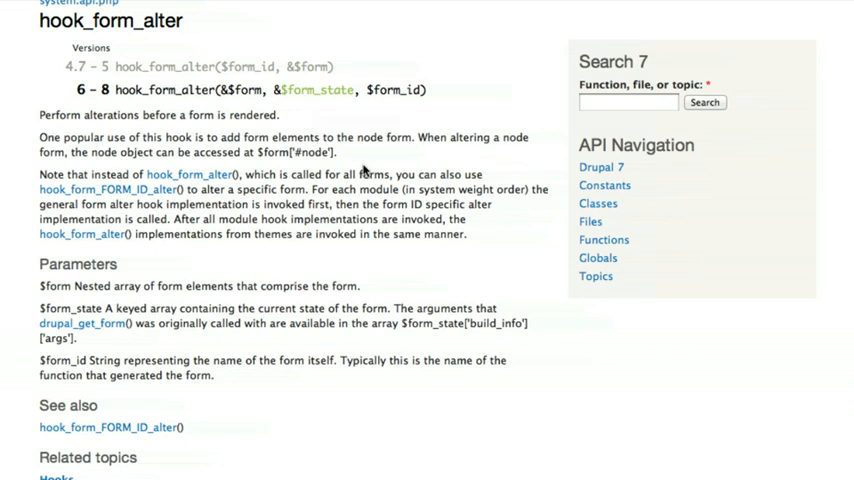
pyautogui.scroll(-3)
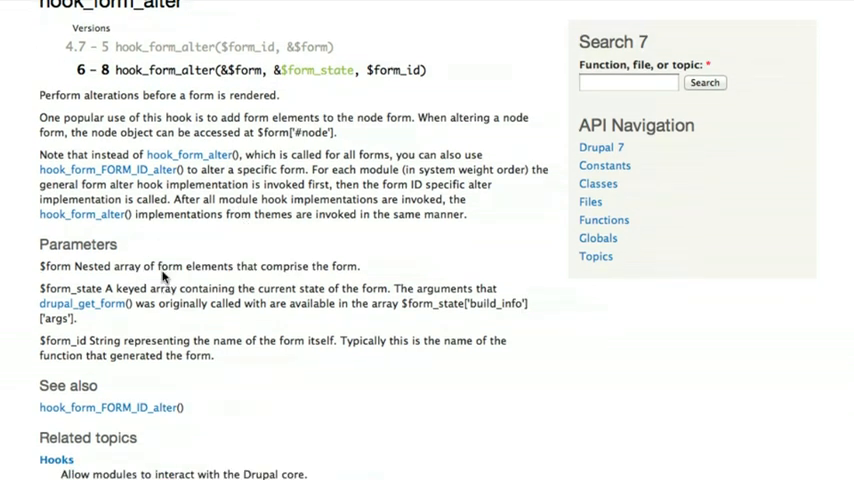
pyautogui.moveTo(100, 292)
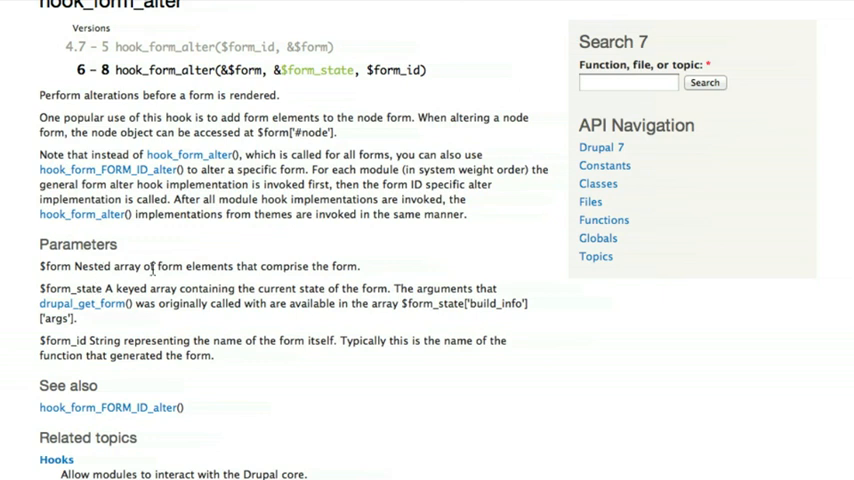
pyautogui.scroll(-3)
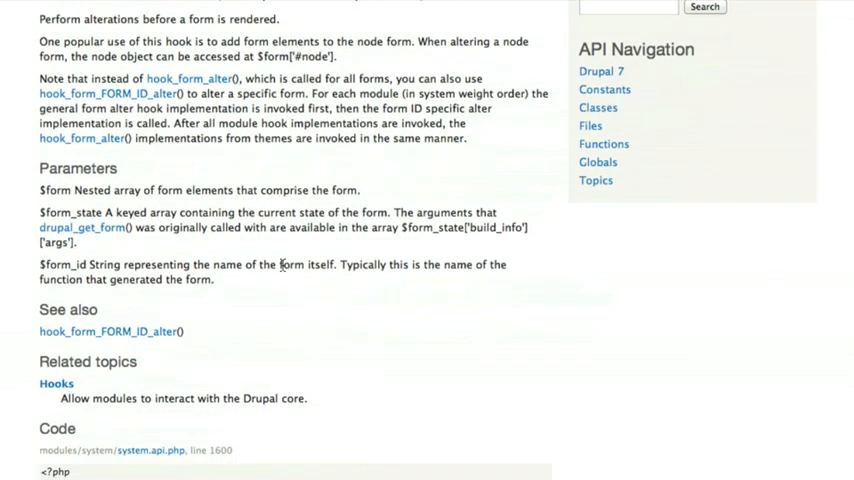
pyautogui.scroll(-3)
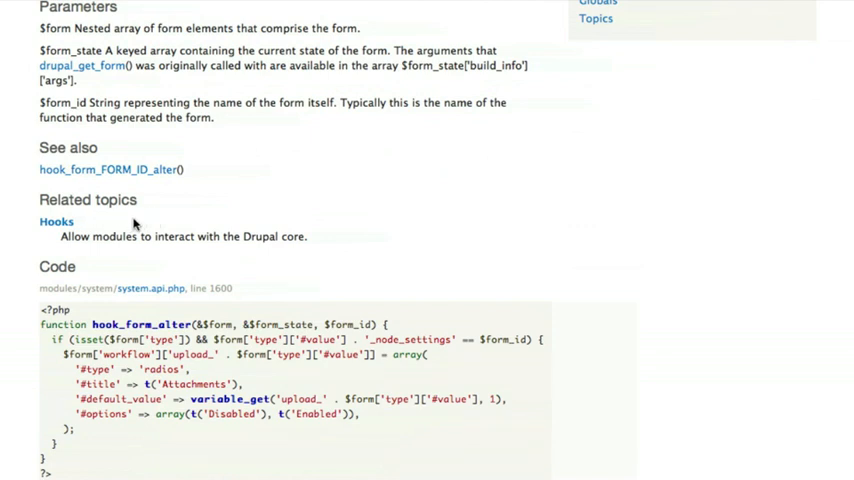
pyautogui.moveTo(124, 230)
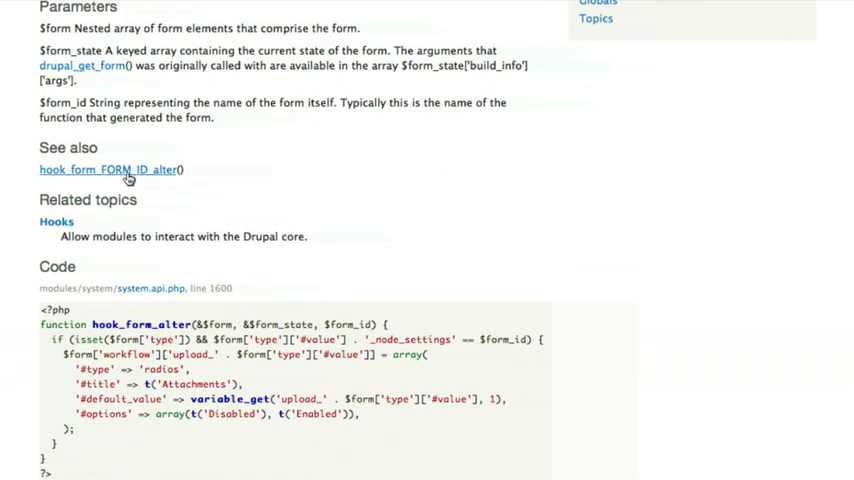
pyautogui.moveTo(110, 168)
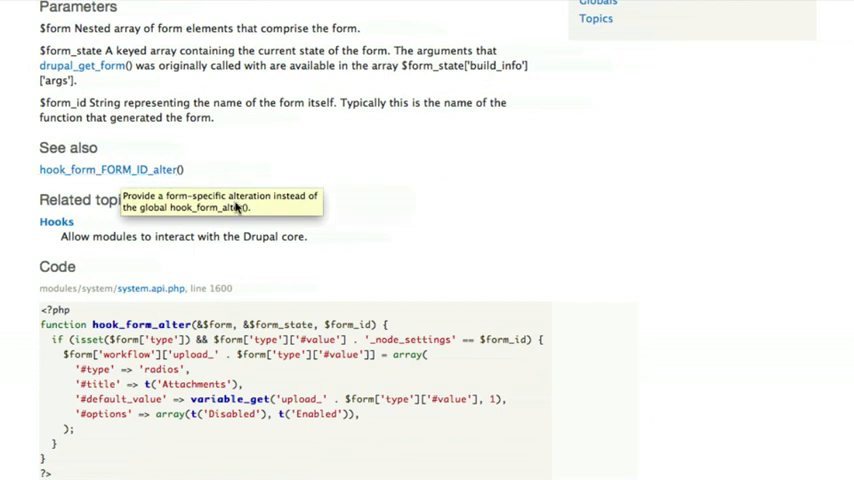
pyautogui.scroll(-3)
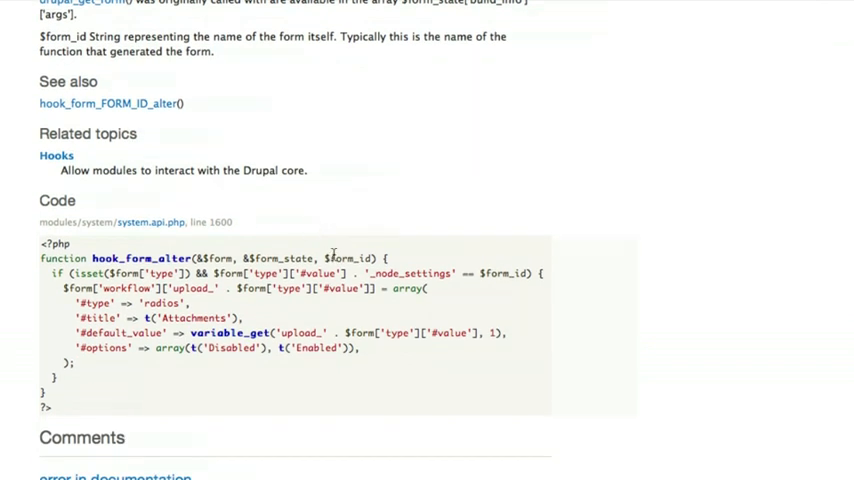
pyautogui.moveTo(308, 204)
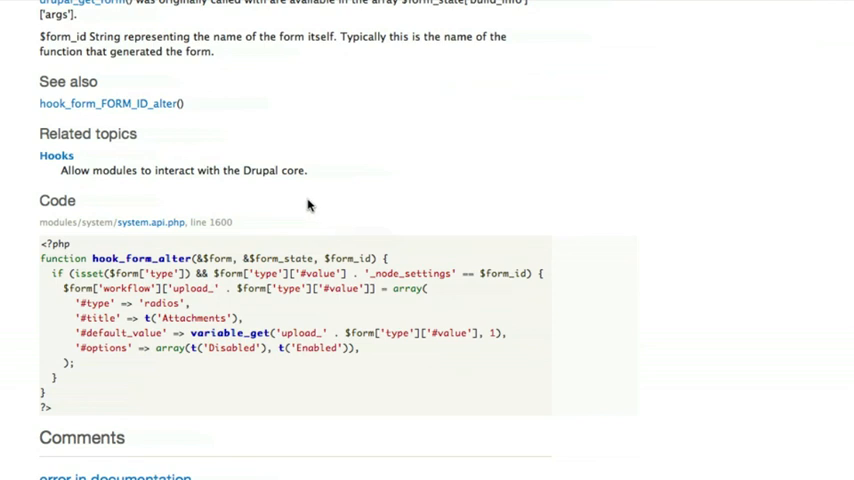
pyautogui.moveTo(72, 412)
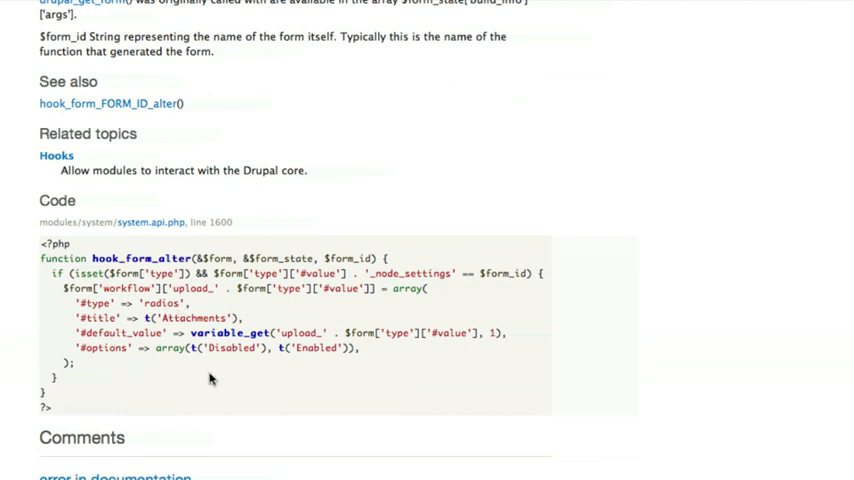
pyautogui.moveTo(184, 372)
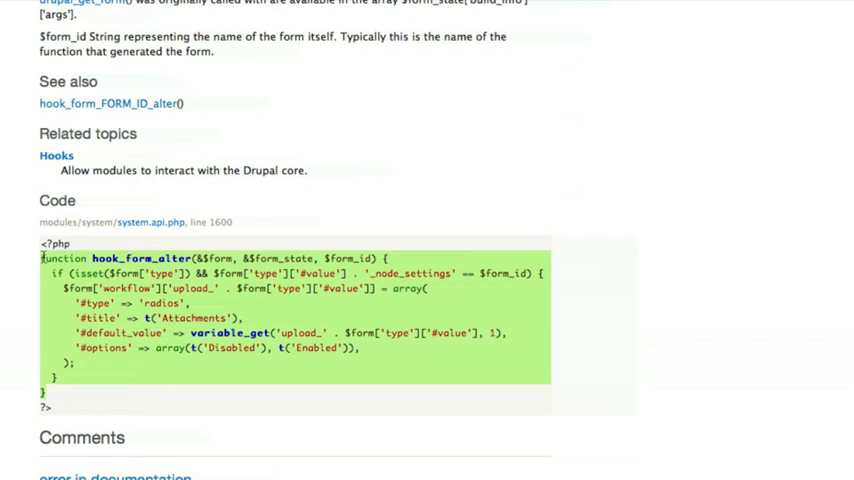
pyautogui.moveTo(160, 316)
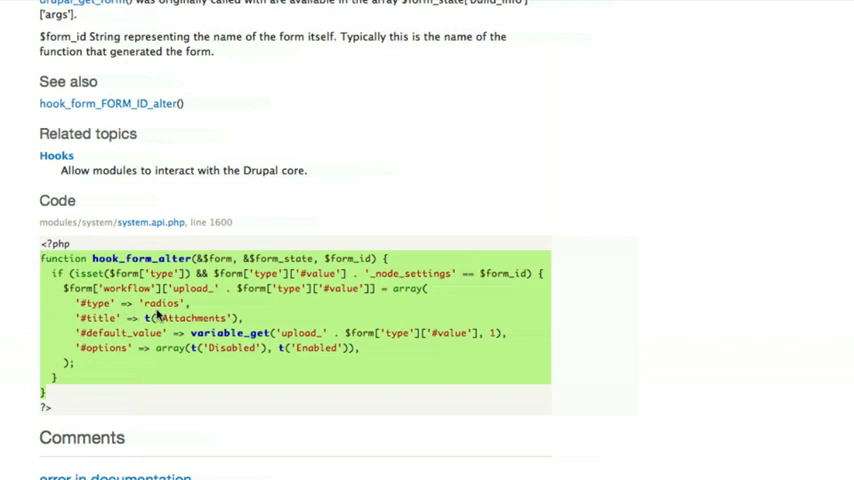
pyautogui.moveTo(232, 340)
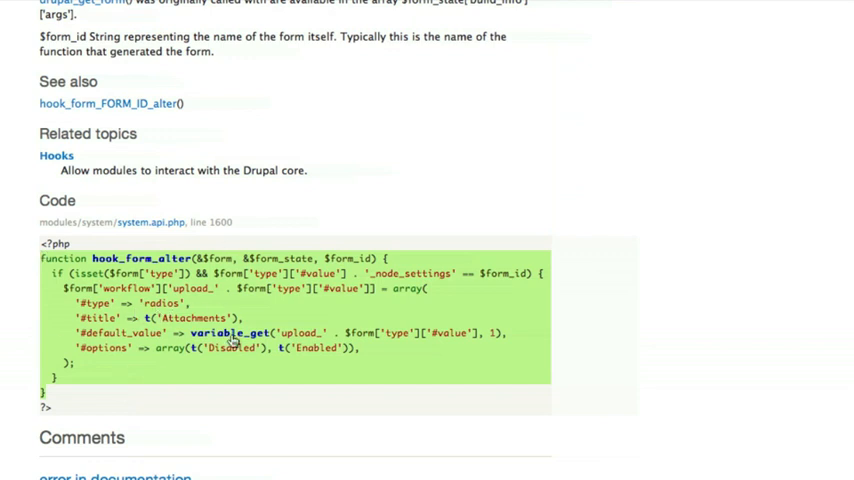
pyautogui.moveTo(342, 216)
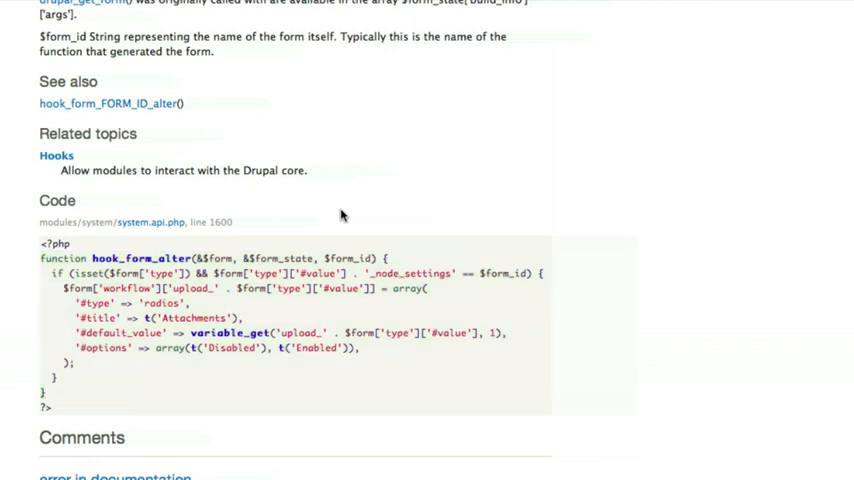
# Enter 'format' in the Drupal 7 search so format_date appears among the suggestions
pyautogui.scroll(3)
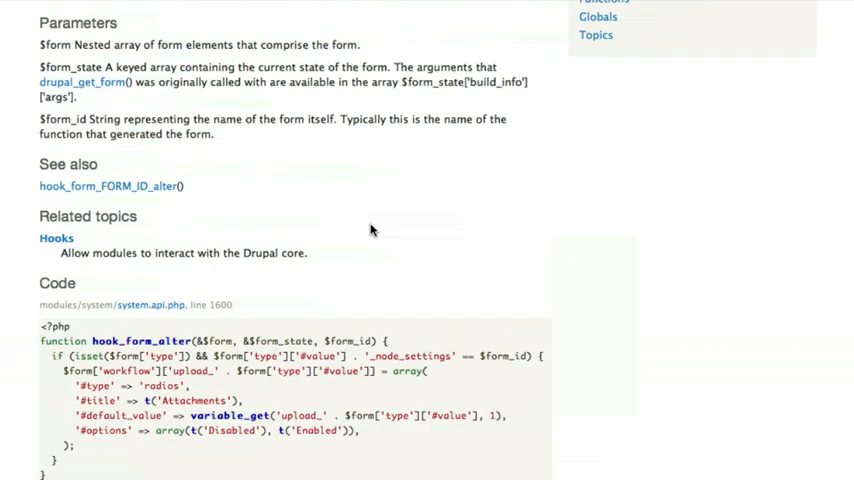
pyautogui.scroll(3)
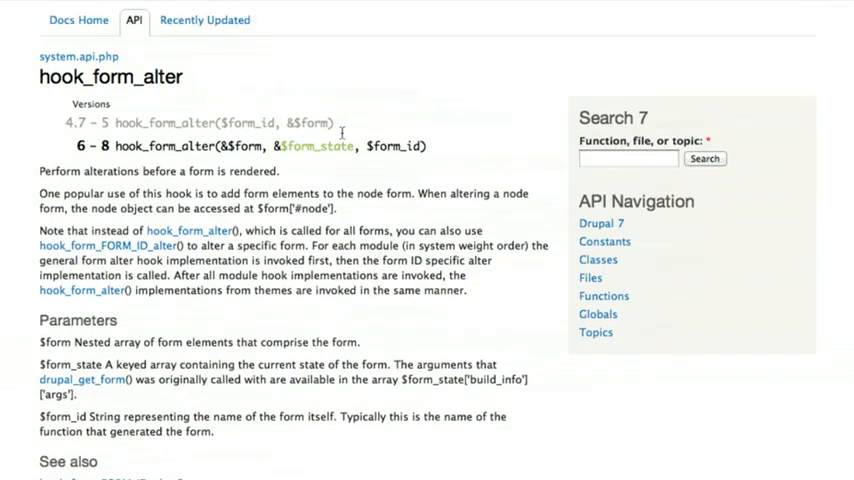
pyautogui.scroll(-3)
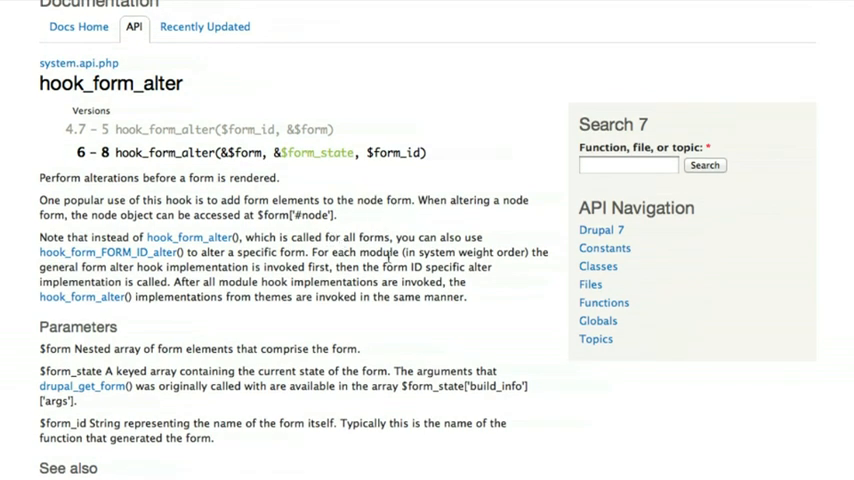
pyautogui.scroll(-3)
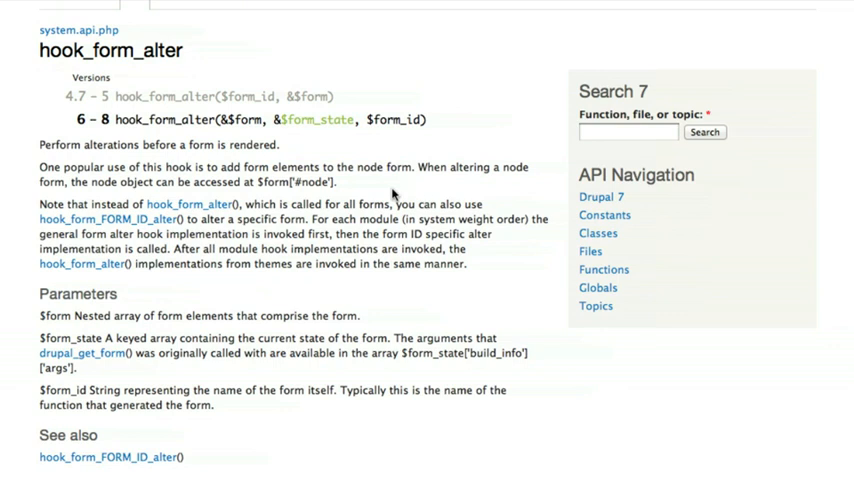
pyautogui.moveTo(432, 196)
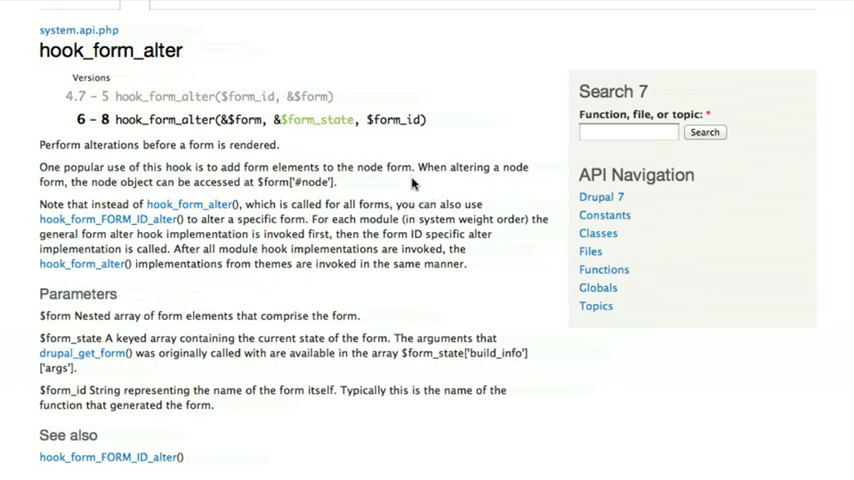
pyautogui.click(628, 132)
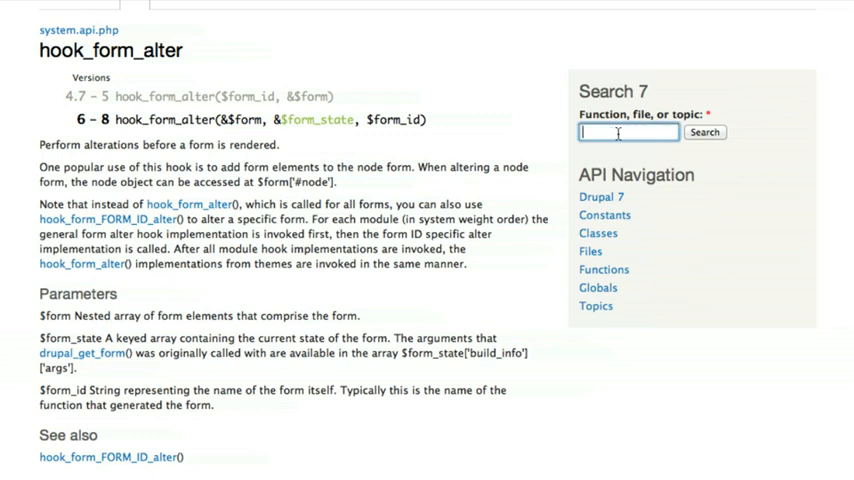
pyautogui.moveTo(648, 132)
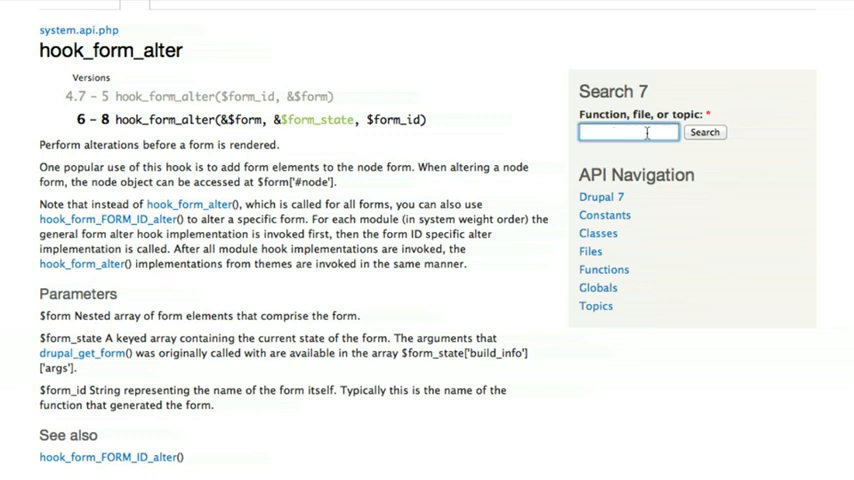
pyautogui.write('format_date')
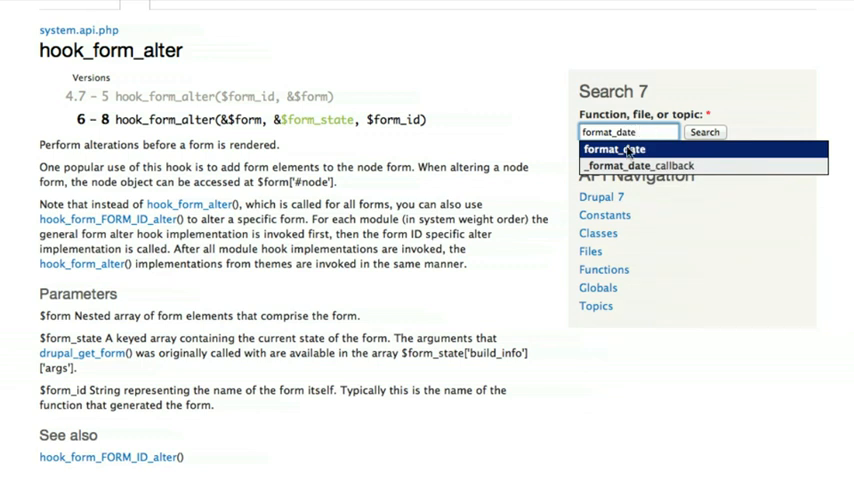
# Select format_date and read its signature, parameters and return value
pyautogui.click(614, 148)
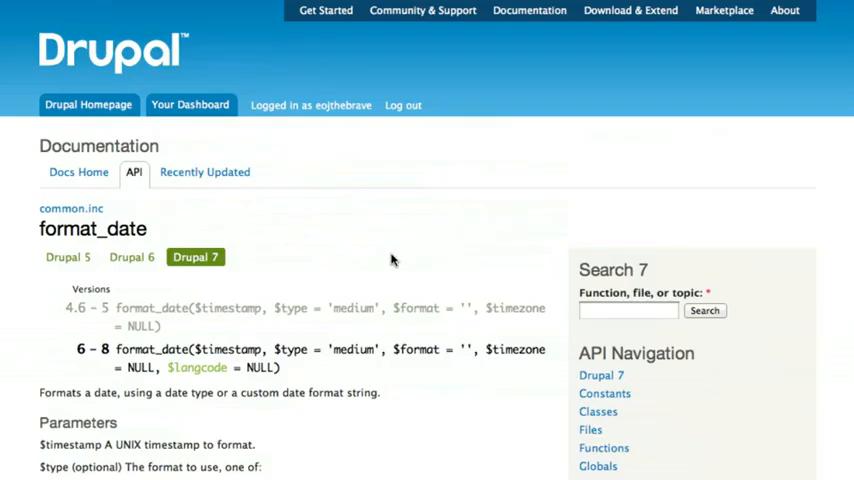
pyautogui.scroll(-3)
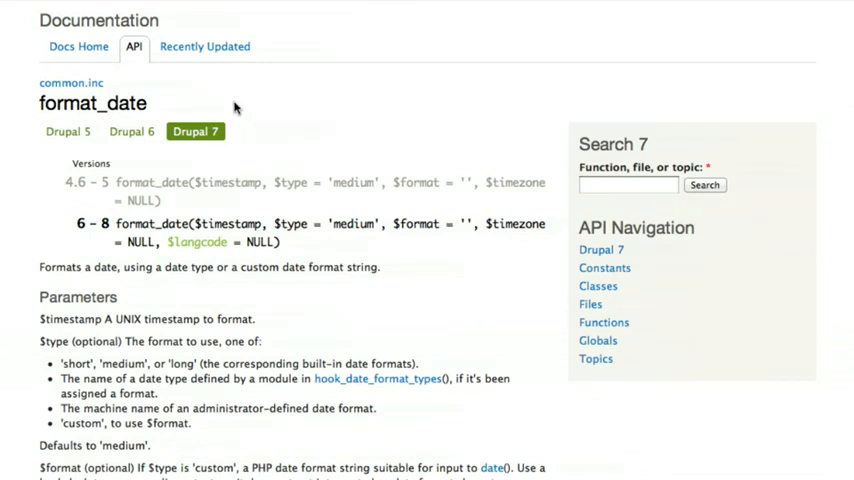
pyautogui.moveTo(190, 116)
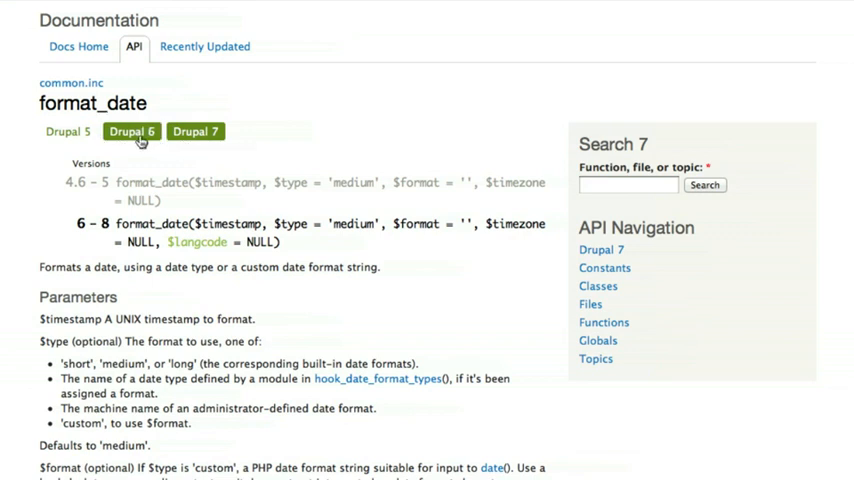
pyautogui.click(68, 132)
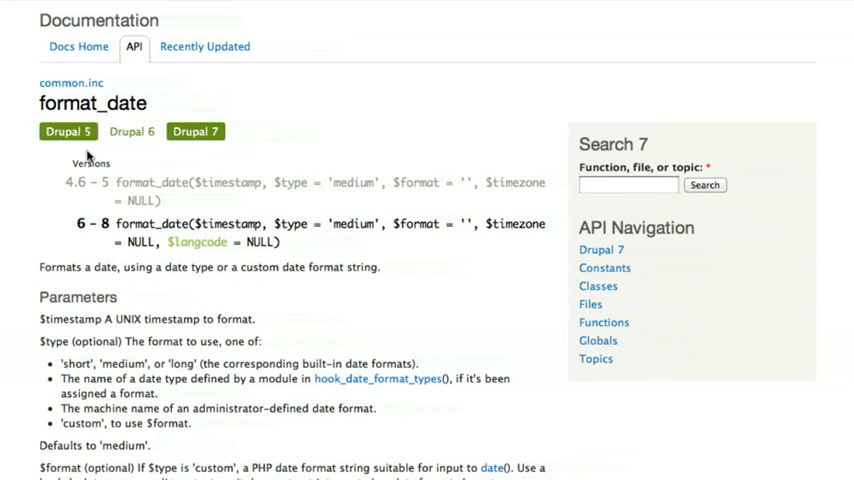
pyautogui.scroll(-3)
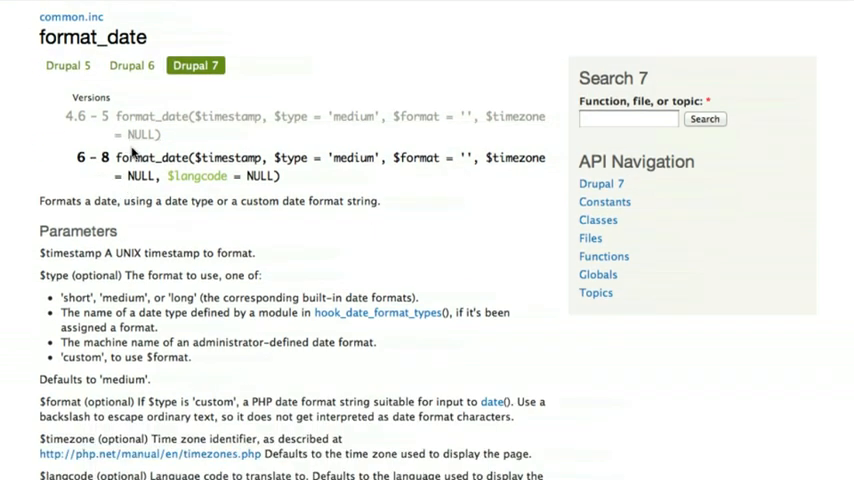
pyautogui.scroll(-3)
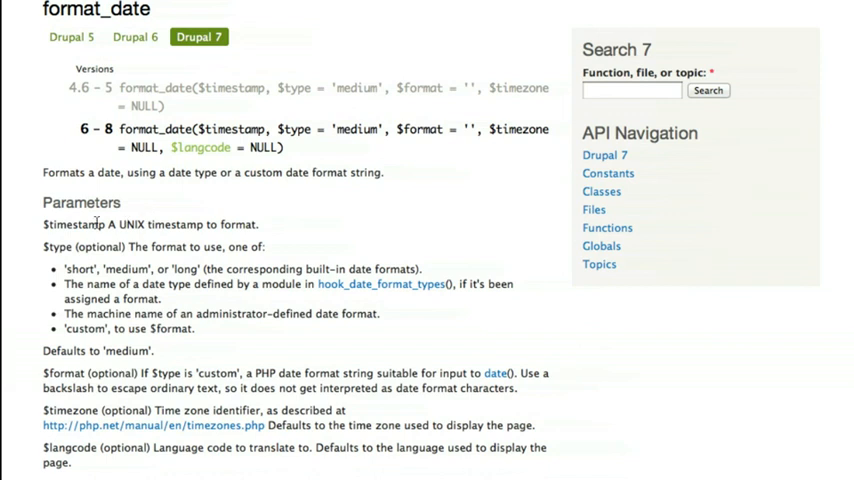
pyautogui.moveTo(216, 214)
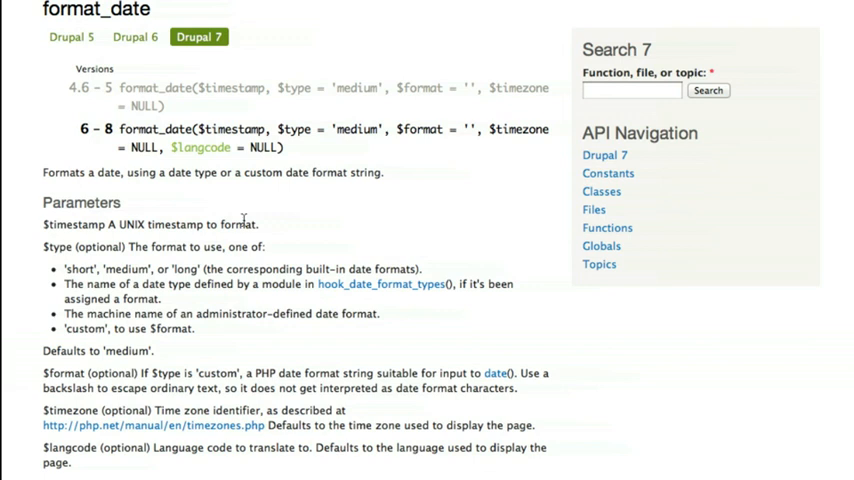
pyautogui.moveTo(280, 238)
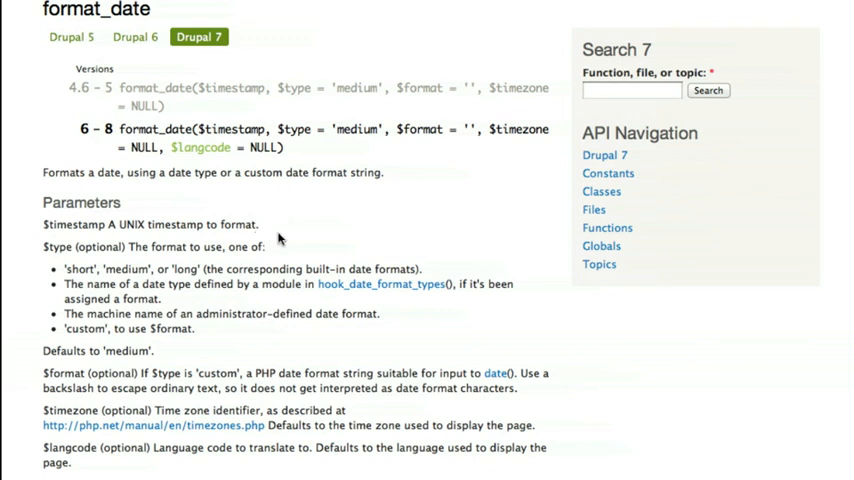
pyautogui.moveTo(162, 270)
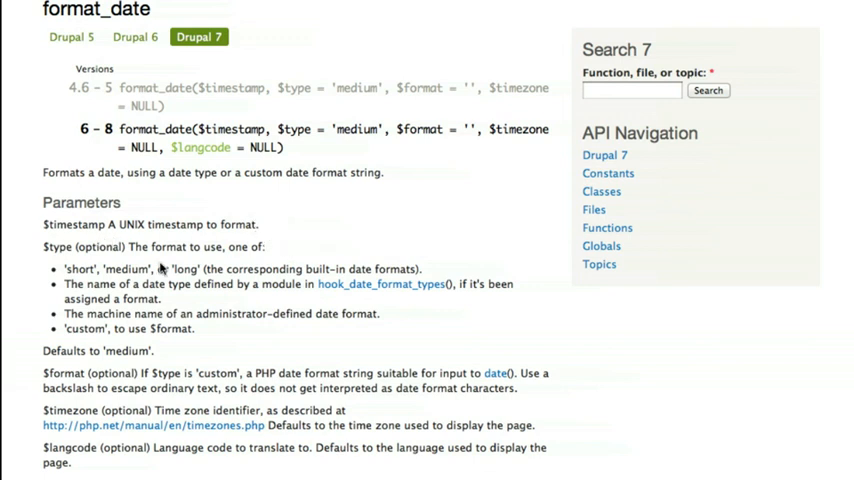
pyautogui.scroll(3)
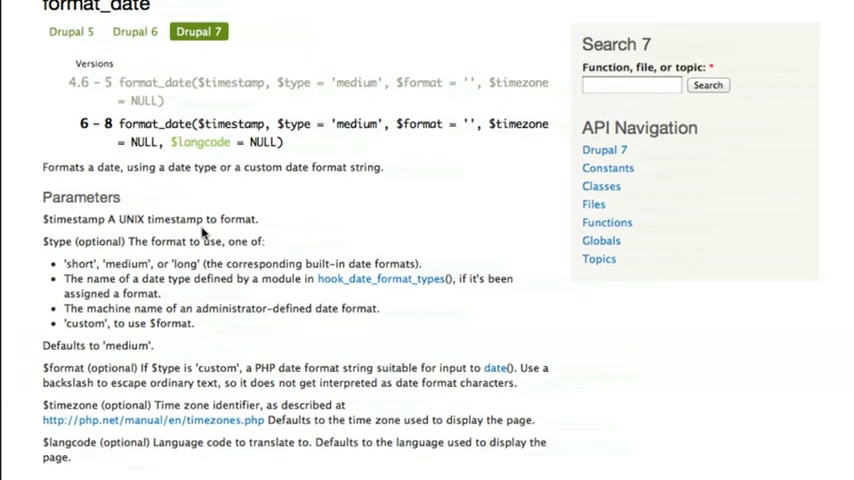
pyautogui.scroll(-3)
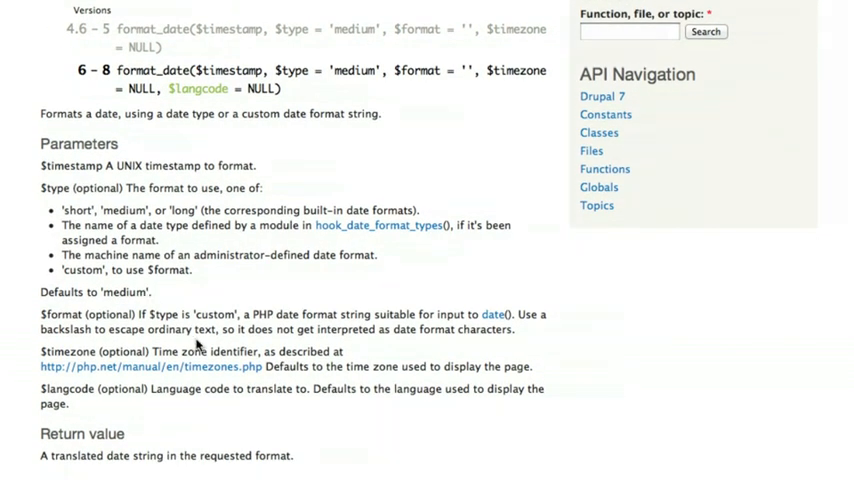
pyautogui.scroll(-3)
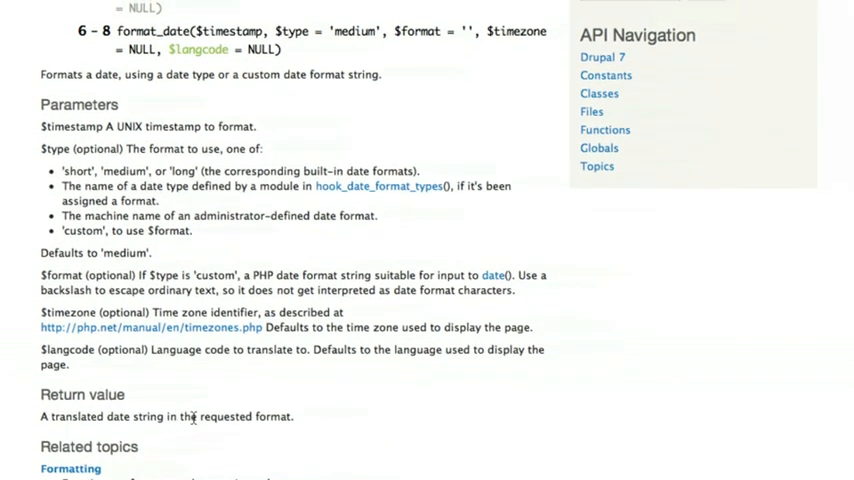
# Scroll past Related topics to the format_date source code and its 44 calling functions
pyautogui.scroll(3)
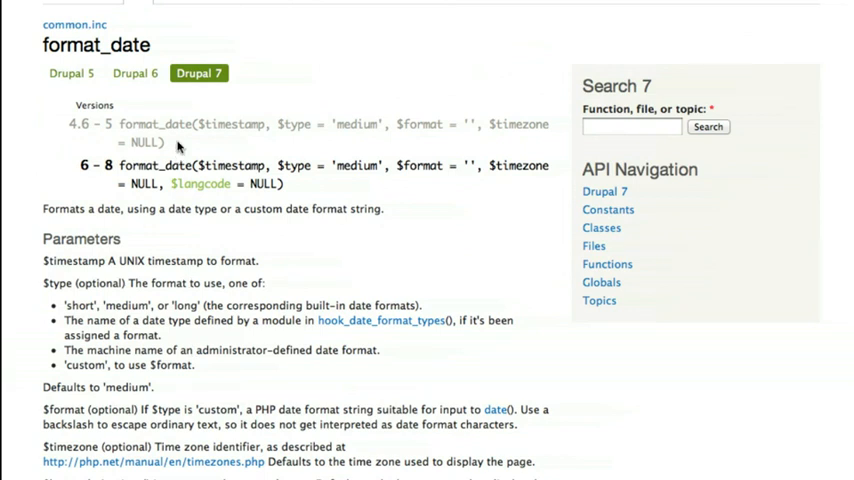
pyautogui.moveTo(172, 164)
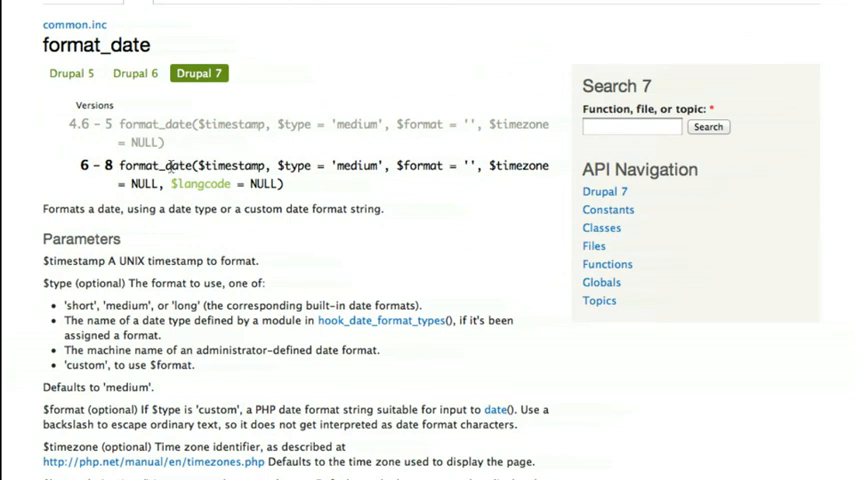
pyautogui.moveTo(146, 150)
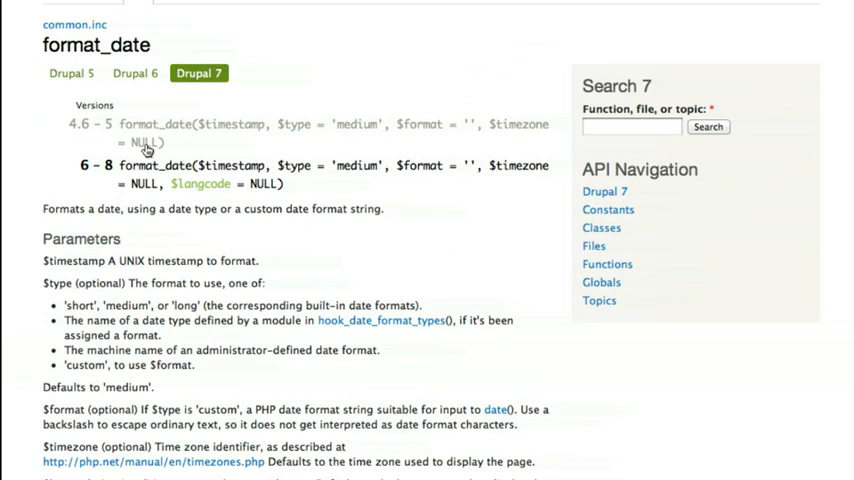
pyautogui.moveTo(116, 130)
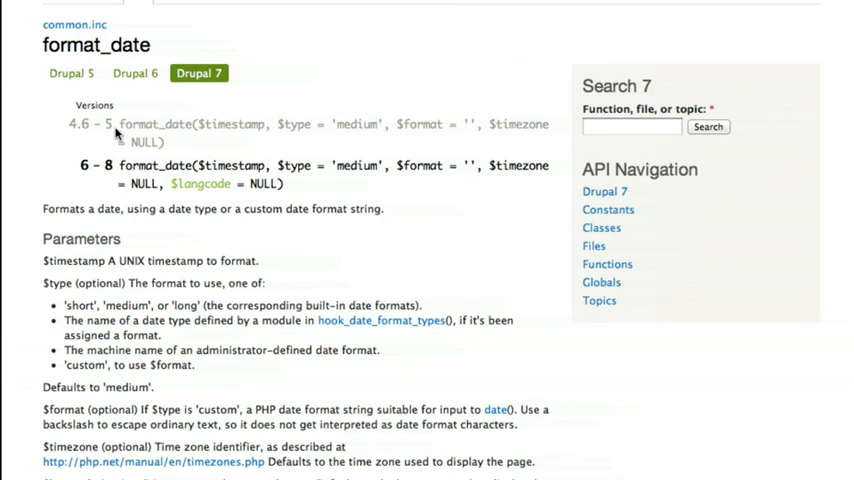
pyautogui.moveTo(178, 148)
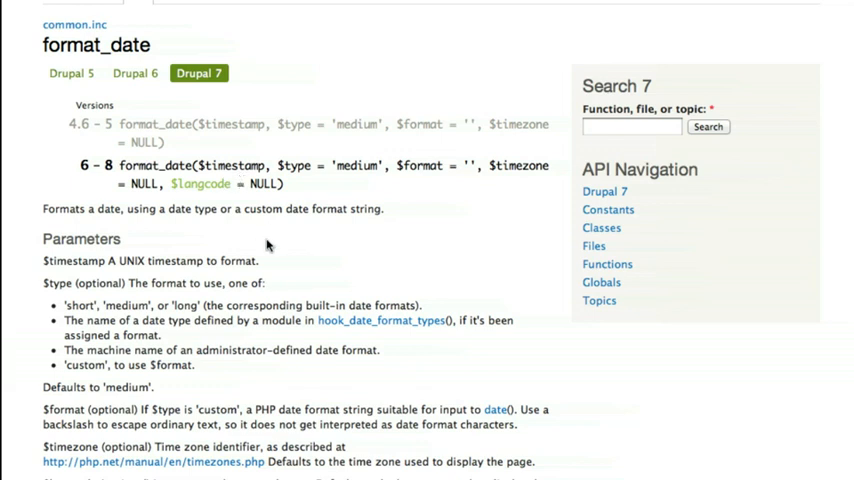
pyautogui.scroll(-3)
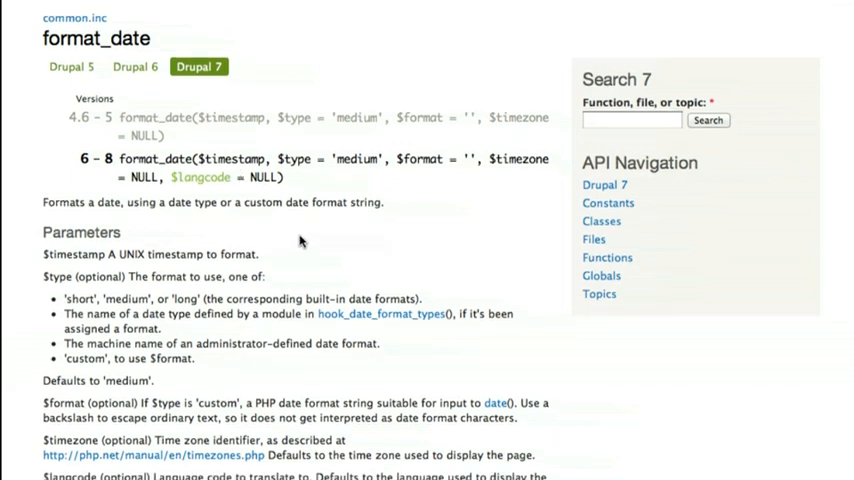
pyautogui.scroll(-3)
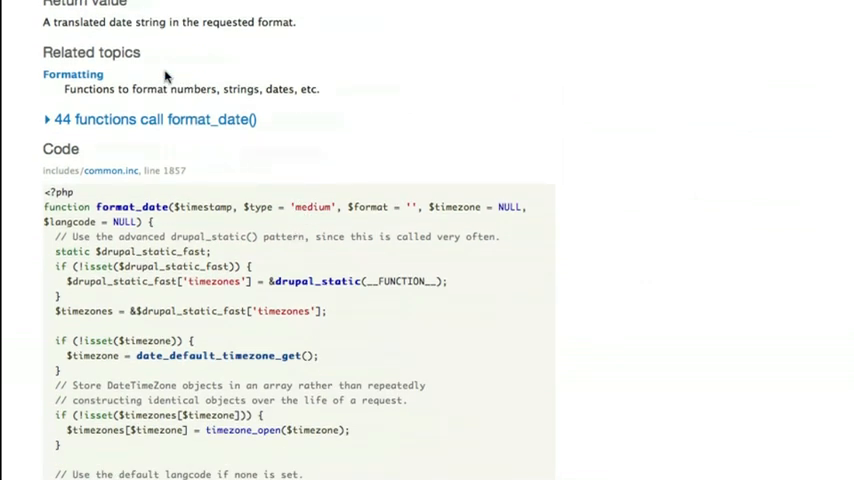
# Scroll the format_date source down to the switch ($type) block with short and long cases
pyautogui.scroll(-3)
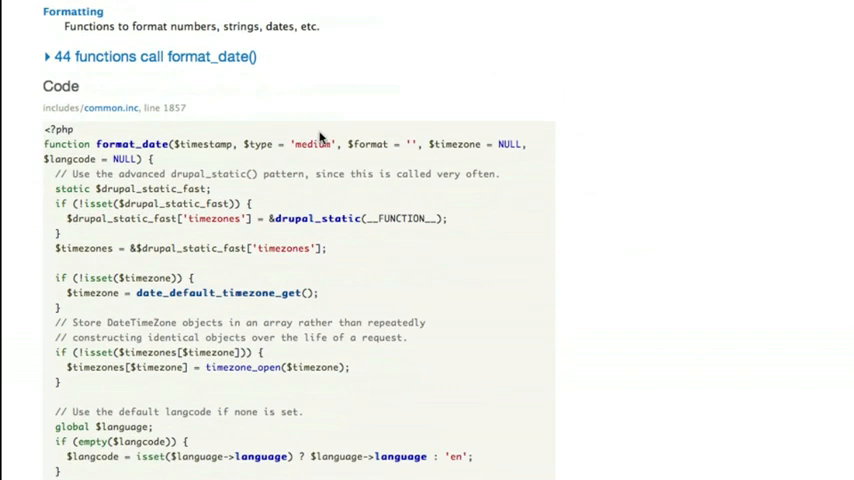
pyautogui.moveTo(90, 134)
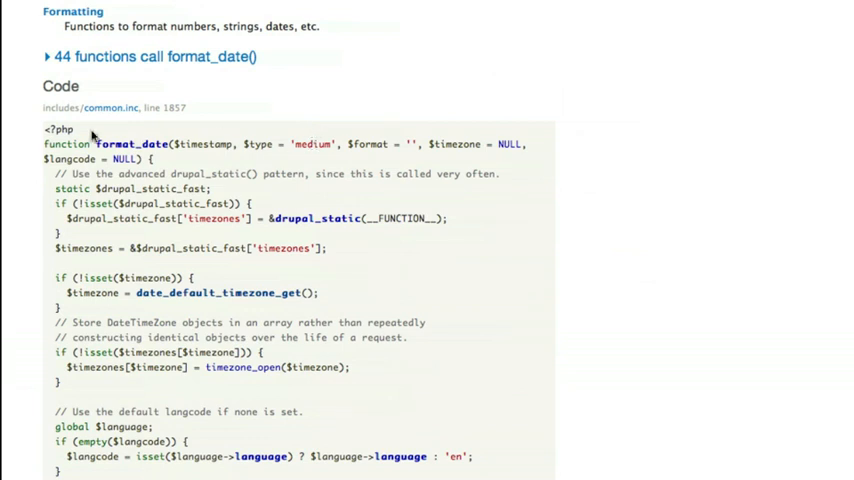
pyautogui.moveTo(324, 250)
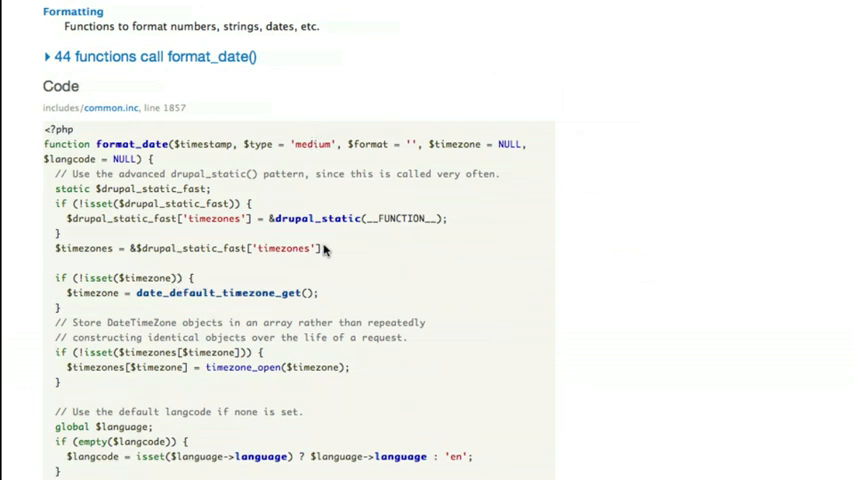
pyautogui.moveTo(240, 230)
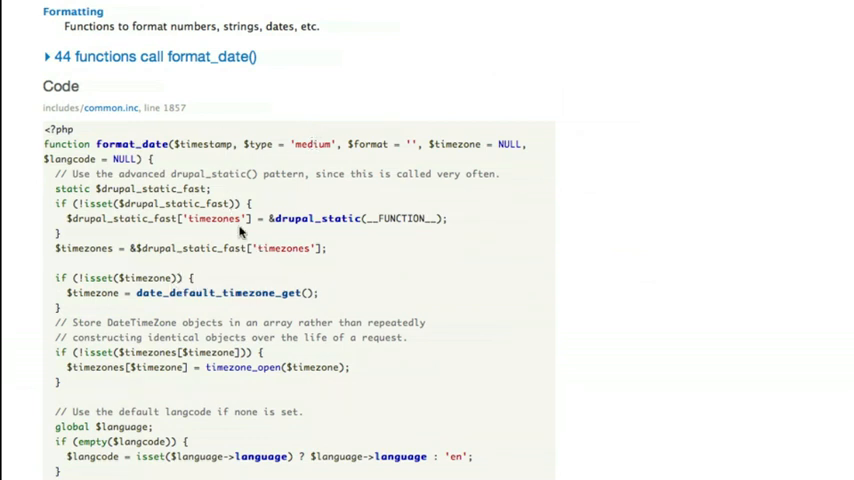
pyautogui.moveTo(204, 176)
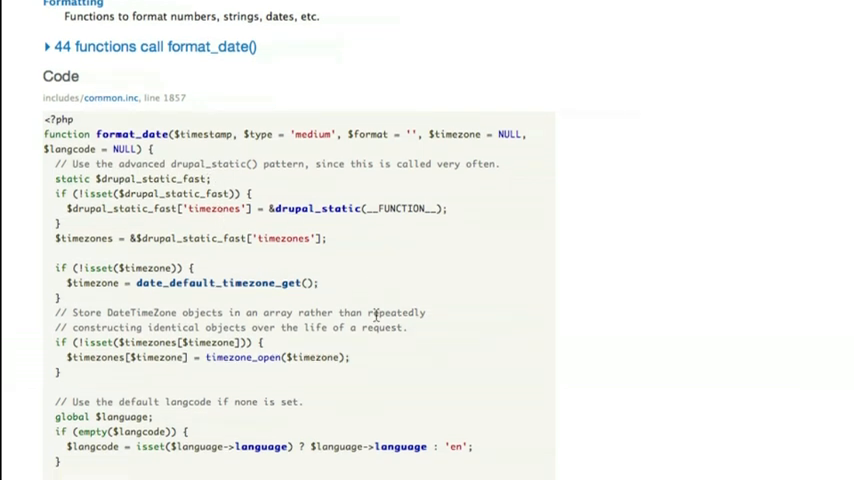
pyautogui.scroll(-3)
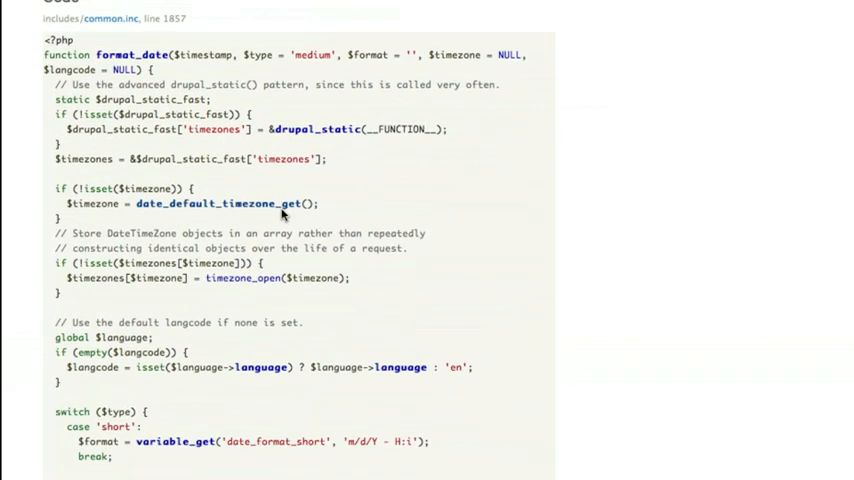
pyautogui.scroll(-3)
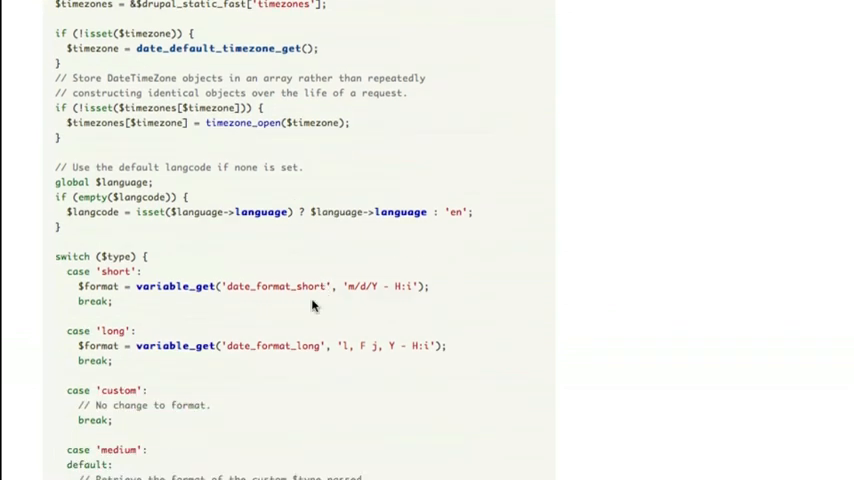
pyautogui.moveTo(172, 288)
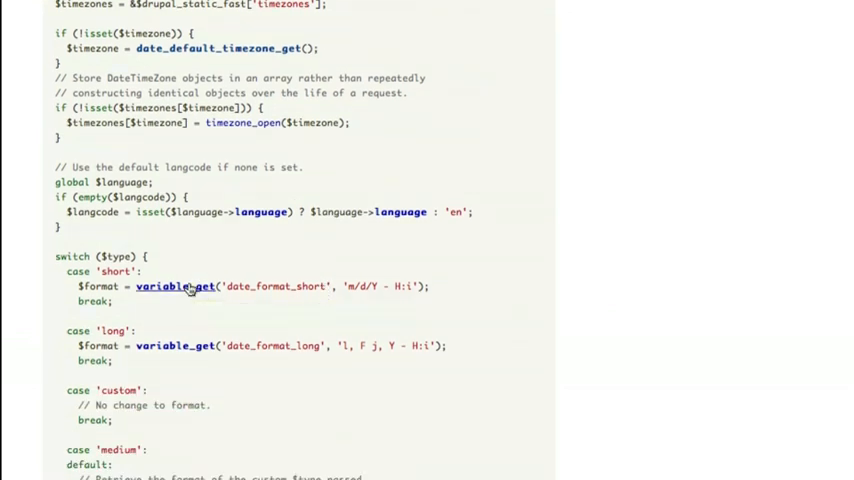
pyautogui.moveTo(180, 288)
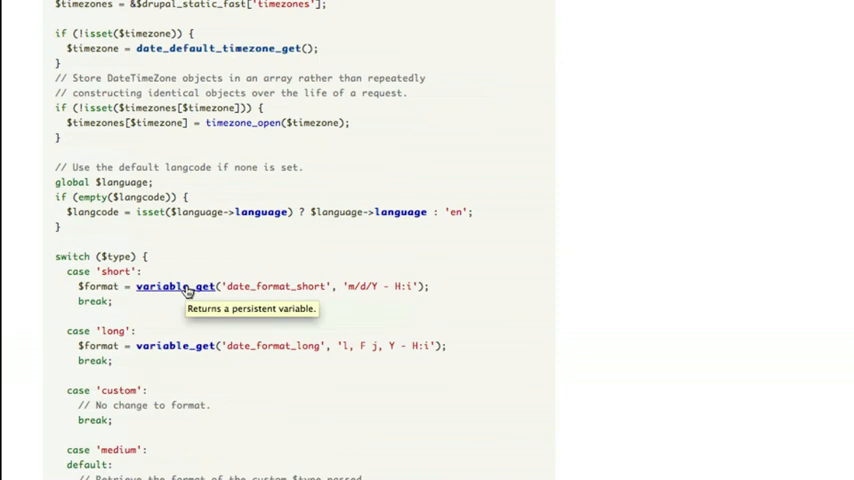
pyautogui.moveTo(278, 290)
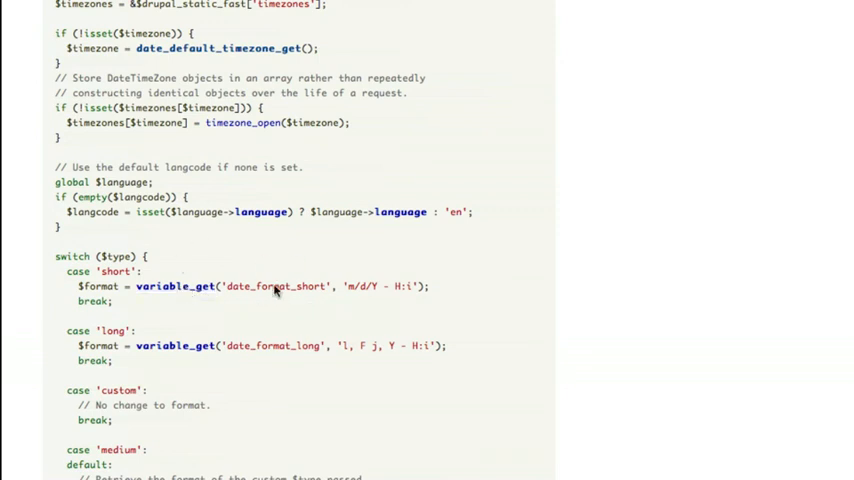
# Follow the variable_get link and expand its list of 517 calling functions, reading well down it
pyautogui.click(202, 286)
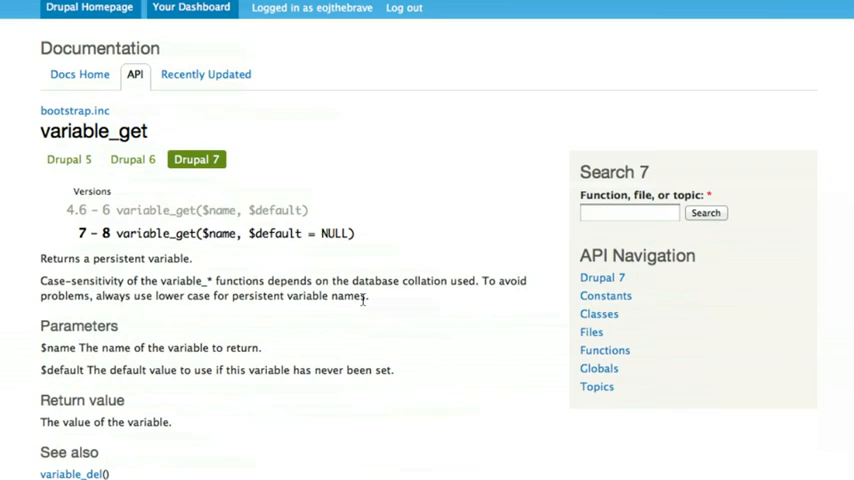
pyautogui.moveTo(344, 276)
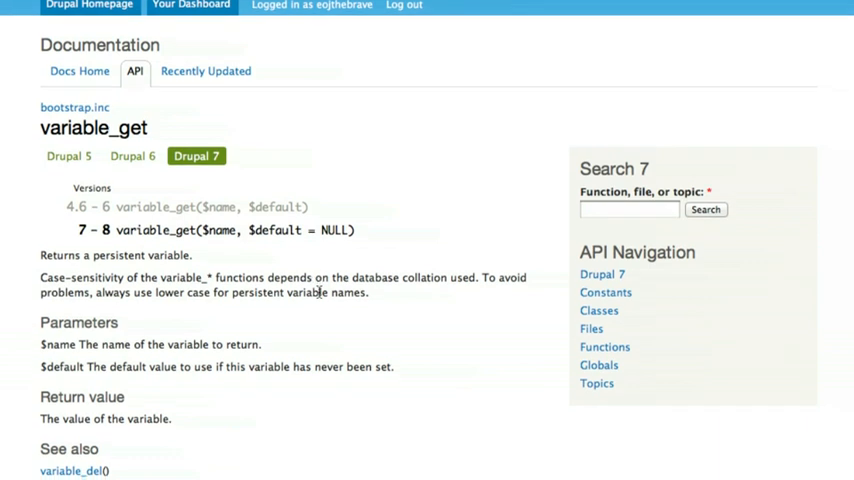
pyautogui.scroll(-3)
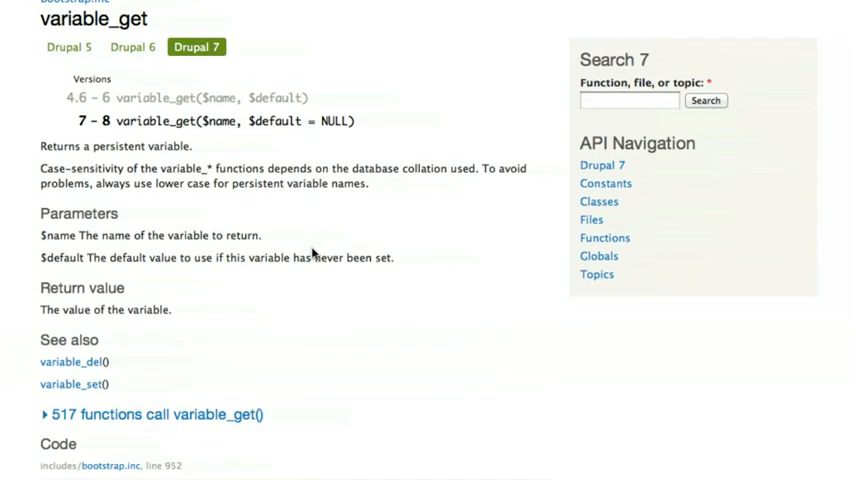
pyautogui.scroll(-3)
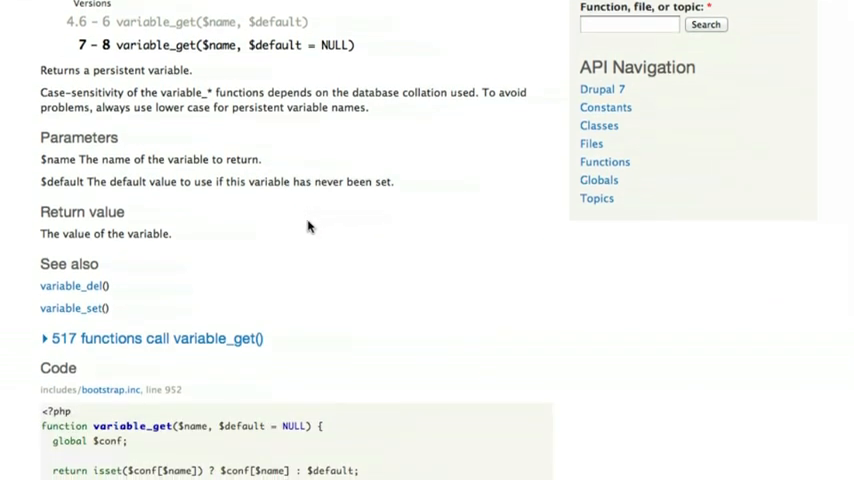
pyautogui.scroll(-3)
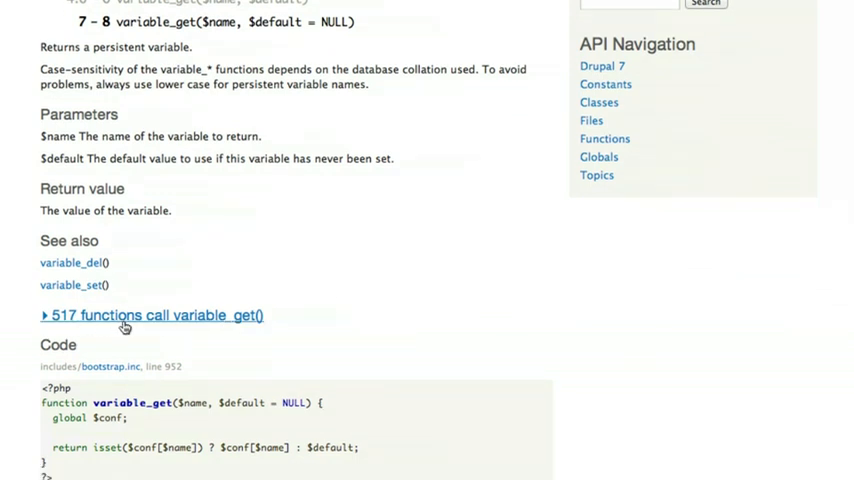
pyautogui.moveTo(198, 328)
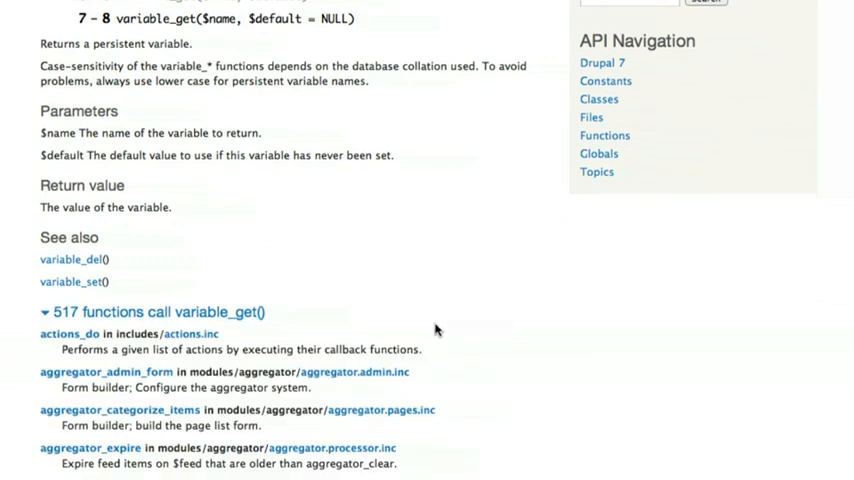
pyautogui.scroll(-3)
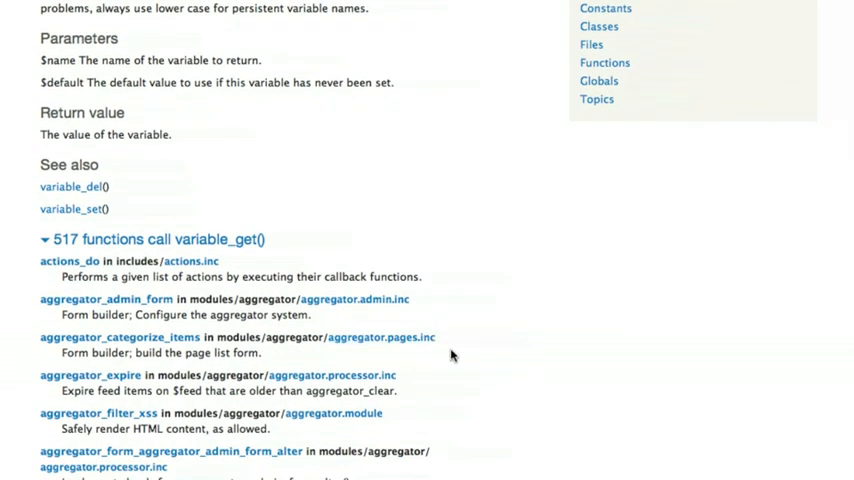
pyautogui.moveTo(256, 244)
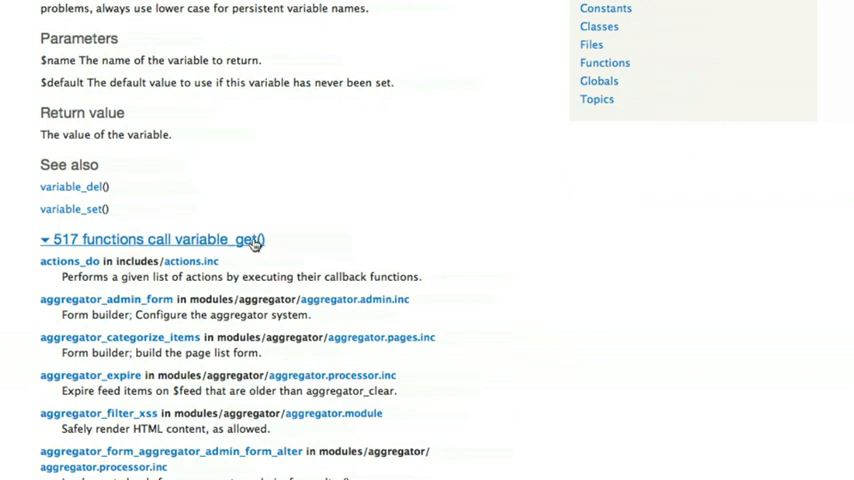
pyautogui.scroll(-3)
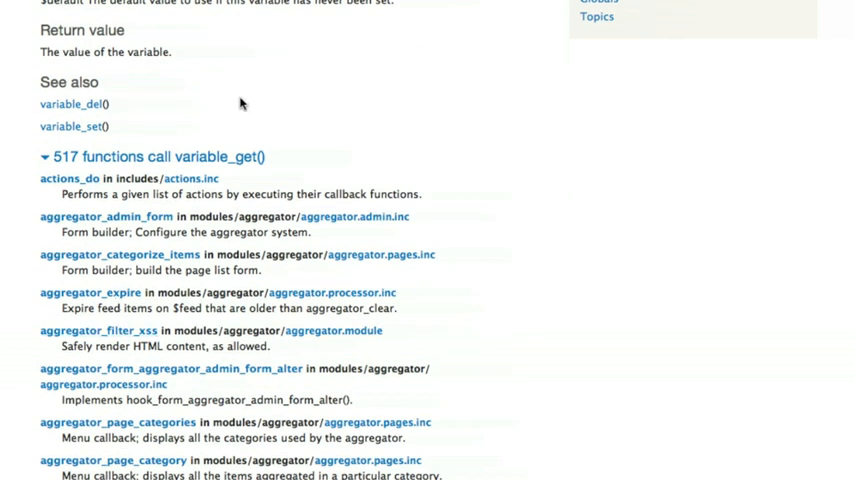
pyautogui.scroll(-3)
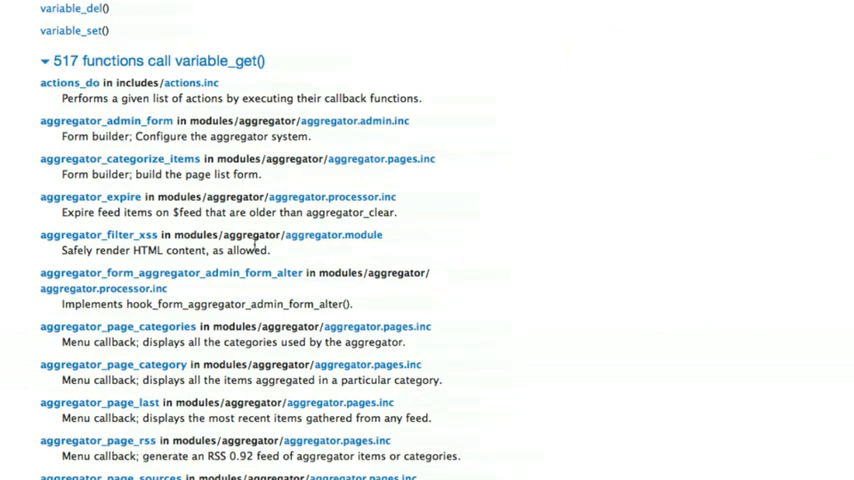
pyautogui.scroll(-3)
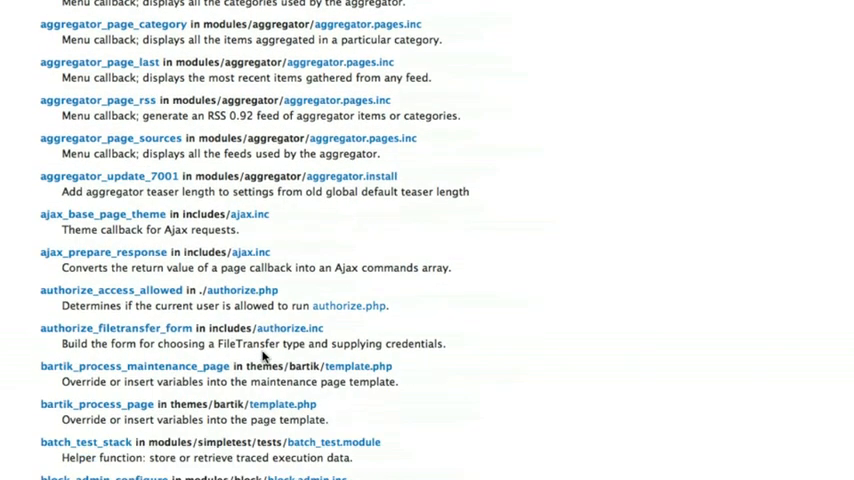
pyautogui.scroll(-3)
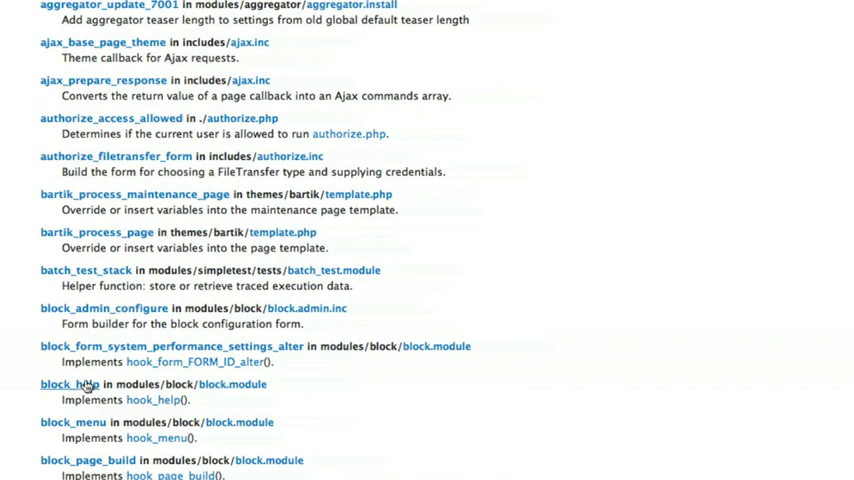
# Follow block_help from the callers list to its signature, versions and start of code
pyautogui.click(68, 384)
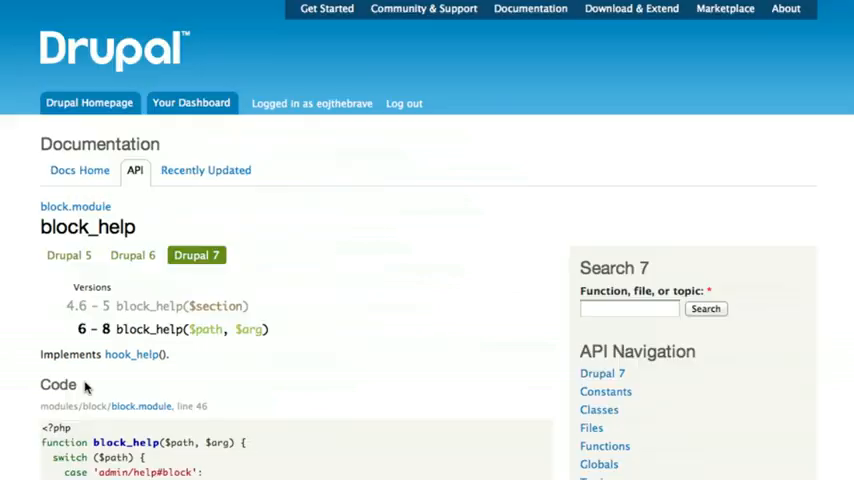
pyautogui.scroll(-3)
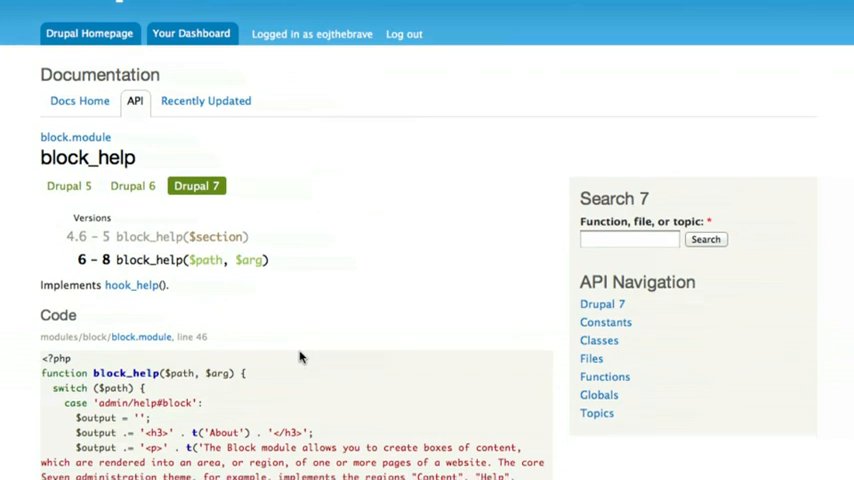
pyautogui.scroll(-3)
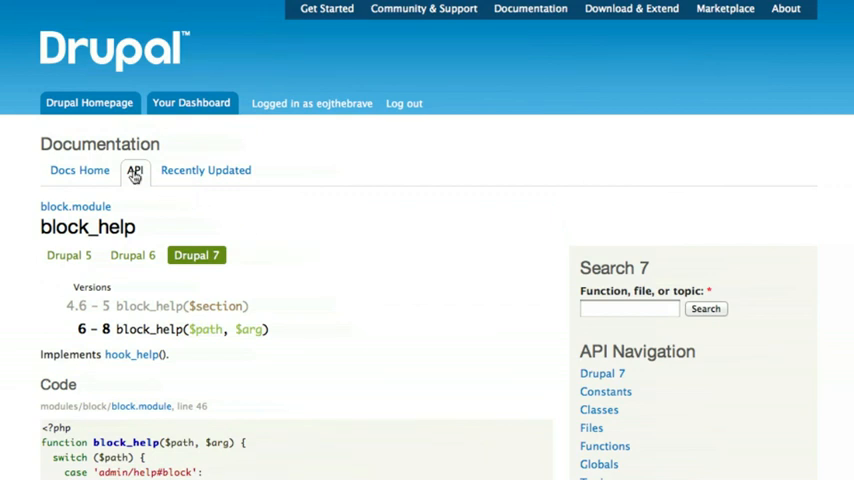
# Return to the Drupal 7 API overview and read down to its In-depth discussions section
pyautogui.click(136, 170)
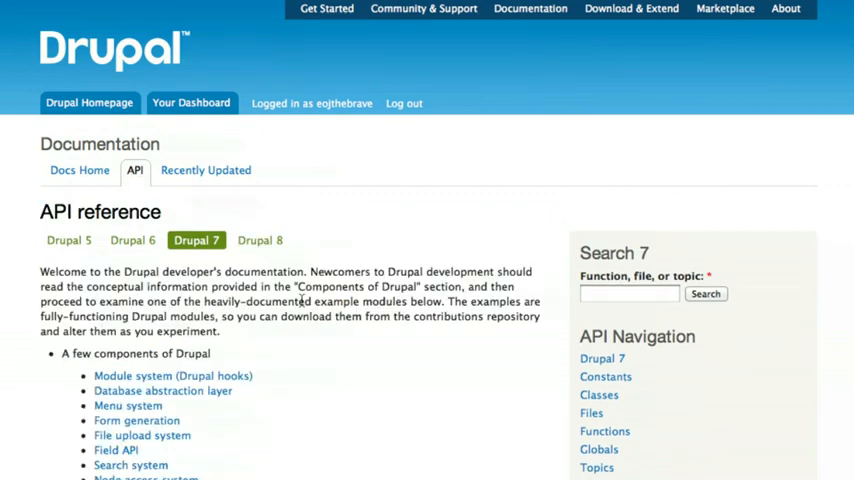
pyautogui.scroll(-3)
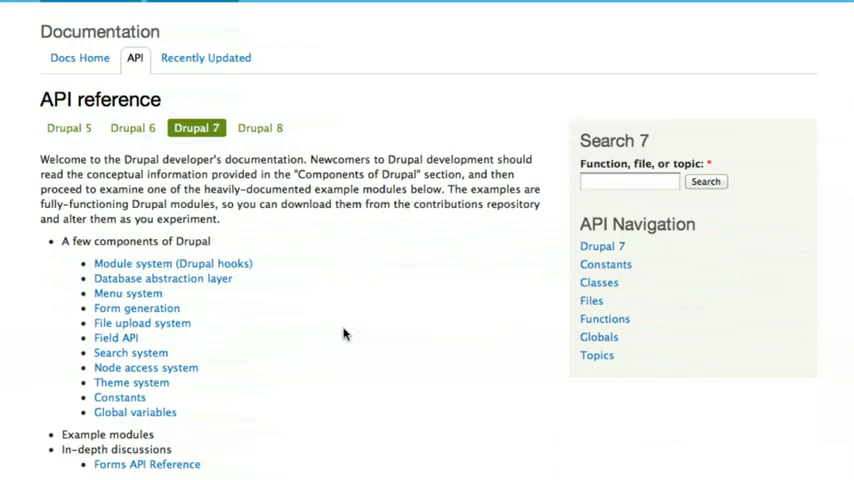
pyautogui.scroll(3)
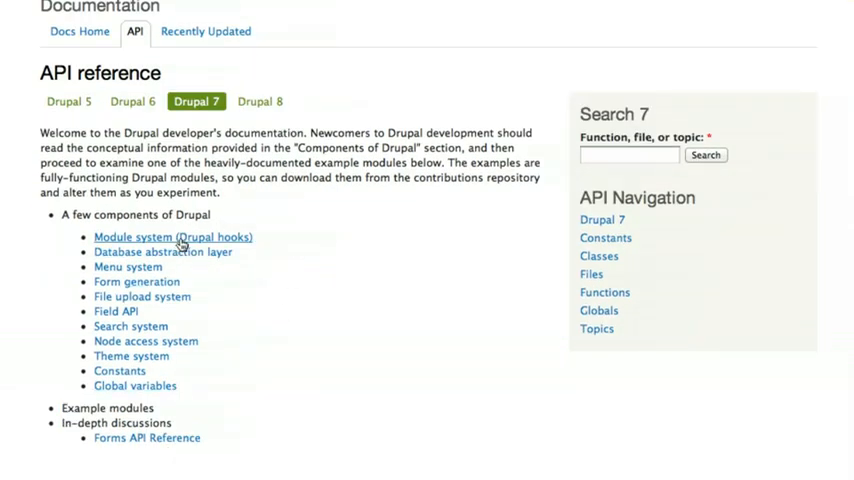
pyautogui.moveTo(184, 272)
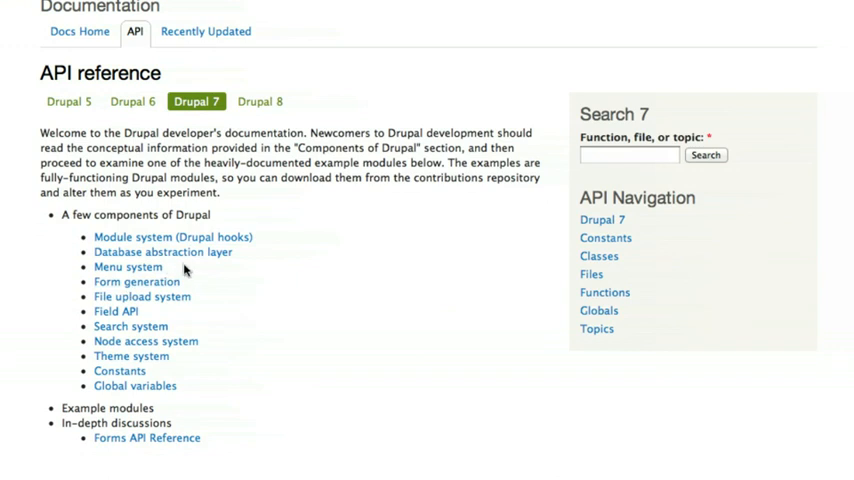
pyautogui.moveTo(232, 328)
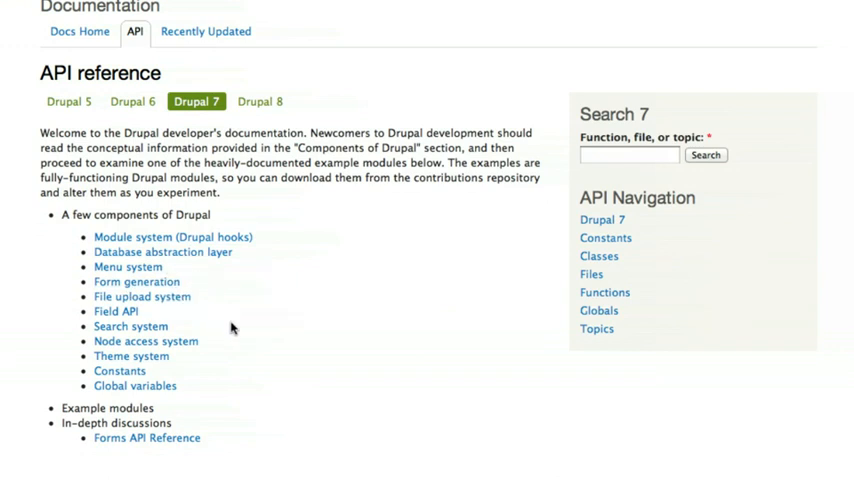
pyautogui.scroll(-3)
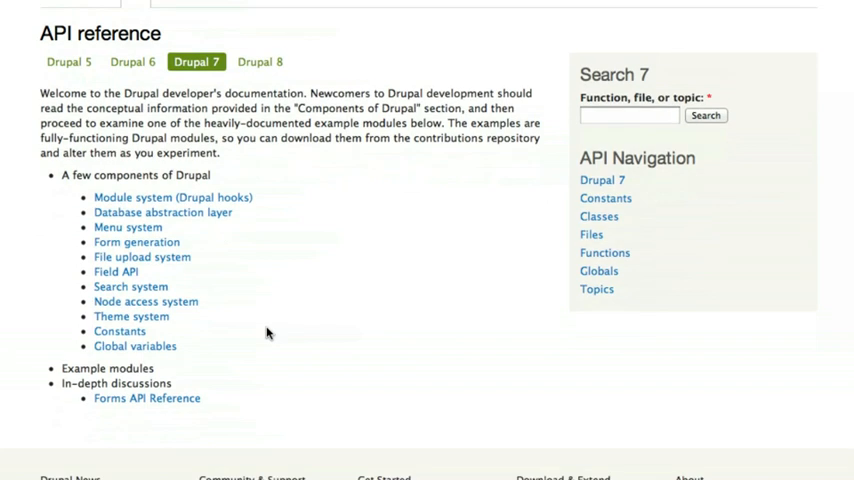
pyautogui.scroll(-3)
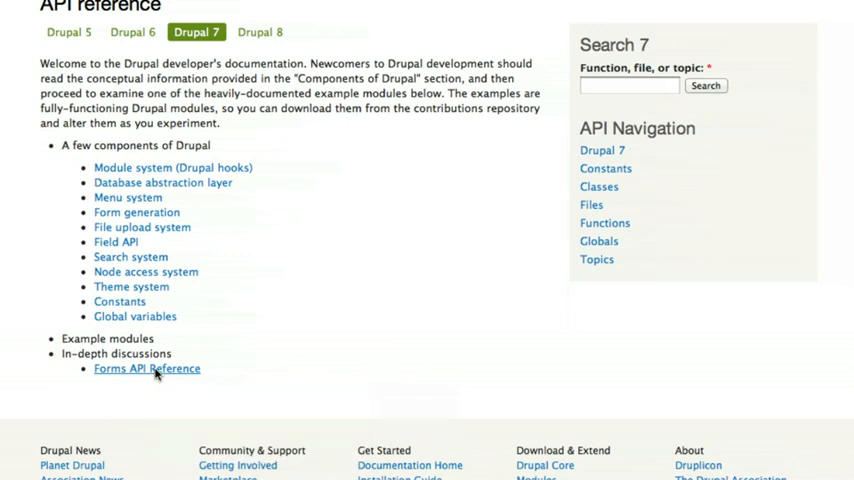
# Browse the Forms API Reference page, reading down through its element tables
pyautogui.click(146, 368)
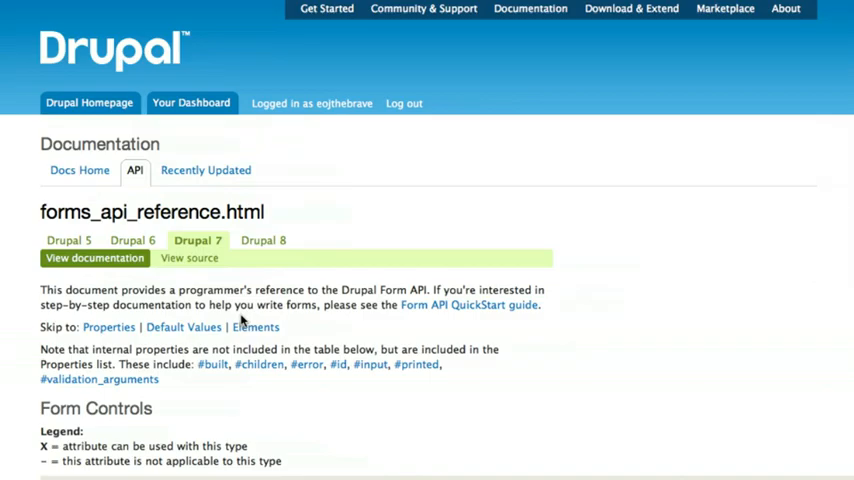
pyautogui.scroll(-3)
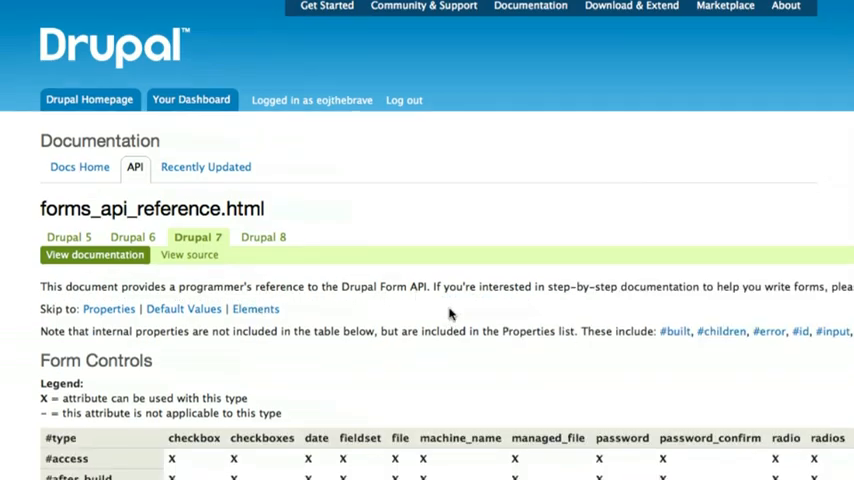
pyautogui.scroll(-3)
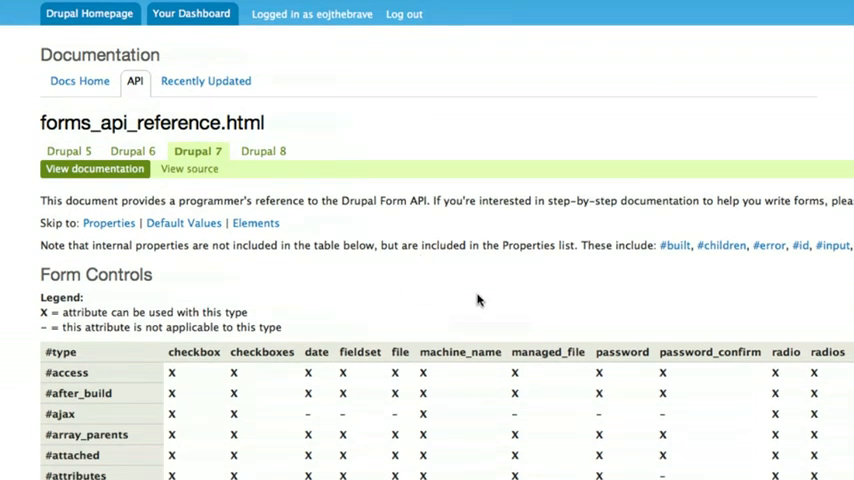
pyautogui.scroll(-3)
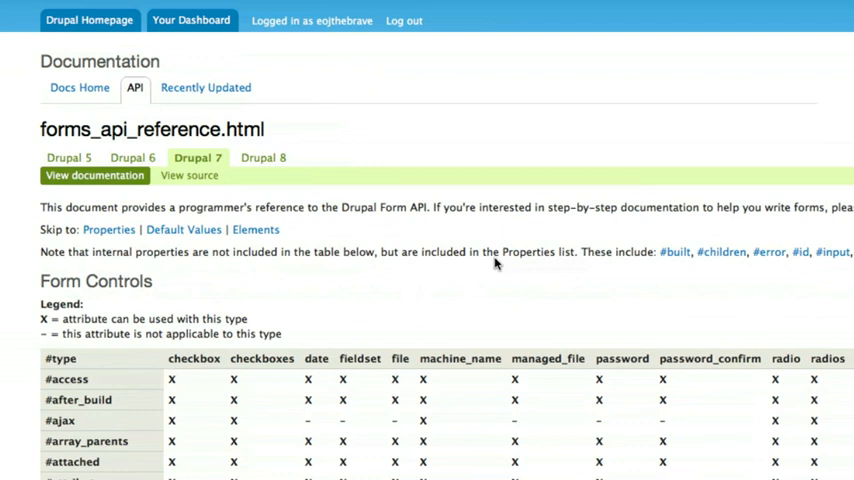
pyautogui.scroll(-3)
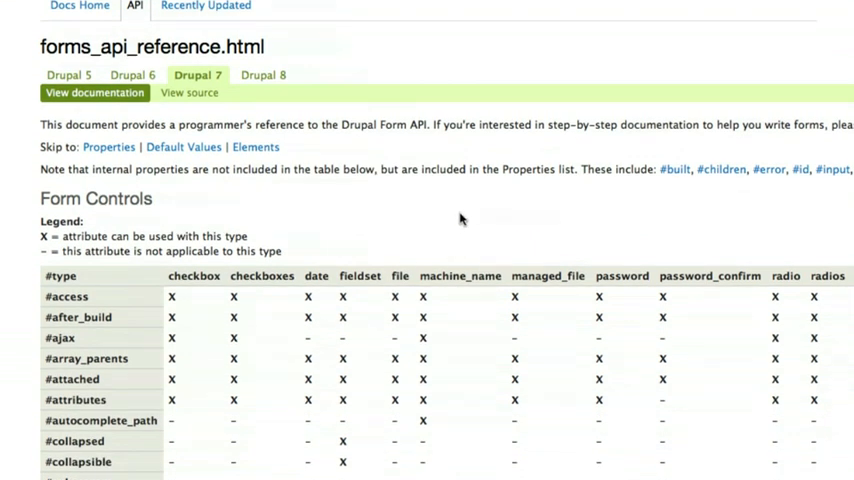
pyautogui.scroll(-3)
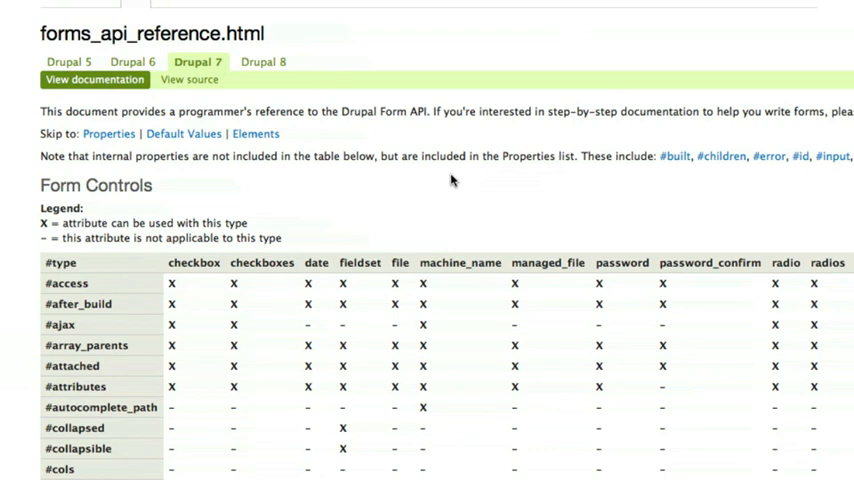
pyautogui.moveTo(434, 212)
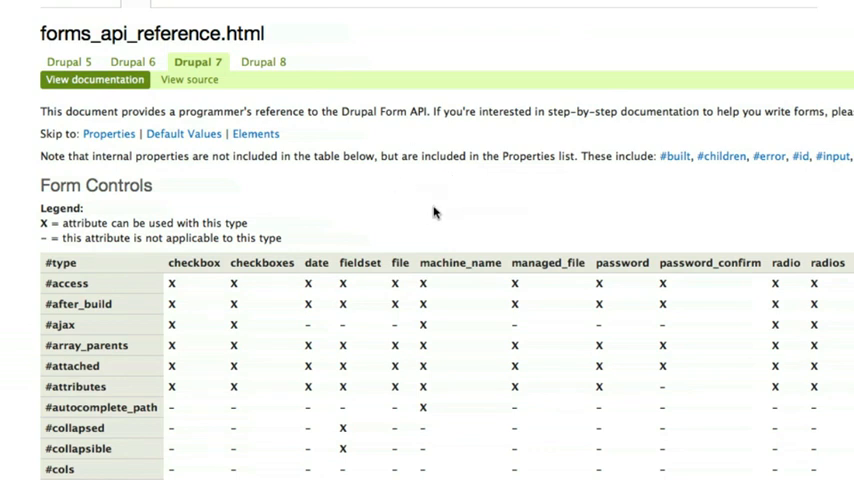
pyautogui.scroll(3)
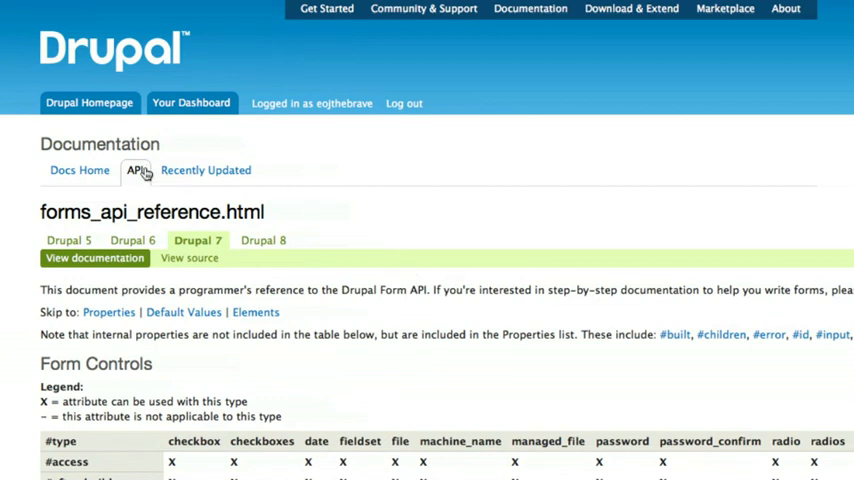
# Return to the Drupal 7 API reference home listing the API Navigation topics
pyautogui.click(136, 168)
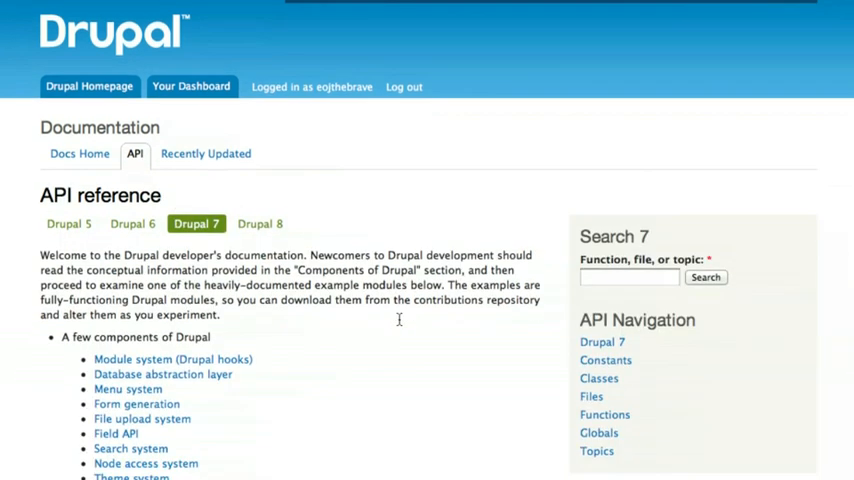
pyautogui.scroll(-3)
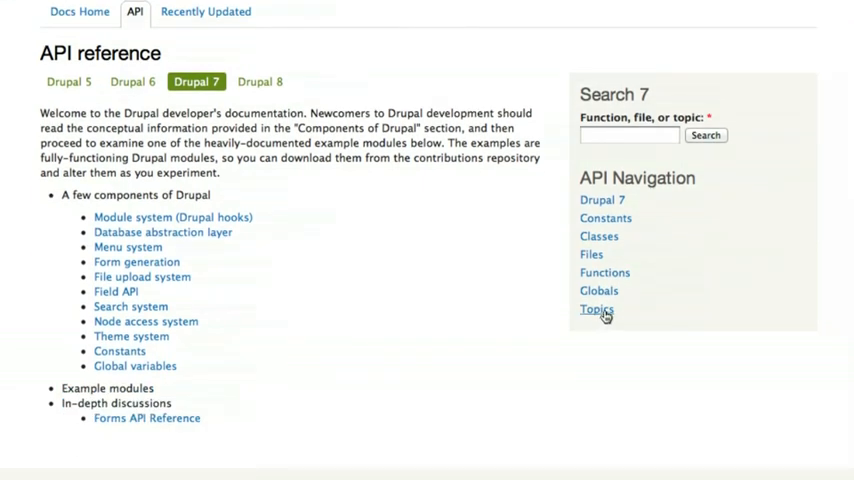
# Open Topics from the API Navigation sidebar and read the list past Form generation to Menu system
pyautogui.click(596, 308)
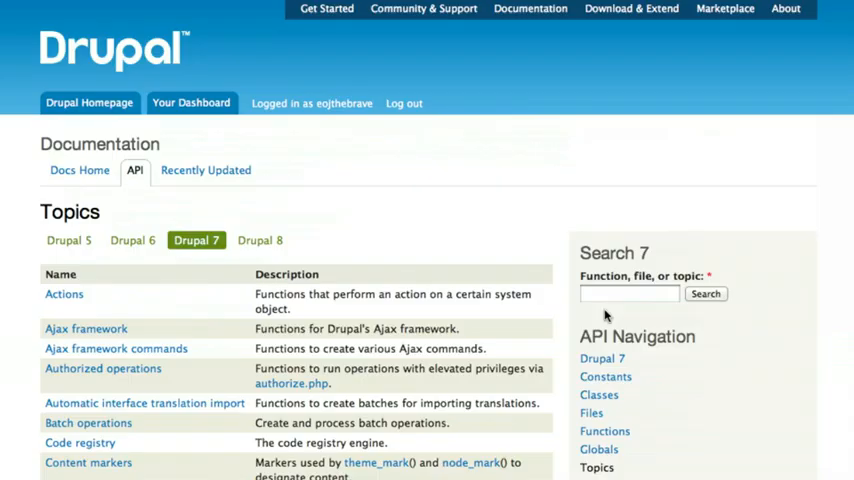
pyautogui.scroll(-3)
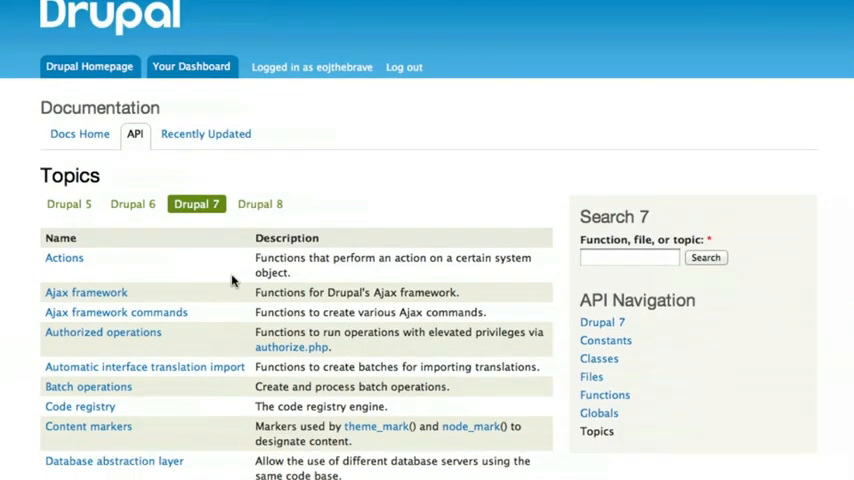
pyautogui.moveTo(360, 360)
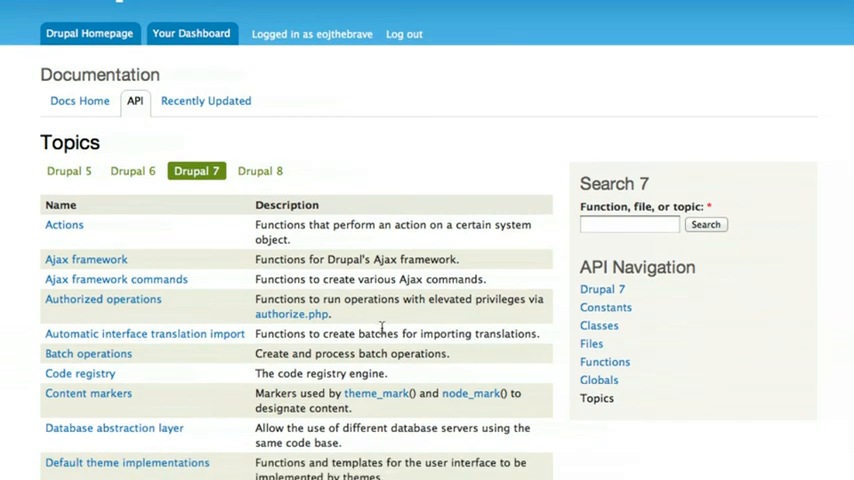
pyautogui.scroll(3)
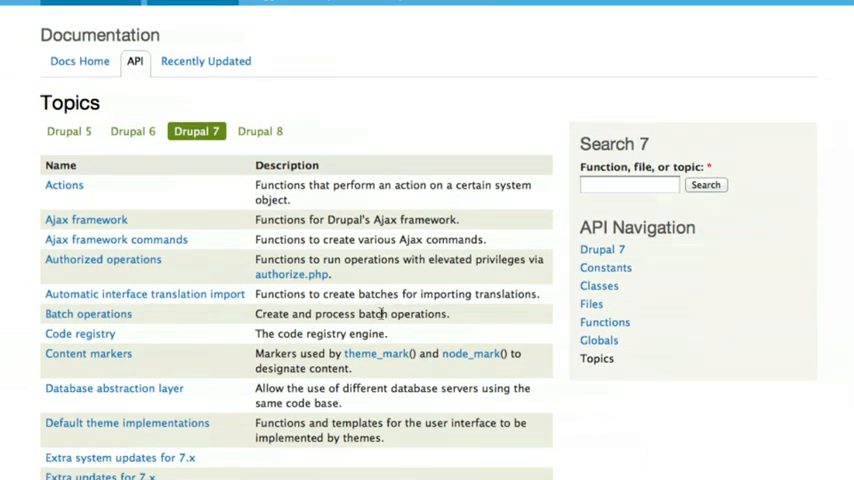
pyautogui.moveTo(282, 242)
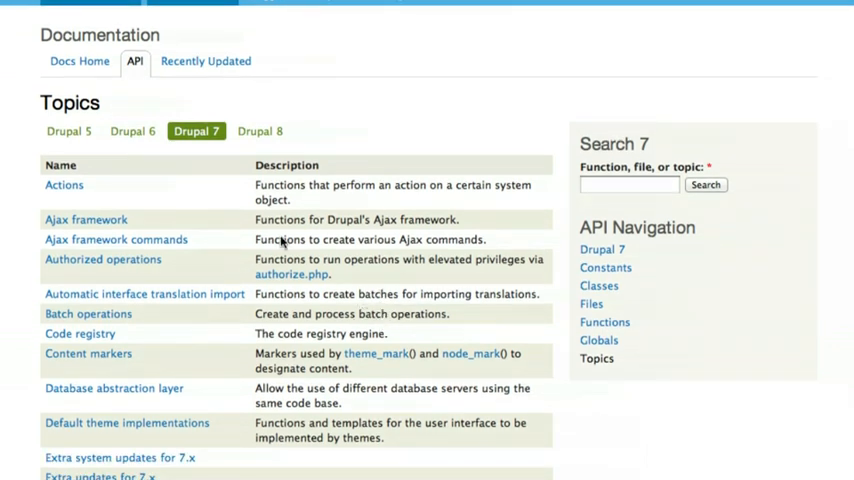
pyautogui.scroll(-3)
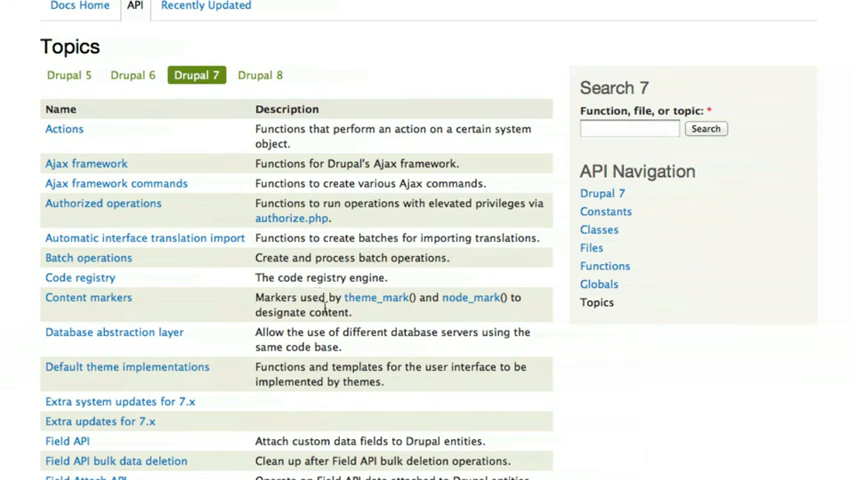
pyautogui.scroll(-3)
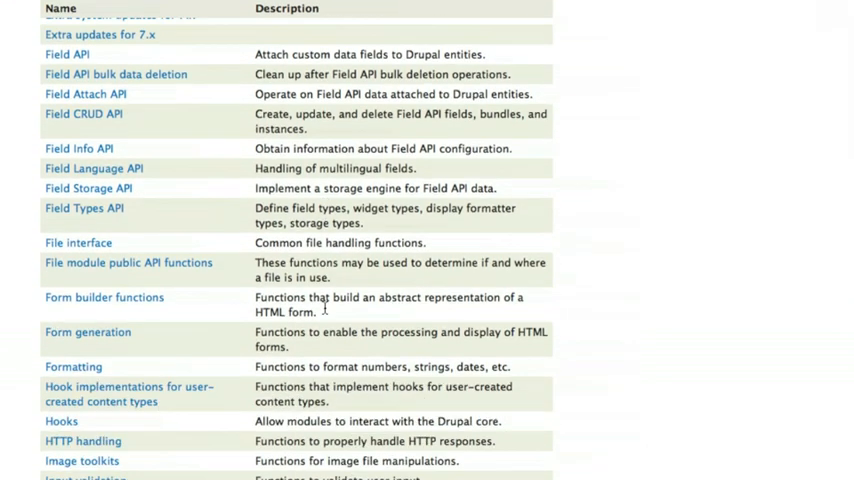
pyautogui.scroll(-3)
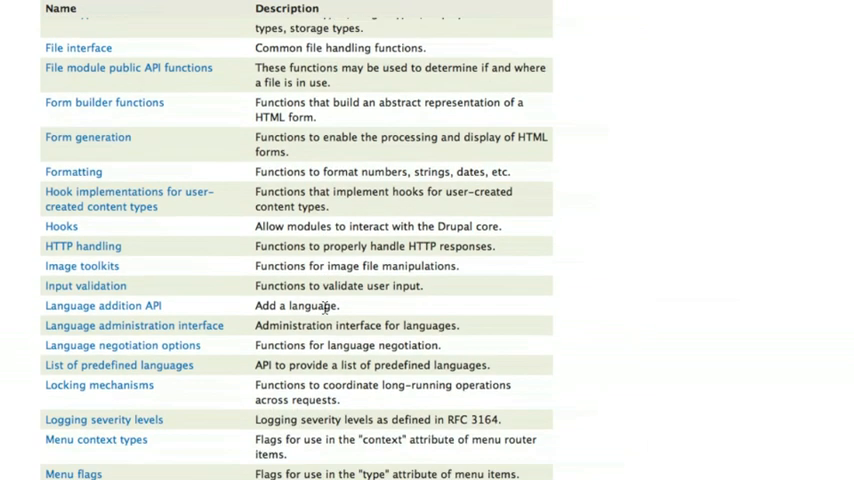
pyautogui.scroll(-3)
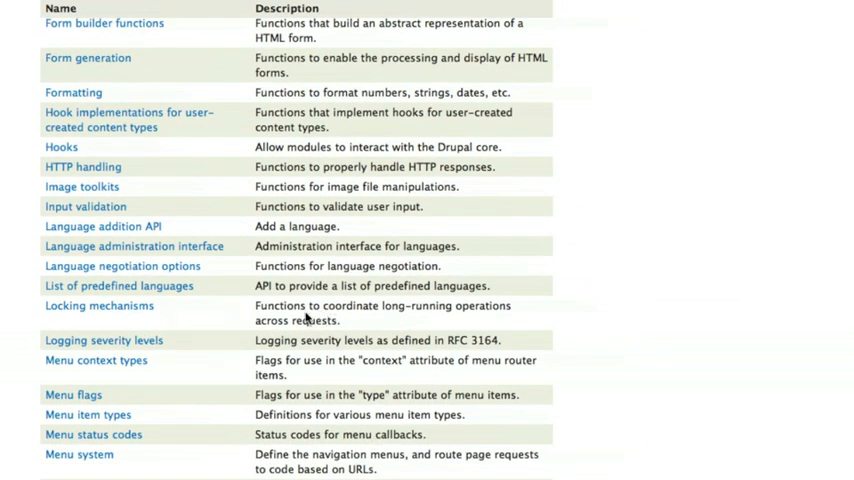
pyautogui.moveTo(352, 320)
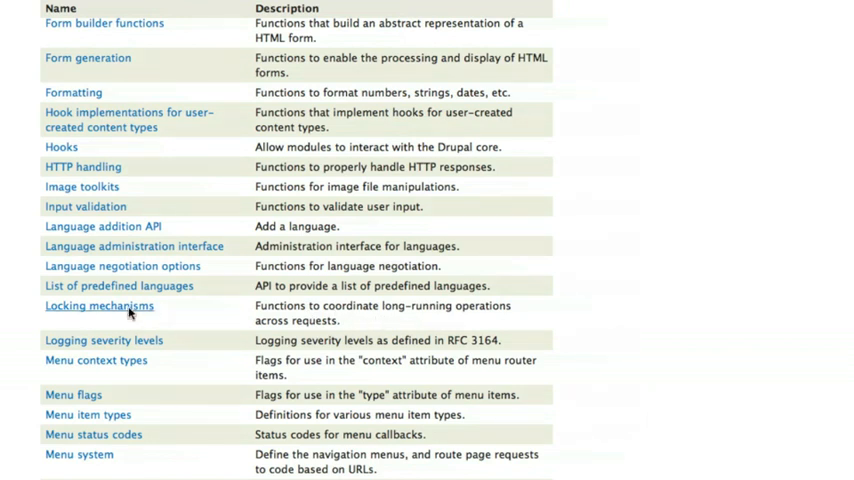
# Open the Locking mechanisms topic and read down to its Functions & methods section
pyautogui.click(98, 304)
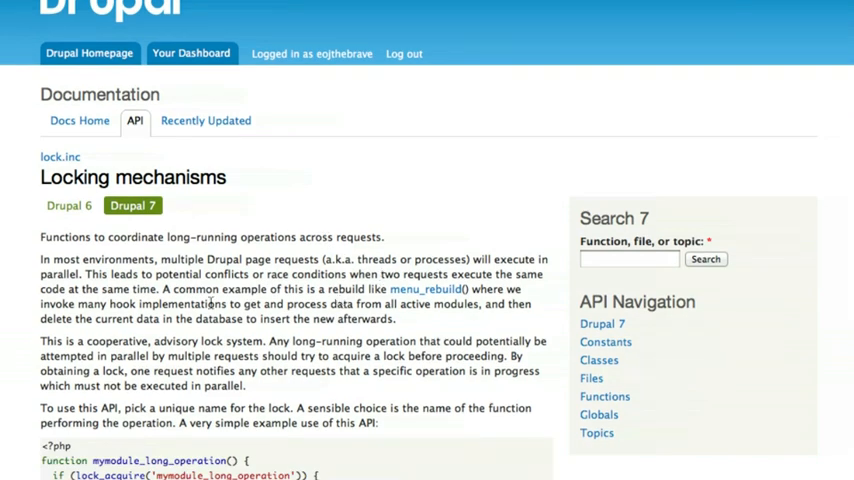
pyautogui.scroll(-3)
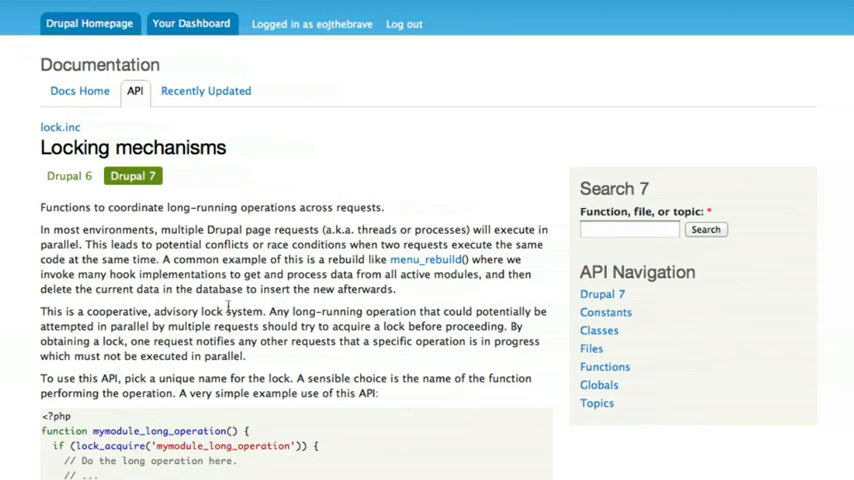
pyautogui.scroll(-3)
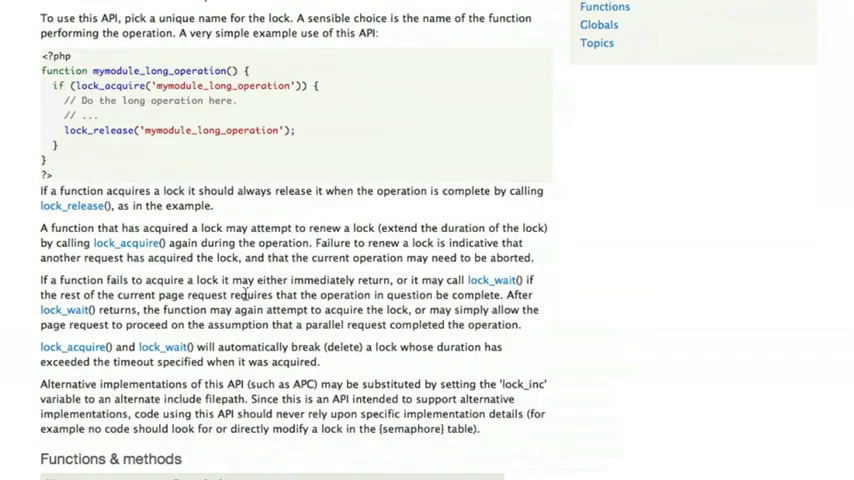
pyautogui.scroll(-3)
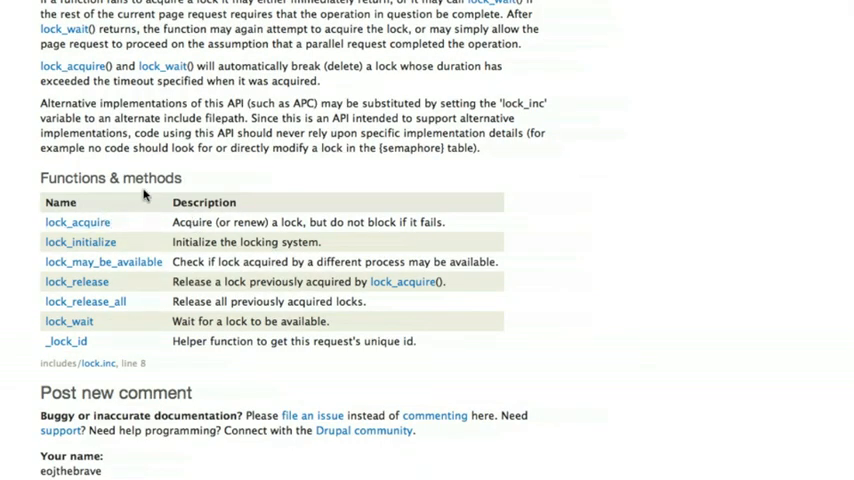
pyautogui.moveTo(76, 222)
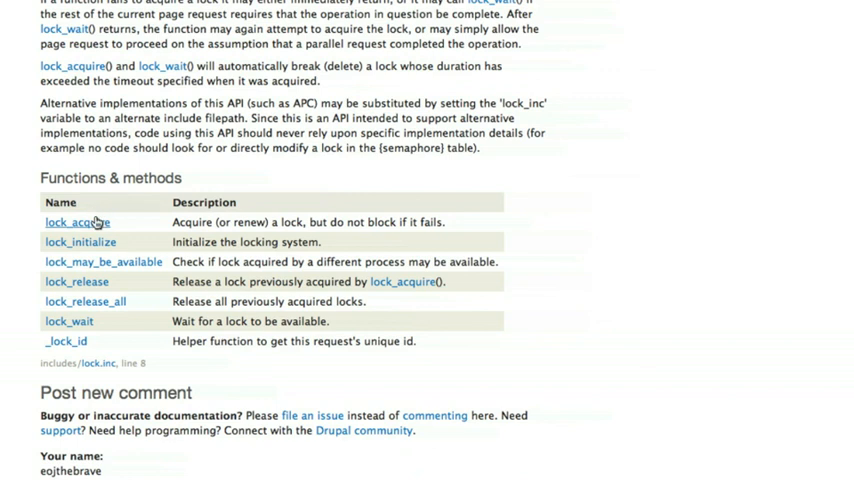
pyautogui.moveTo(88, 286)
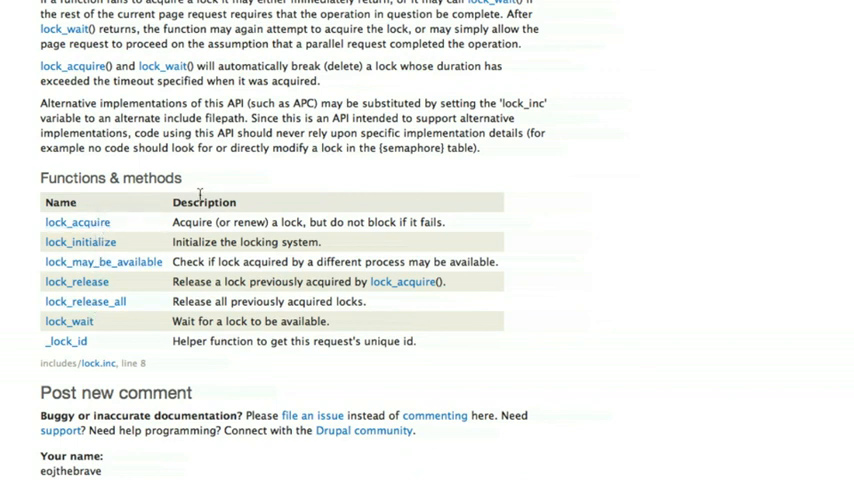
pyautogui.moveTo(272, 196)
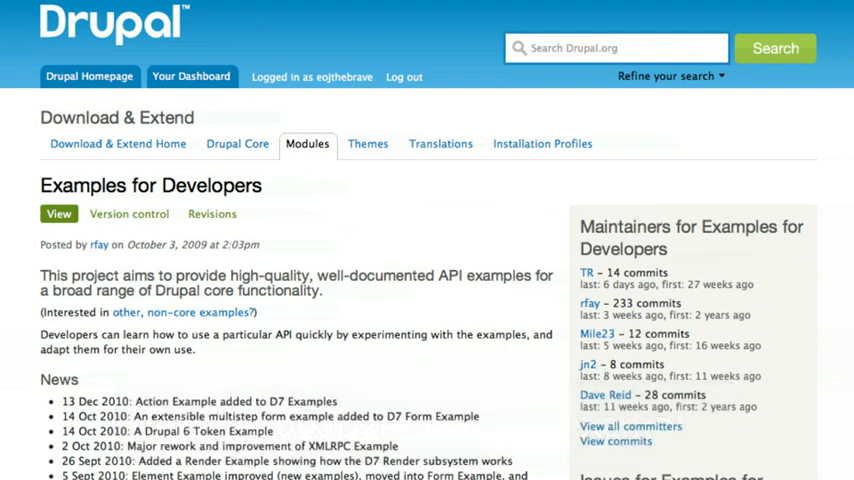
# Read down the Example Module Status table of Drupal 6 and 7 examples
pyautogui.scroll(-3)
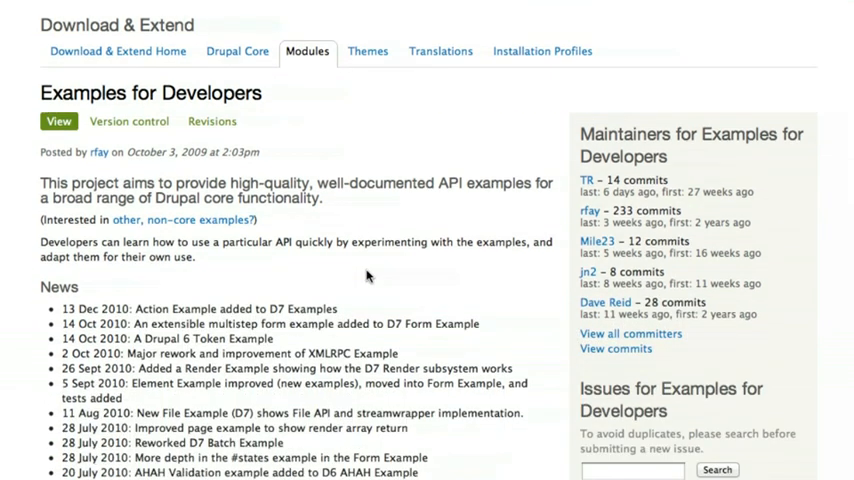
pyautogui.moveTo(374, 288)
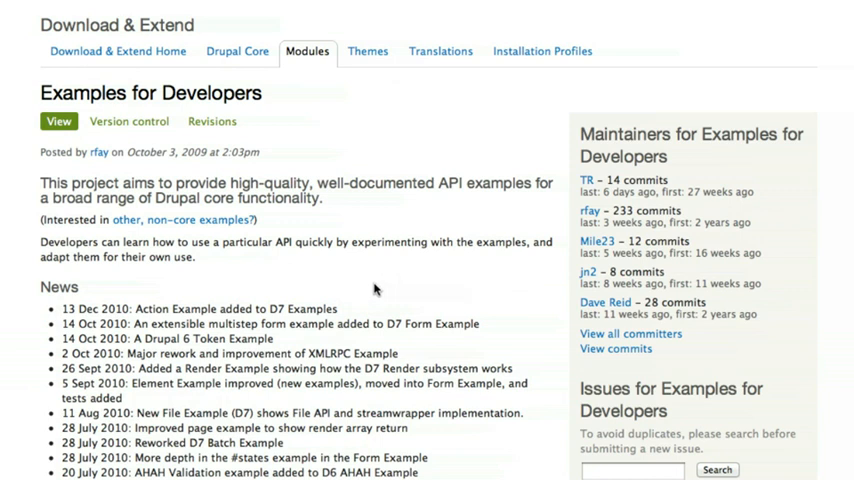
pyautogui.scroll(-3)
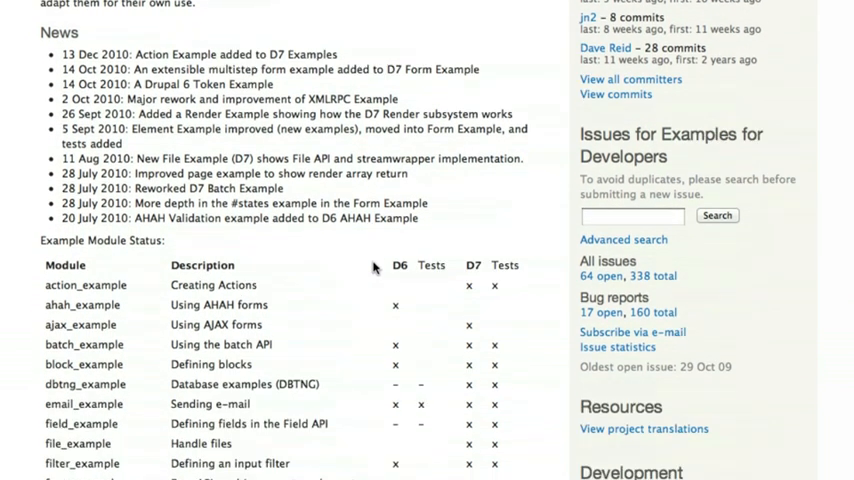
pyautogui.scroll(-3)
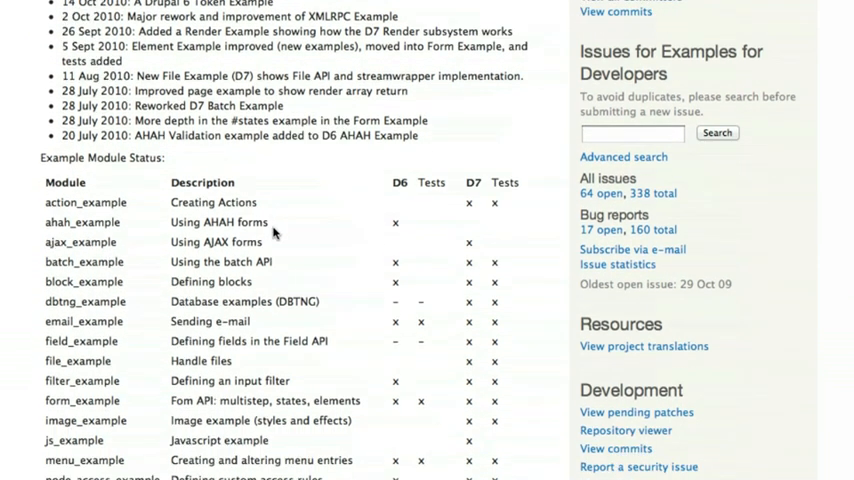
pyautogui.moveTo(116, 218)
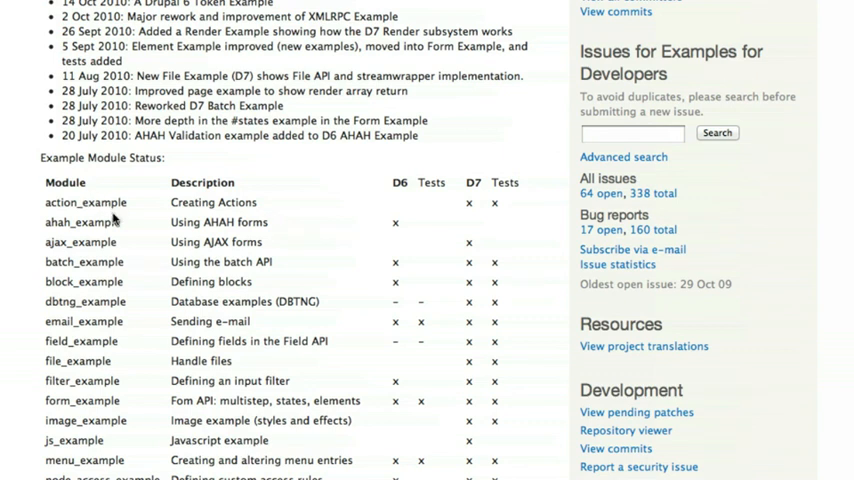
pyautogui.scroll(-3)
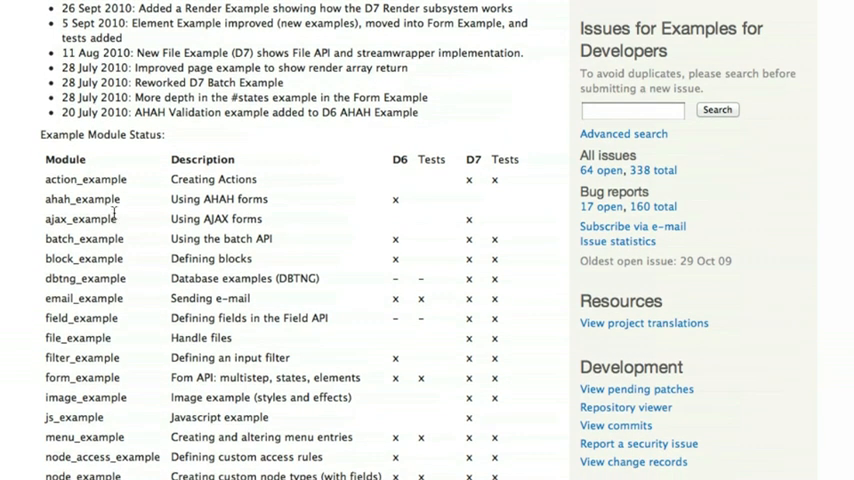
pyautogui.scroll(-3)
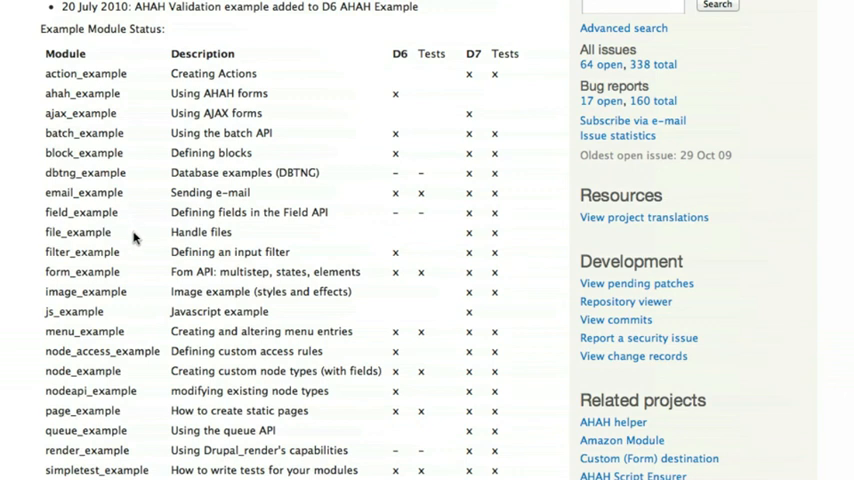
pyautogui.moveTo(138, 306)
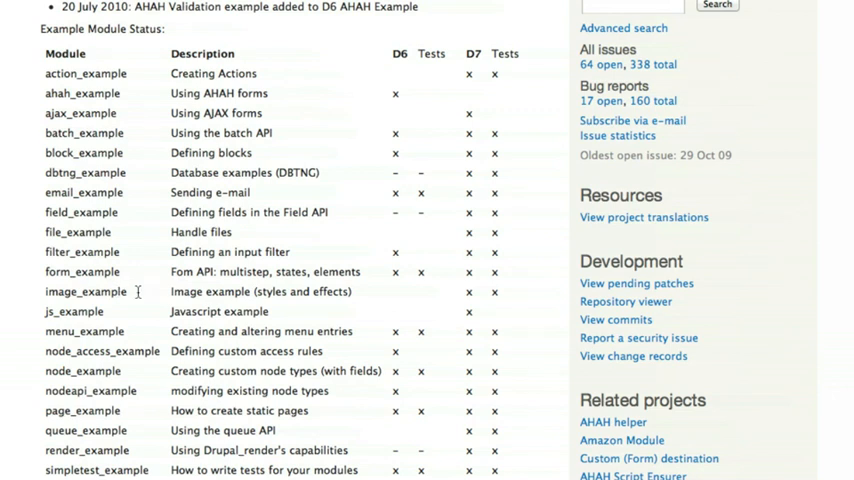
# Select the image_example module name and review the rest of the status table
pyautogui.doubleClick(84, 292)
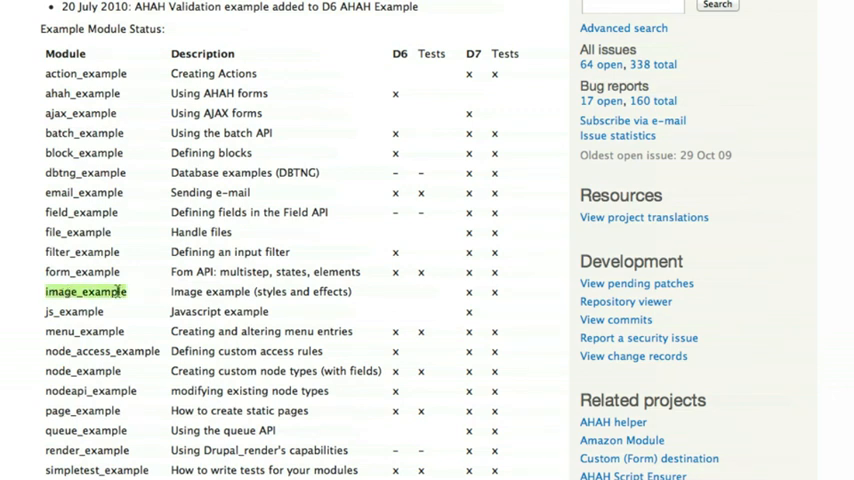
pyautogui.moveTo(366, 298)
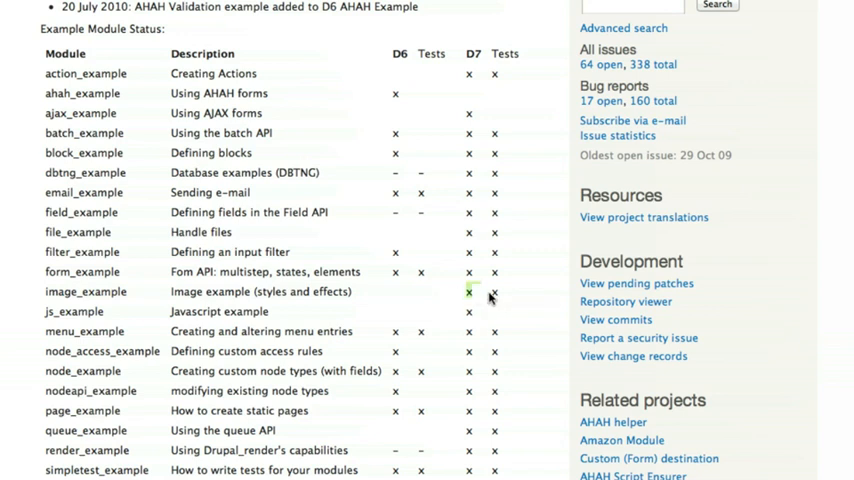
pyautogui.scroll(-3)
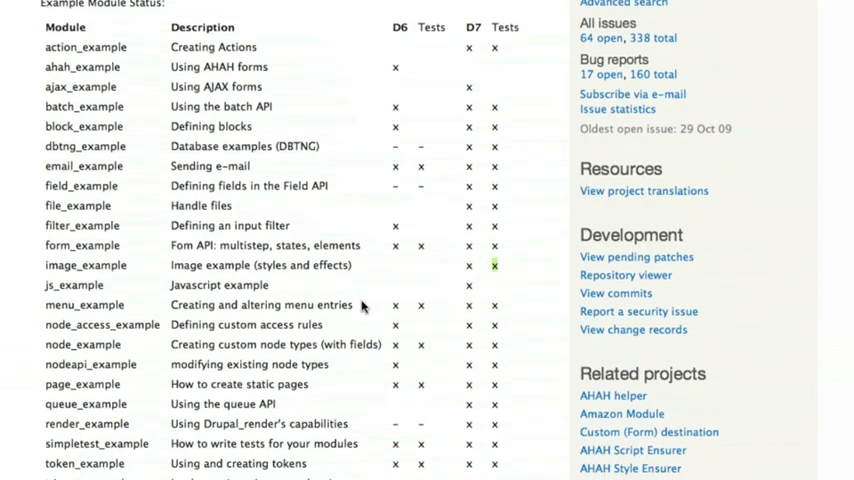
pyautogui.scroll(-3)
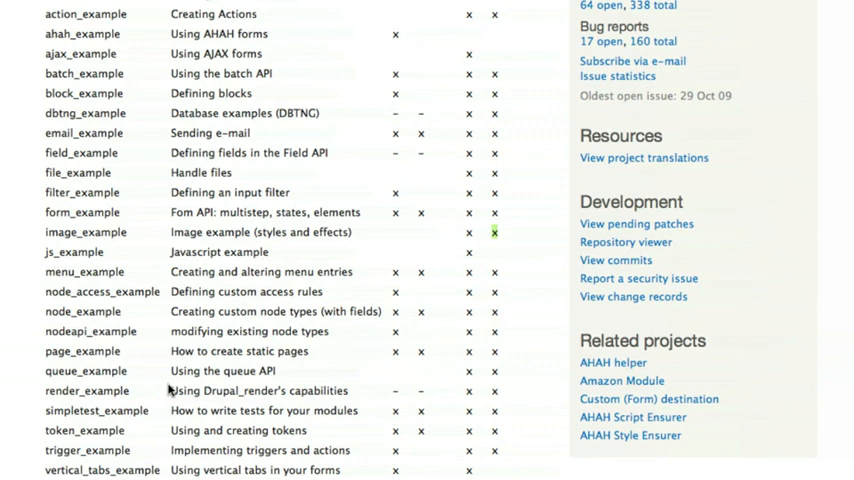
pyautogui.scroll(3)
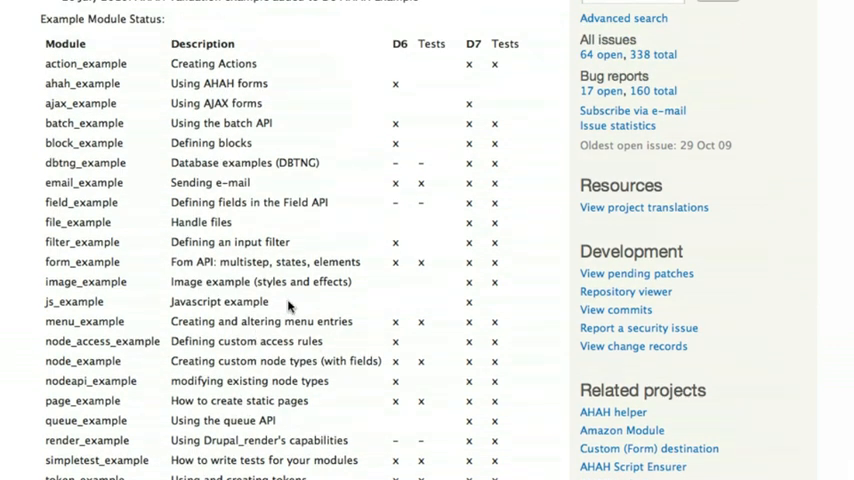
pyautogui.moveTo(260, 190)
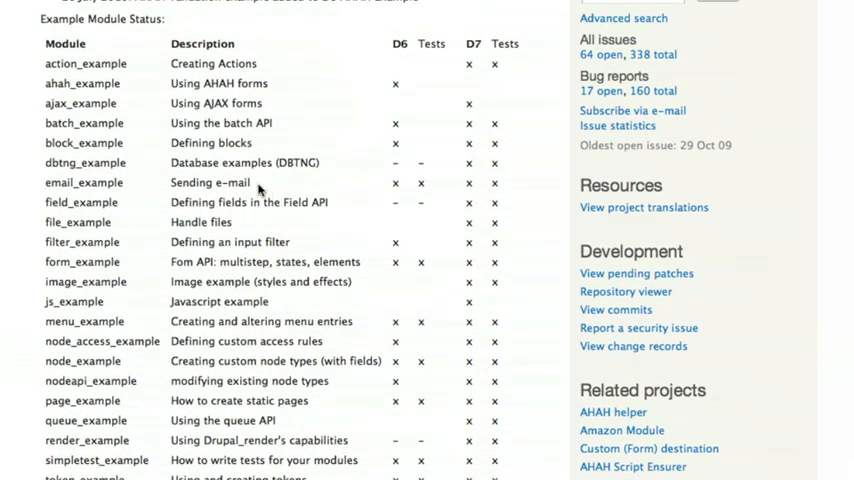
pyautogui.moveTo(156, 184)
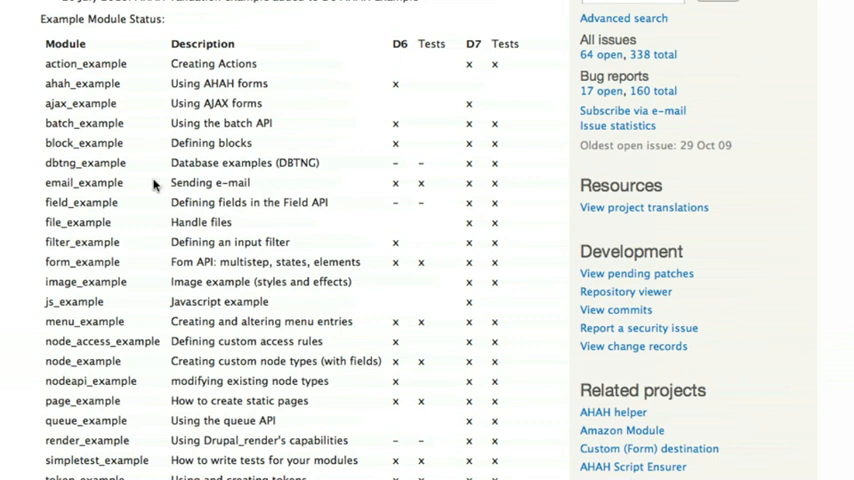
pyautogui.moveTo(128, 186)
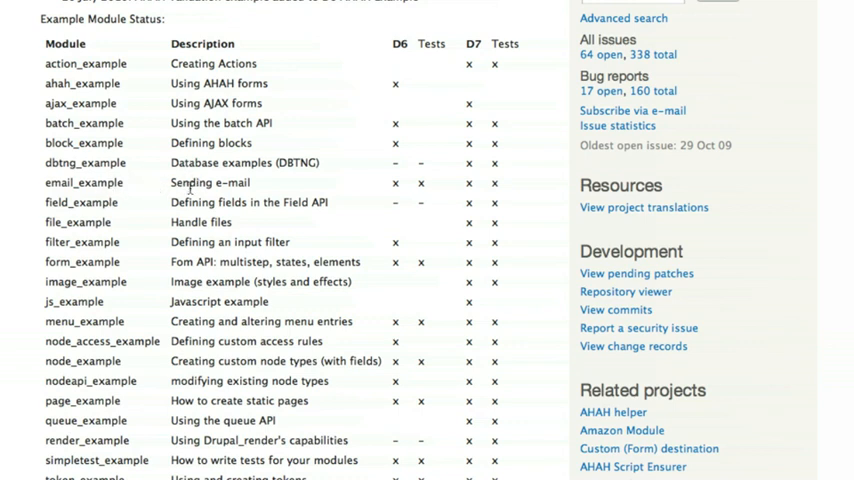
pyautogui.moveTo(284, 196)
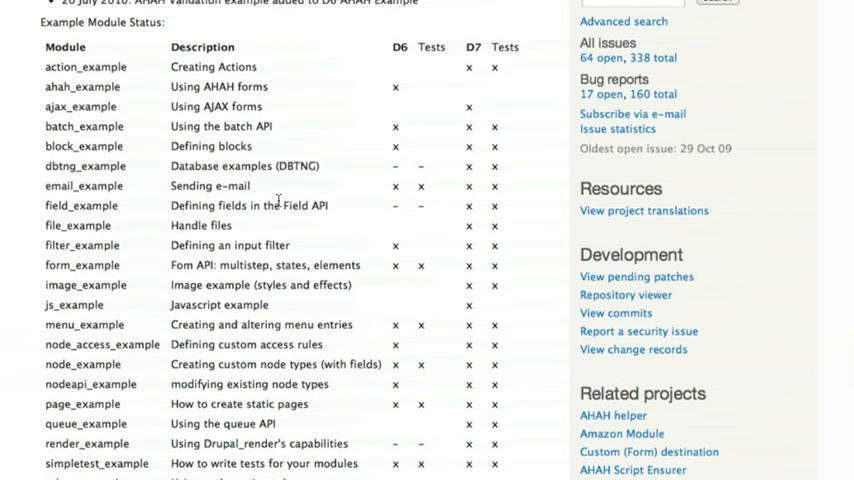
pyautogui.scroll(3)
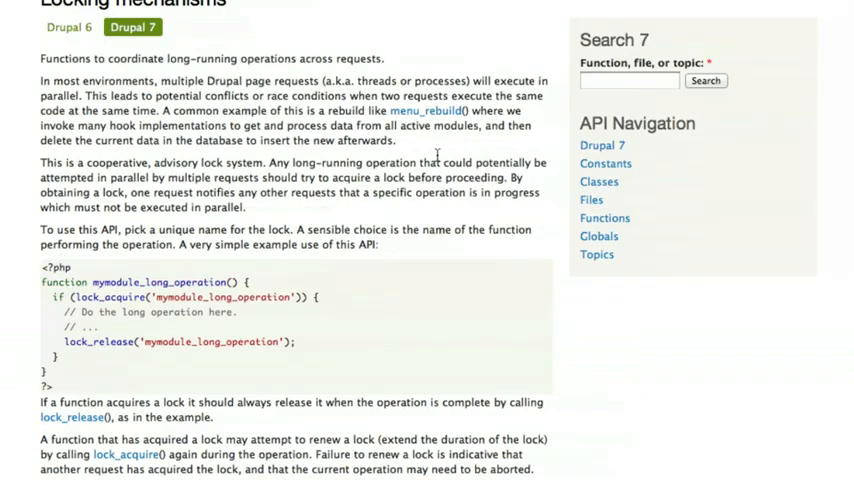
# Search Drupal 7 for 'Examples' and read the Groups table down past Node Access
pyautogui.write('ex')
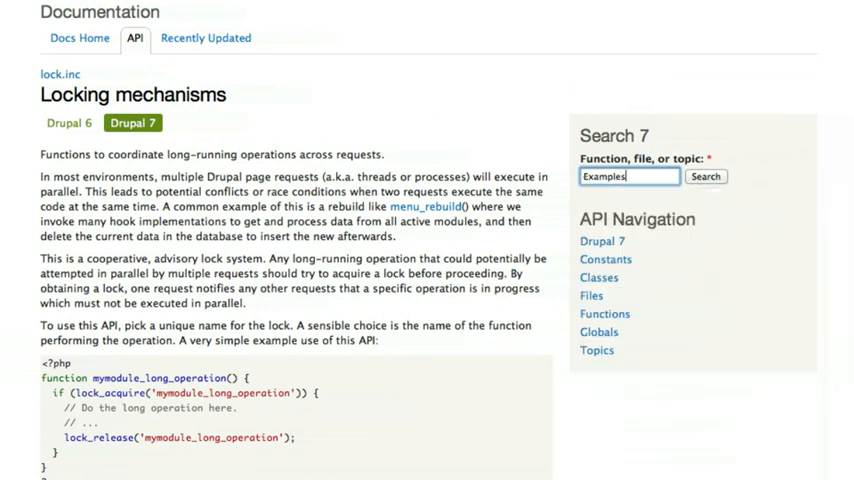
pyautogui.click(706, 176)
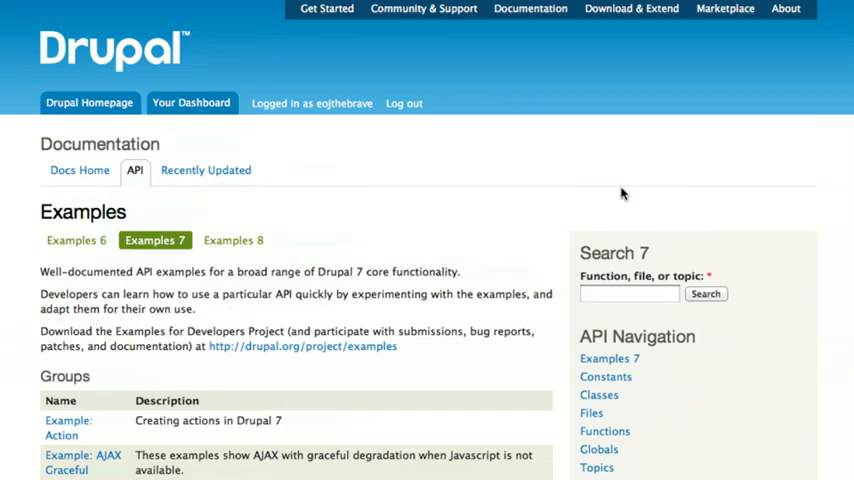
pyautogui.scroll(-3)
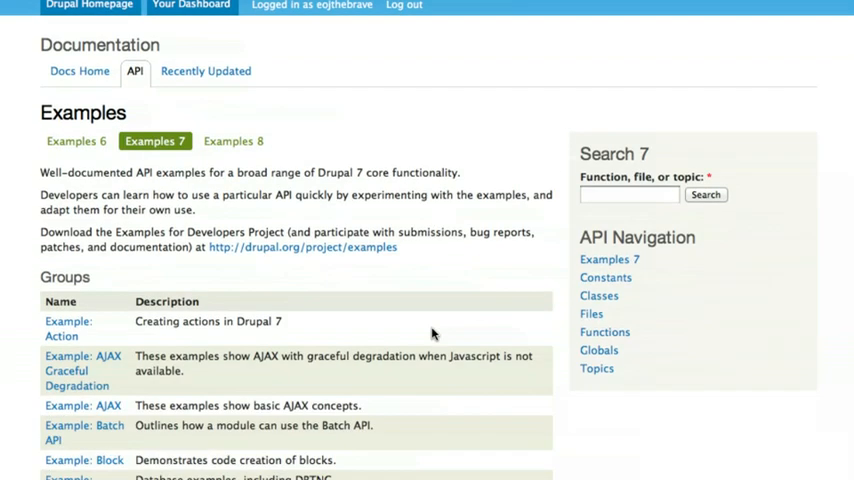
pyautogui.scroll(-3)
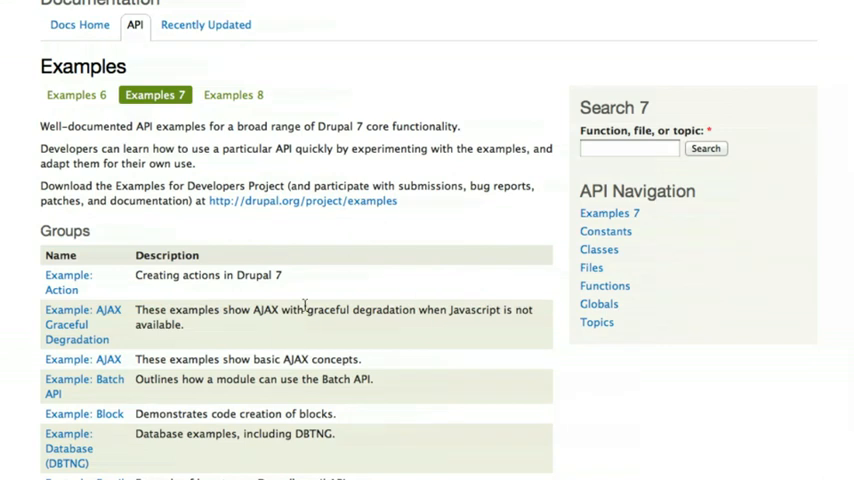
pyautogui.scroll(-3)
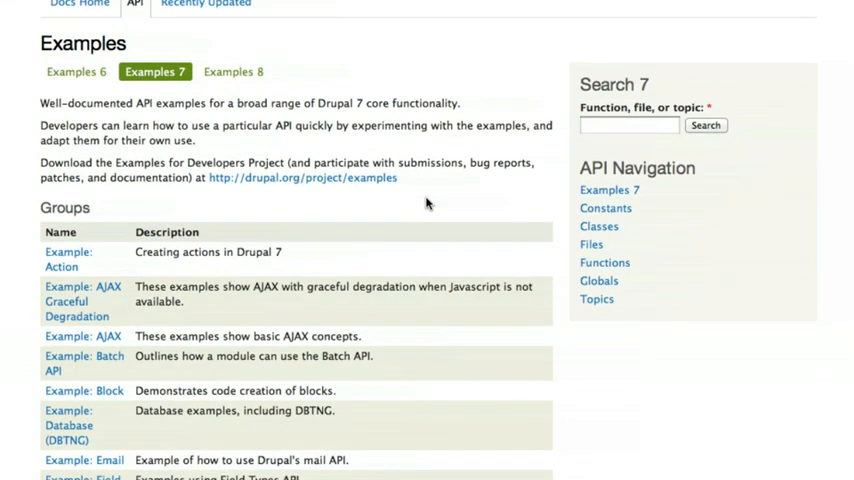
pyautogui.scroll(3)
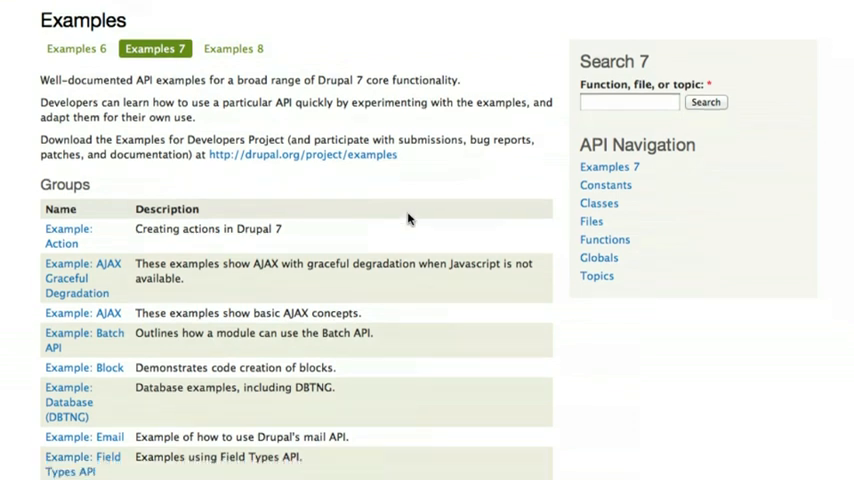
pyautogui.scroll(-3)
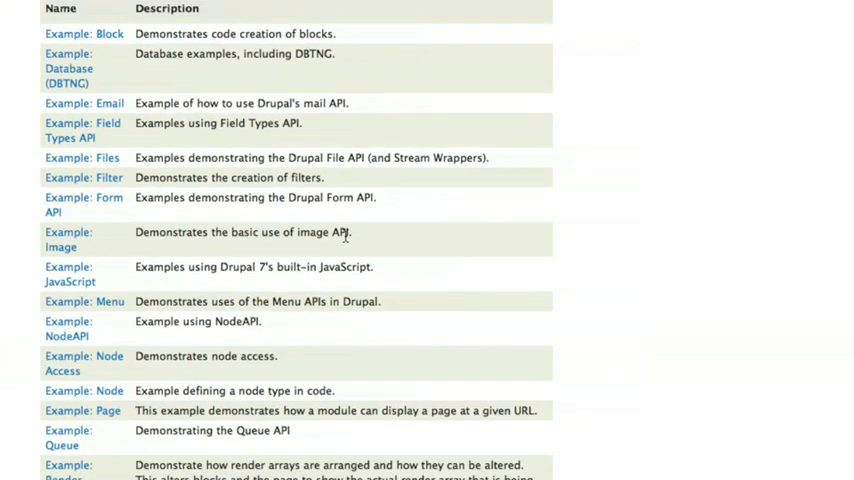
pyautogui.scroll(3)
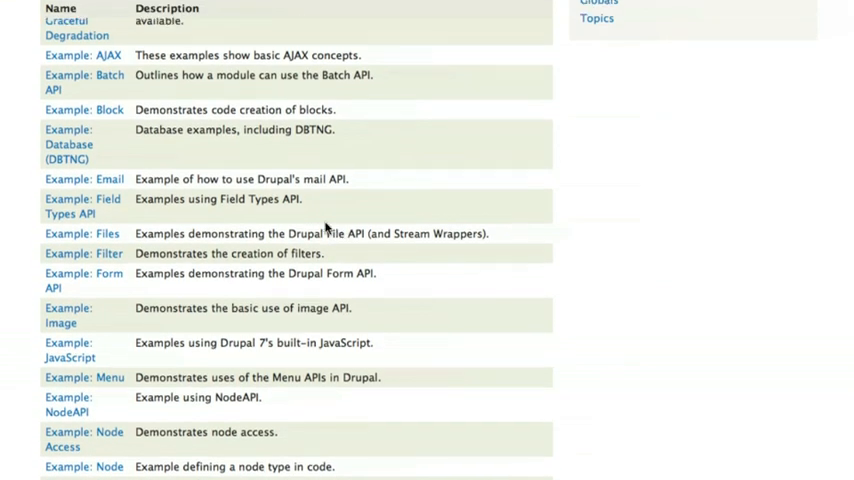
pyautogui.moveTo(84, 180)
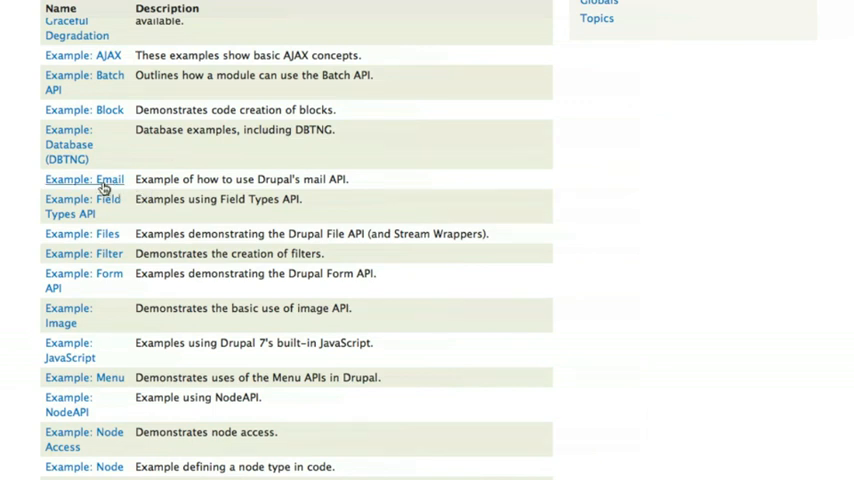
pyautogui.moveTo(116, 190)
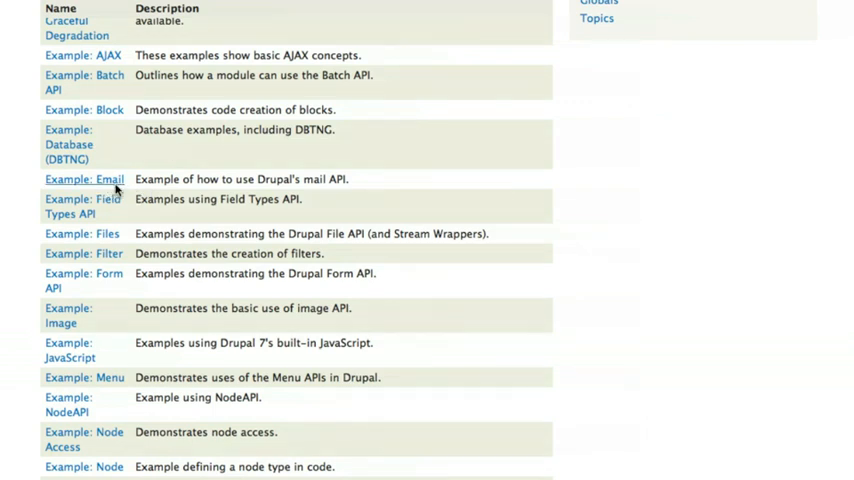
# Open the Example: Email group and view its functions and methods for sending e-mail
pyautogui.click(84, 180)
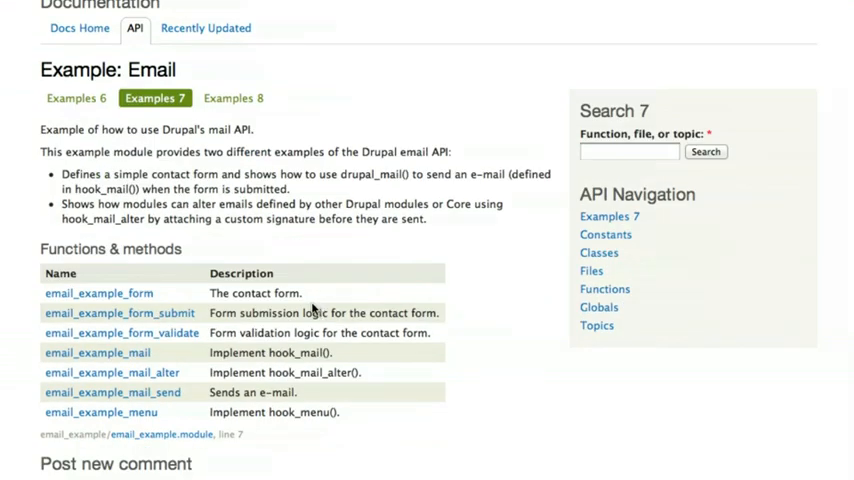
pyautogui.moveTo(98, 292)
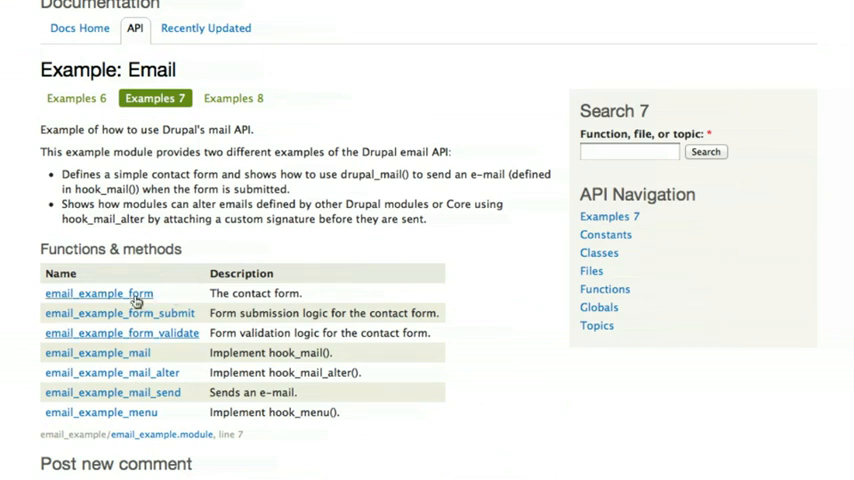
pyautogui.scroll(-3)
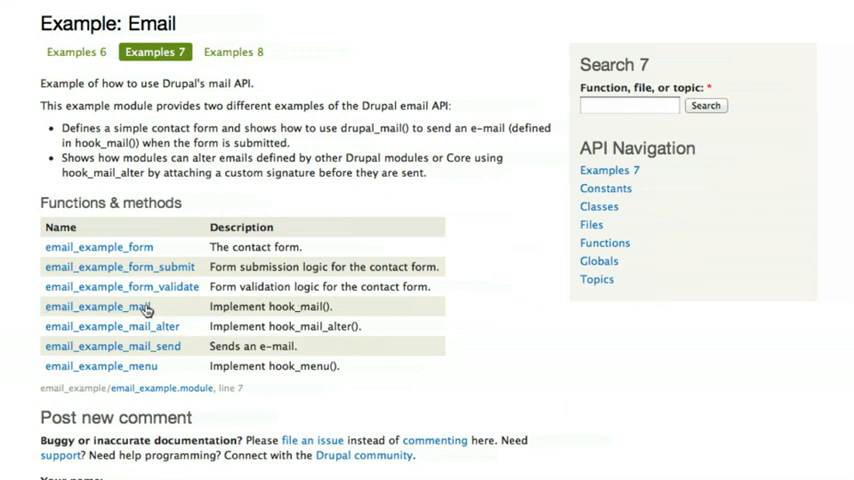
# Open email_example_mail and read its Drupal 7 signature, description, related topic and code
pyautogui.click(98, 306)
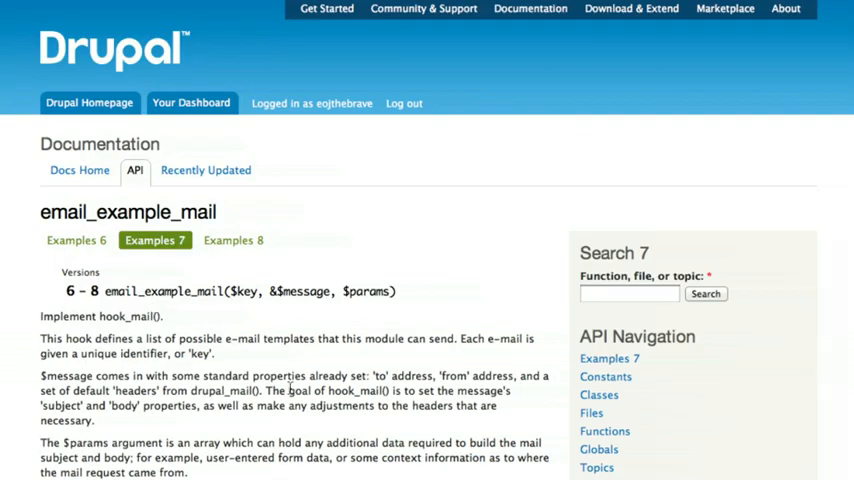
pyautogui.scroll(-3)
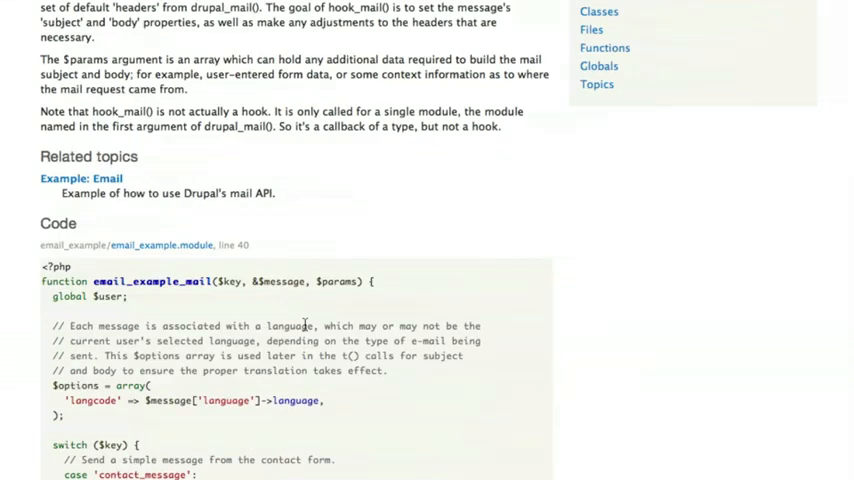
pyautogui.scroll(3)
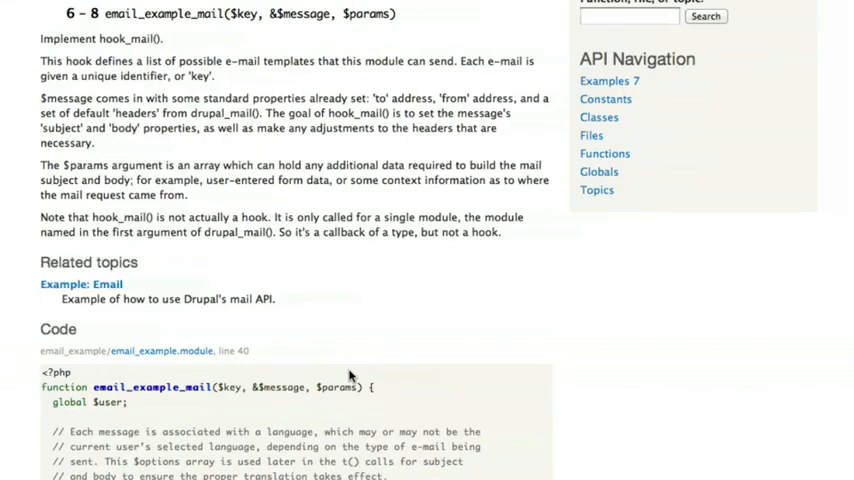
pyautogui.scroll(3)
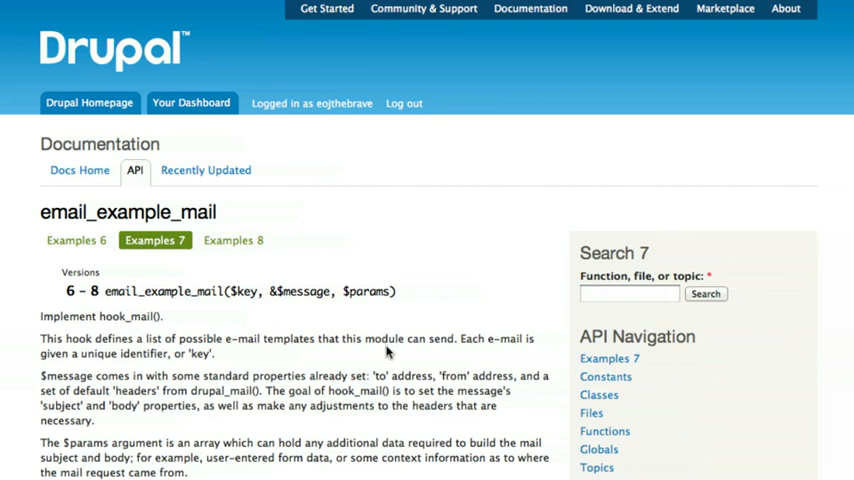
pyautogui.moveTo(388, 344)
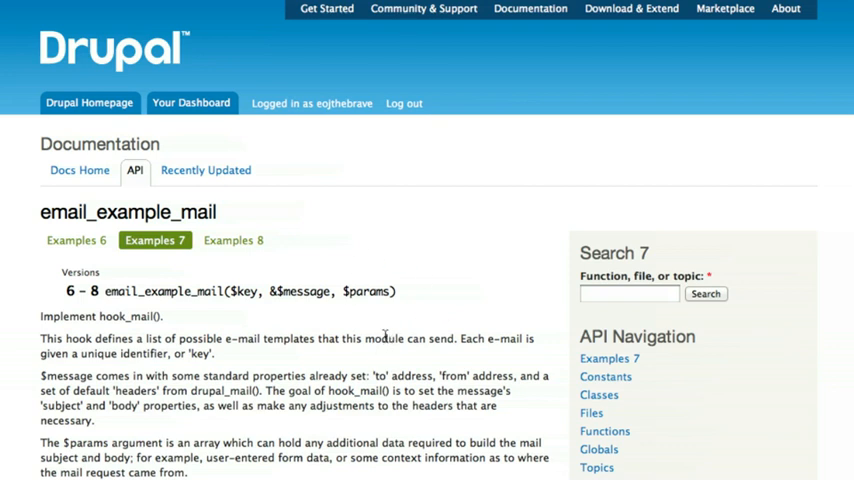
pyautogui.moveTo(410, 336)
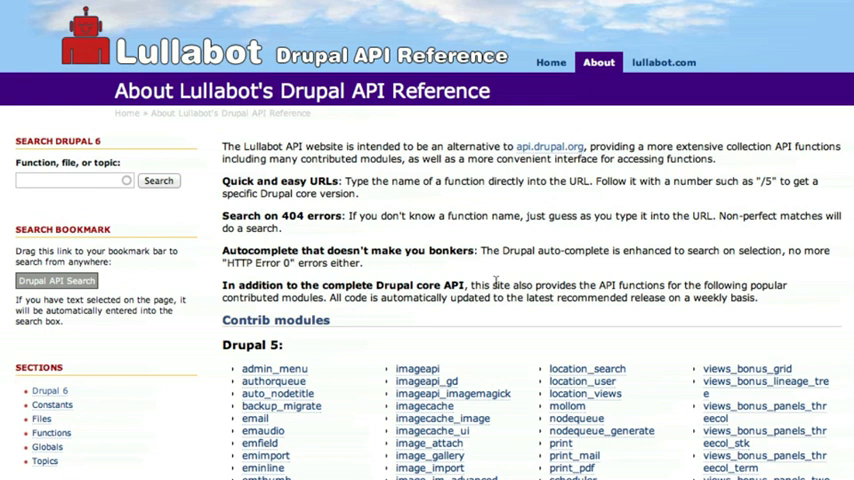
# Read through the Drupal 5 and Drupal 6 contrib module lists on the About page
pyautogui.scroll(-3)
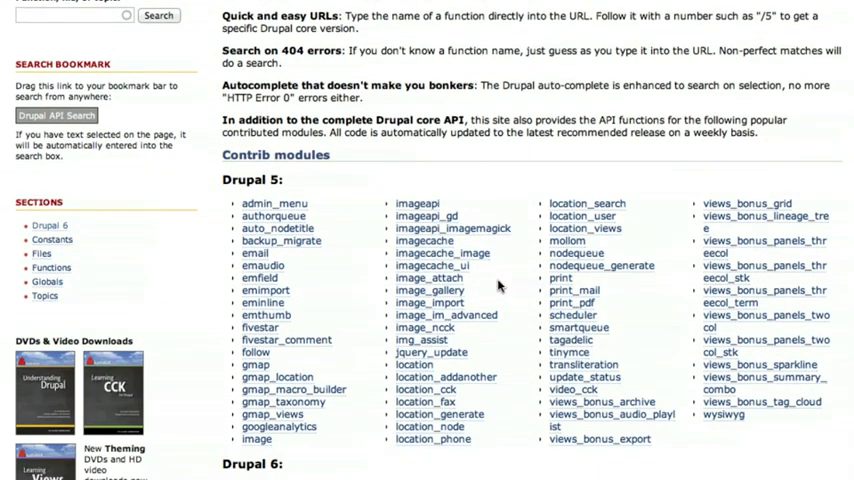
pyautogui.scroll(-3)
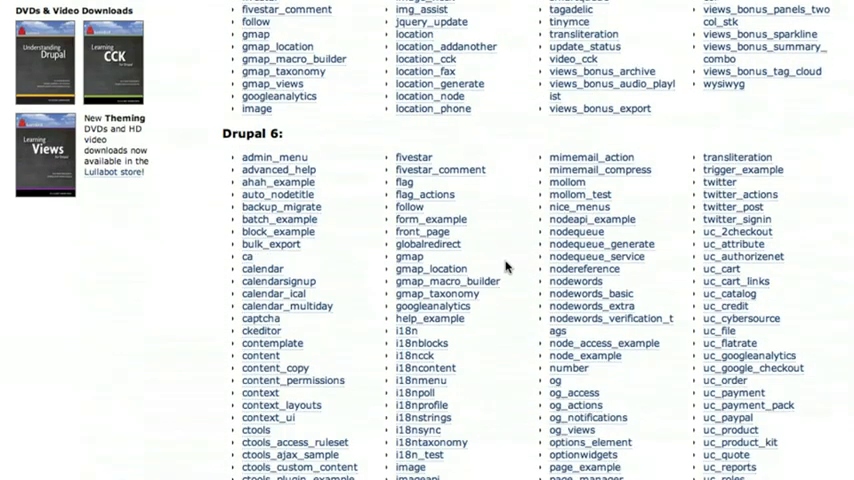